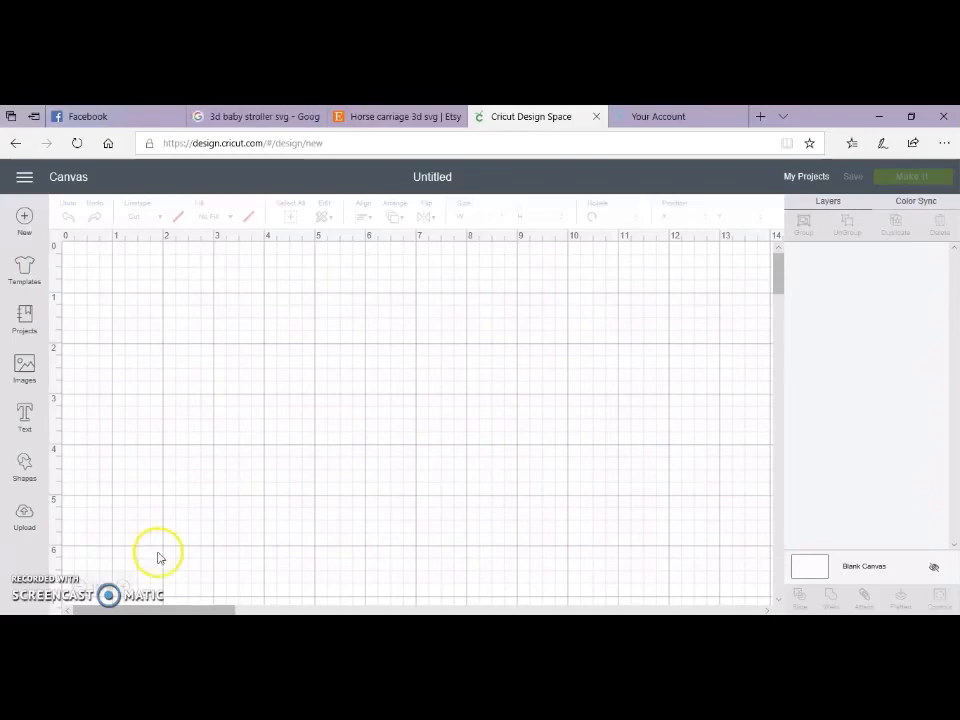
{"action": "mouse_move", "coordinate": [219, 183]}
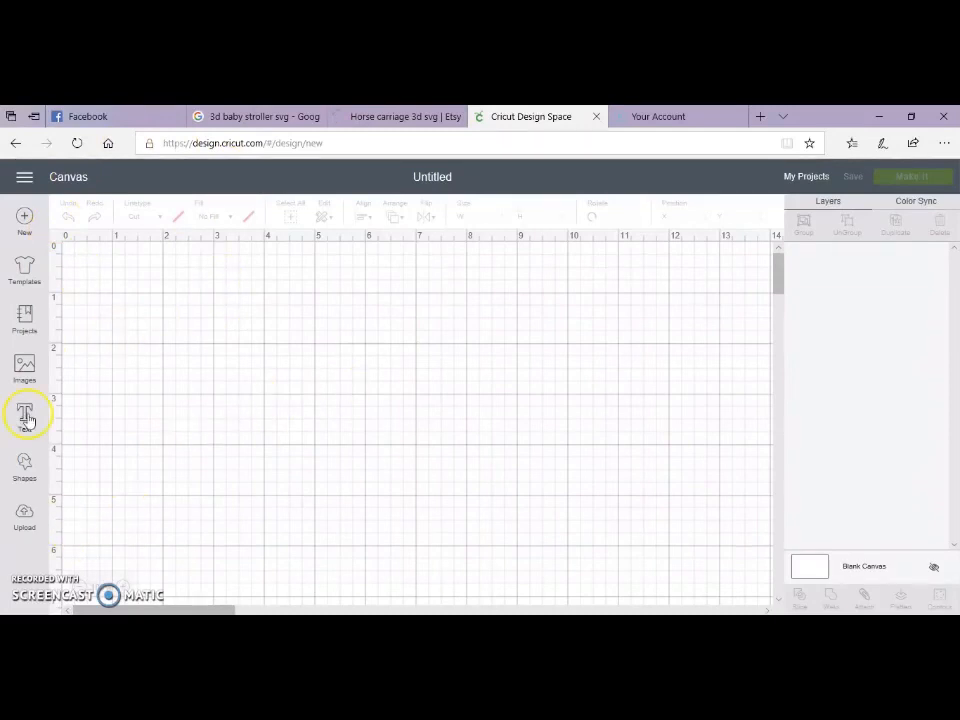
Place a text box on the blank canvas and enter 2019
{"action": "left_click", "coordinate": [24, 412]}
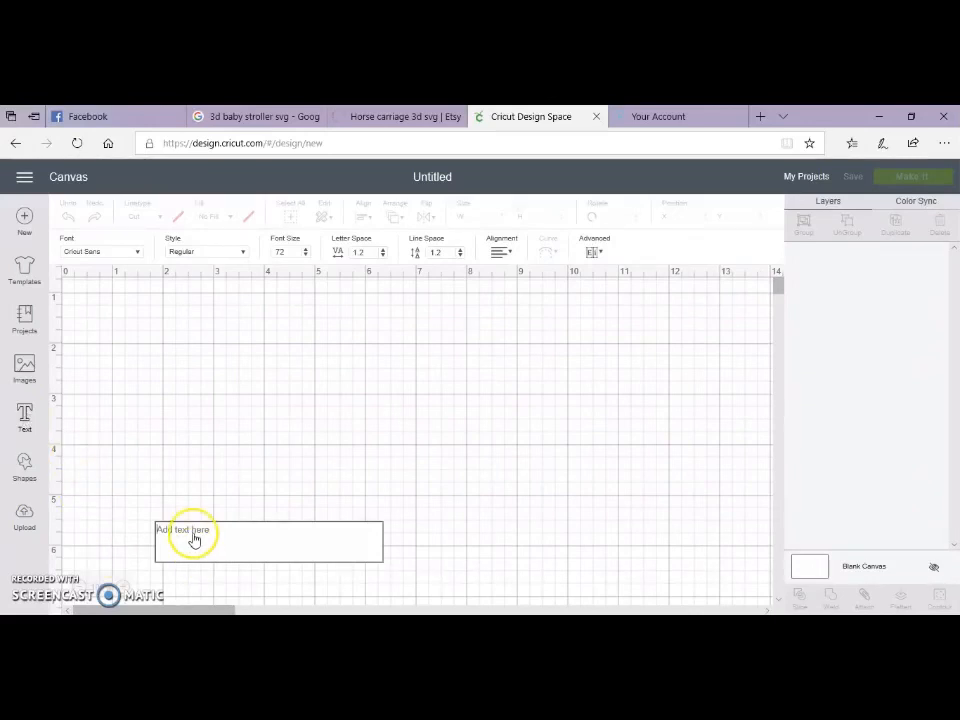
{"action": "type", "text": "2019"}
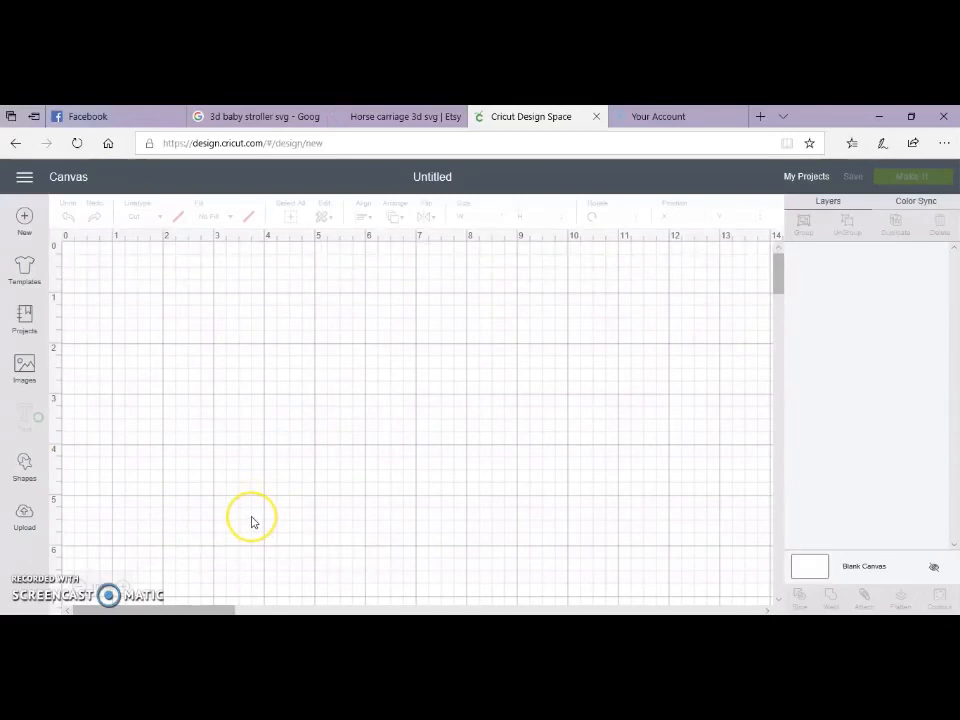
{"action": "mouse_move", "coordinate": [240, 452]}
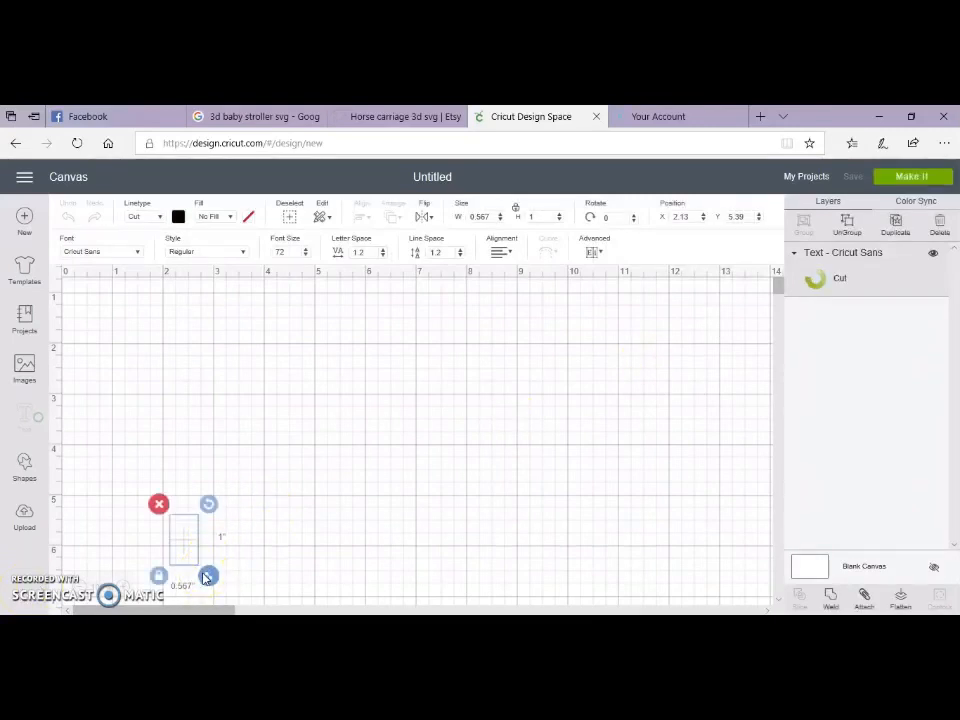
Widen the text box, enter 2019, and move it up toward the canvas centre
{"action": "left_click_drag", "start_coordinate": [208, 575], "coordinate": [307, 575]}
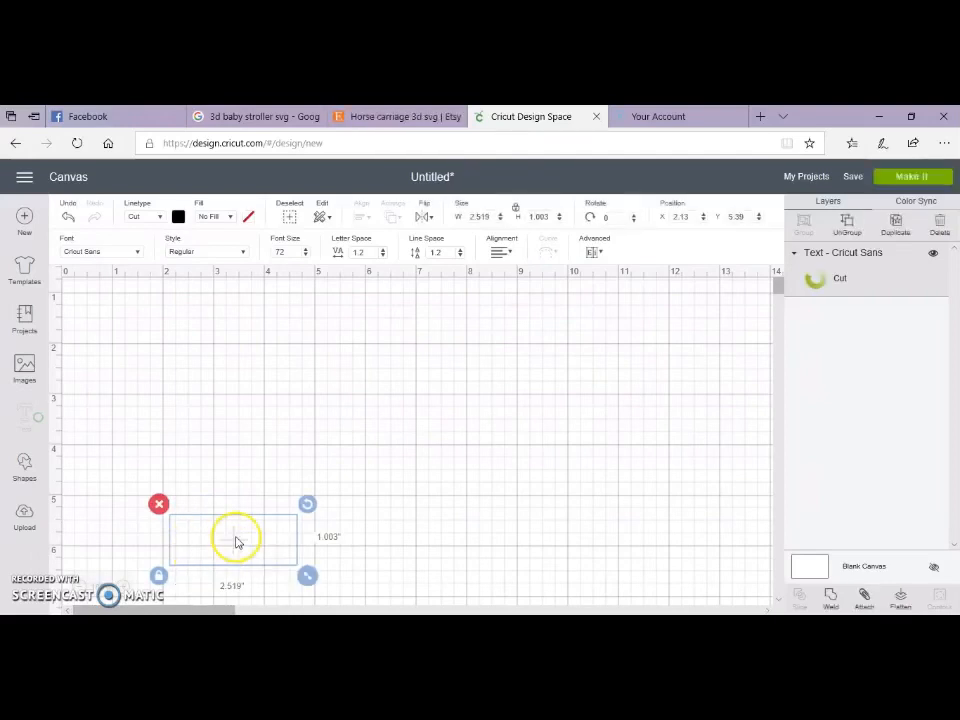
{"action": "type", "text": "2"}
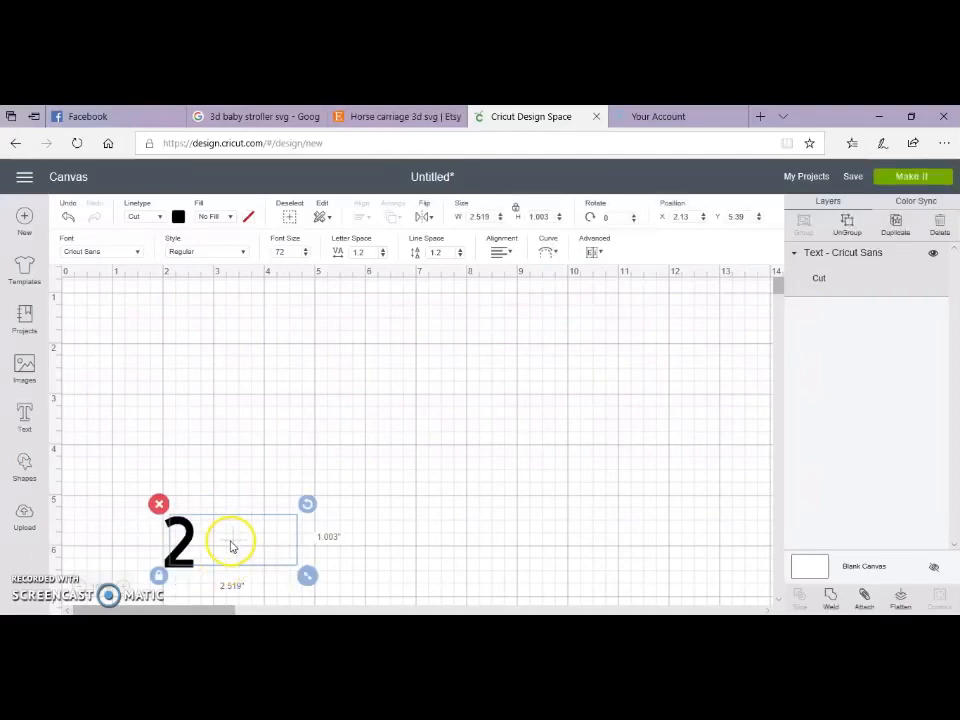
{"action": "type", "text": "019"}
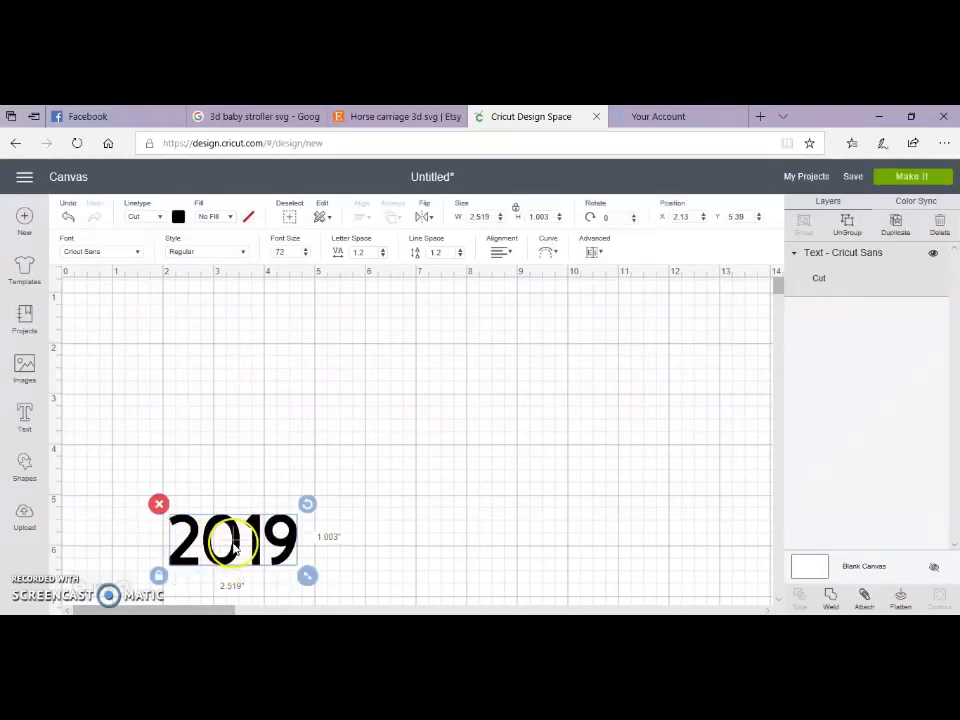
{"action": "left_click_drag", "start_coordinate": [232, 540], "coordinate": [360, 485]}
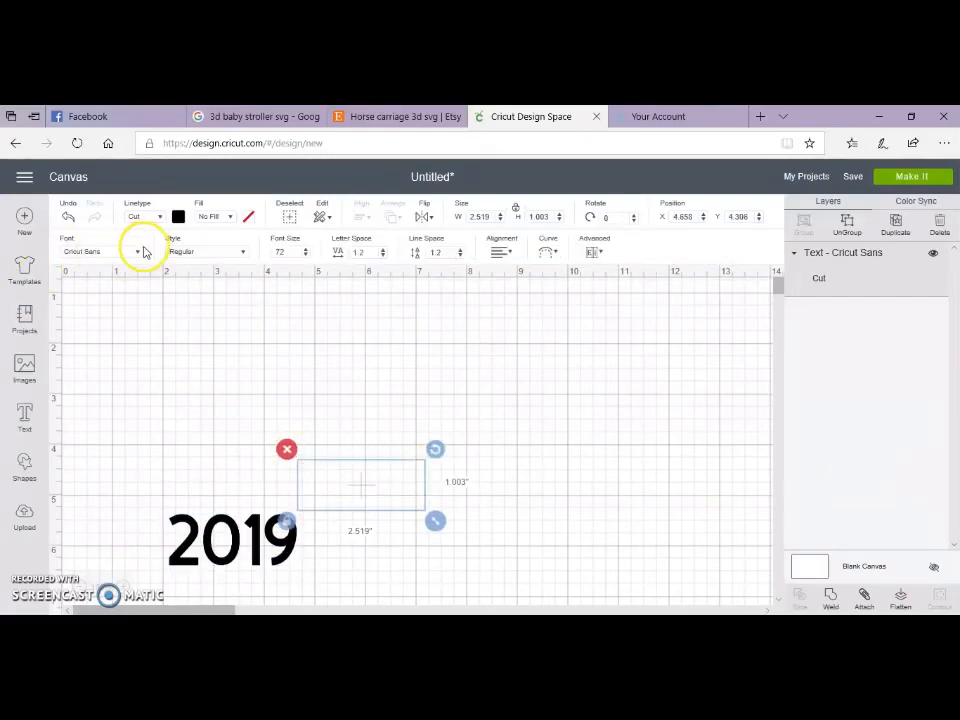
Filter to Cricut fonts, apply Extreme Fonts Little League, and stretch 2019 to about 5.6 inches
{"action": "left_click", "coordinate": [137, 251]}
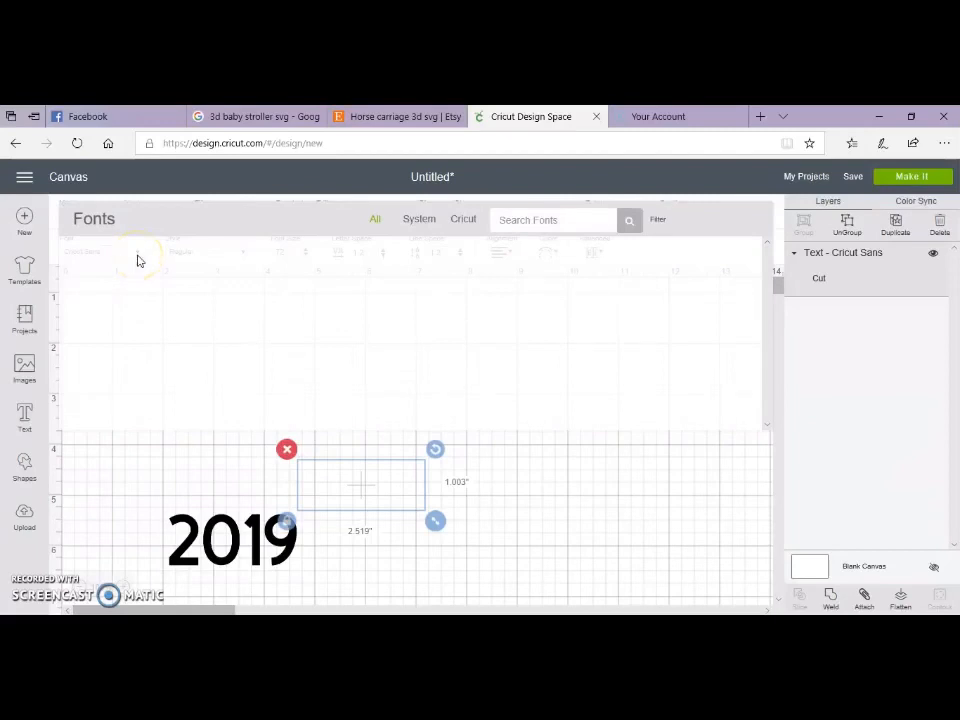
{"action": "left_click", "coordinate": [463, 219]}
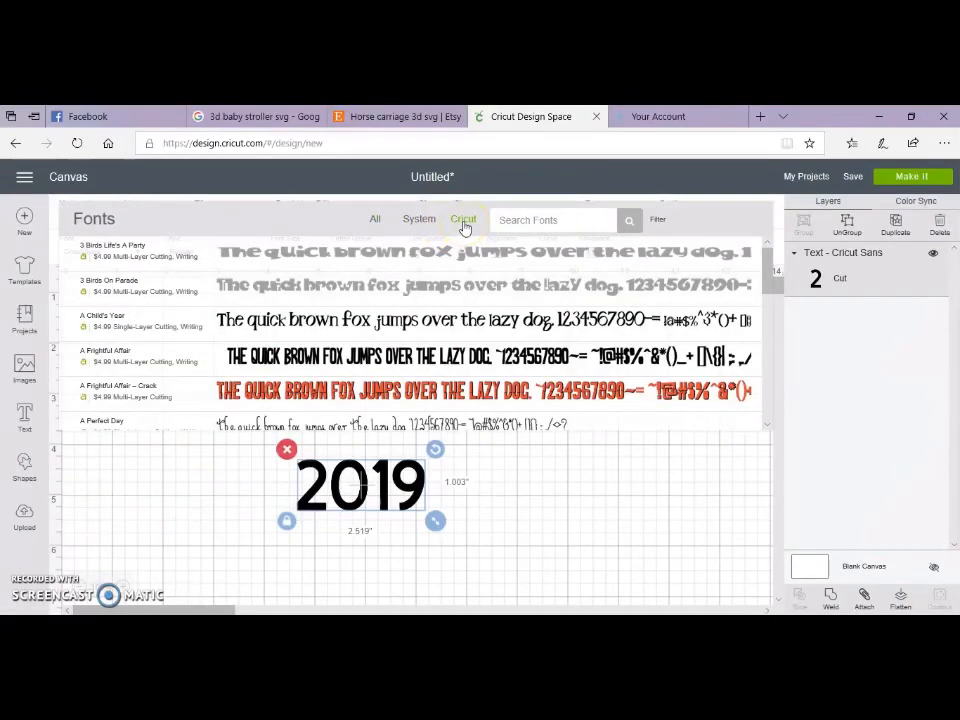
{"action": "mouse_move", "coordinate": [657, 221]}
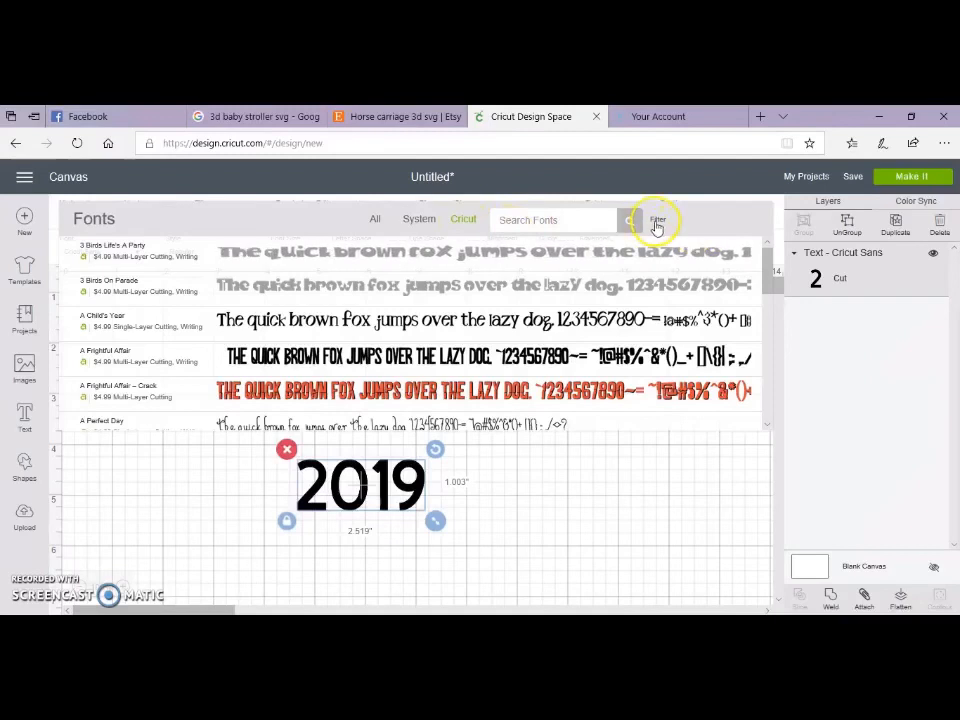
{"action": "left_click", "coordinate": [656, 219]}
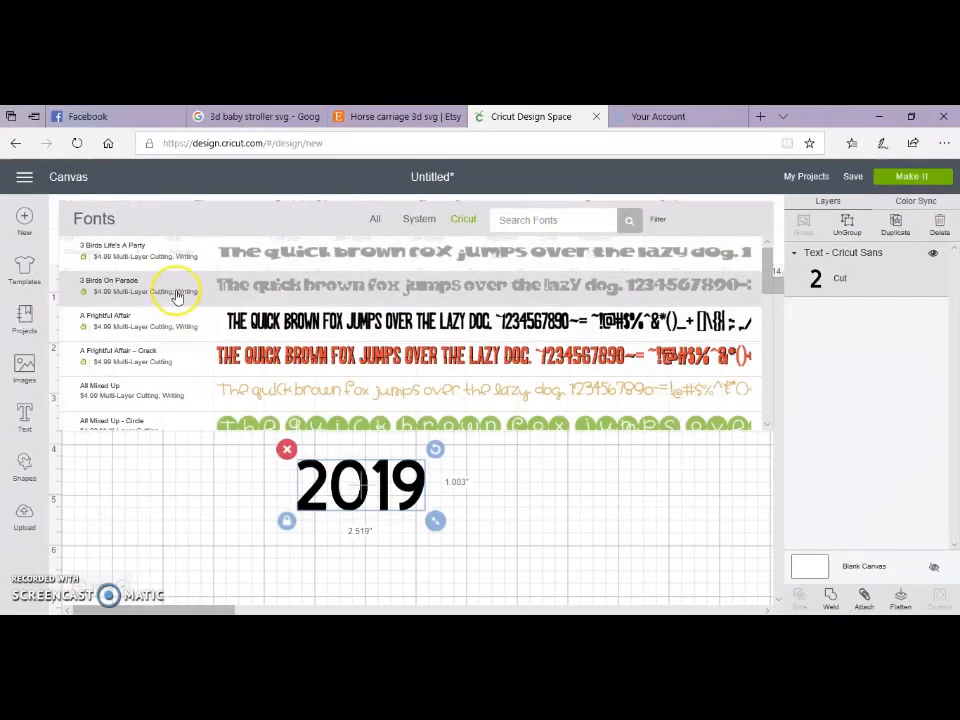
{"action": "scroll", "scroll_direction": "down", "scroll_amount": 3}
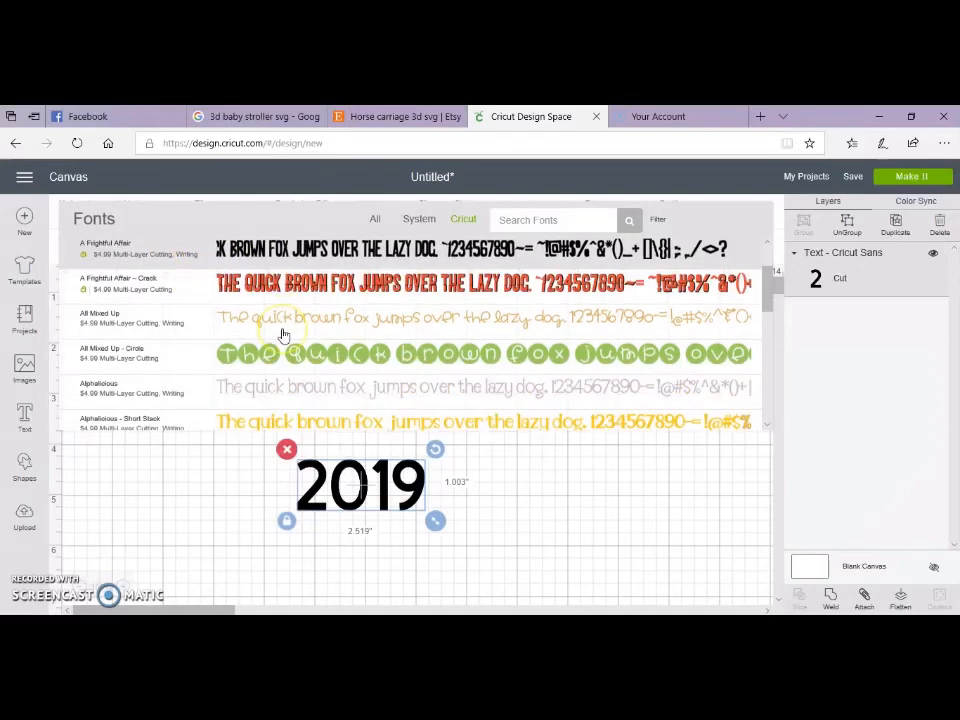
{"action": "scroll", "scroll_direction": "down", "scroll_amount": 3}
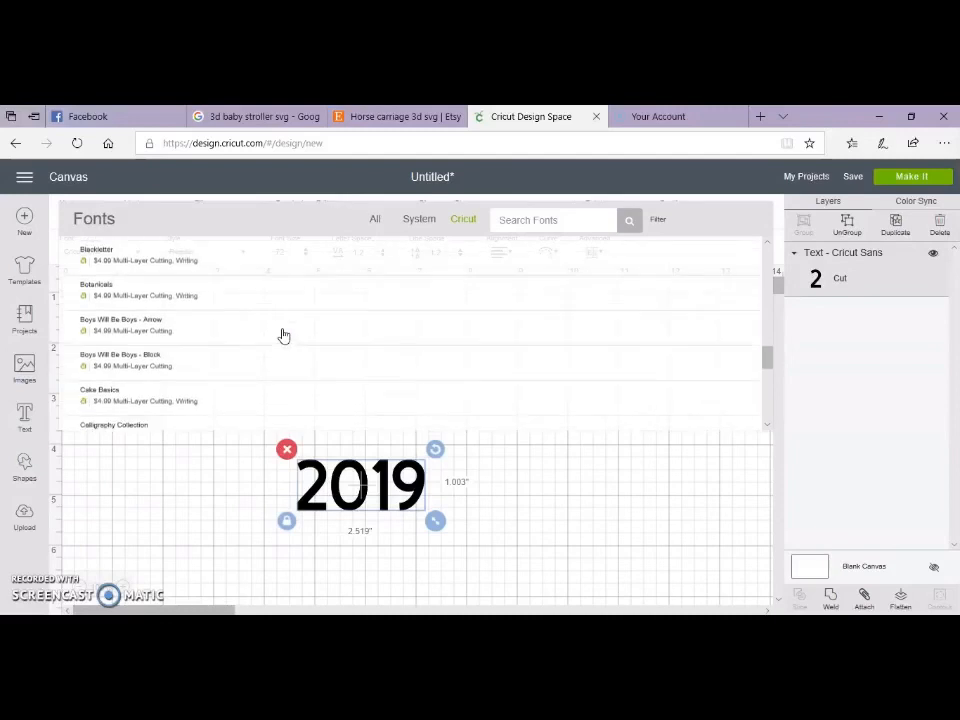
{"action": "scroll", "scroll_direction": "down", "scroll_amount": 3}
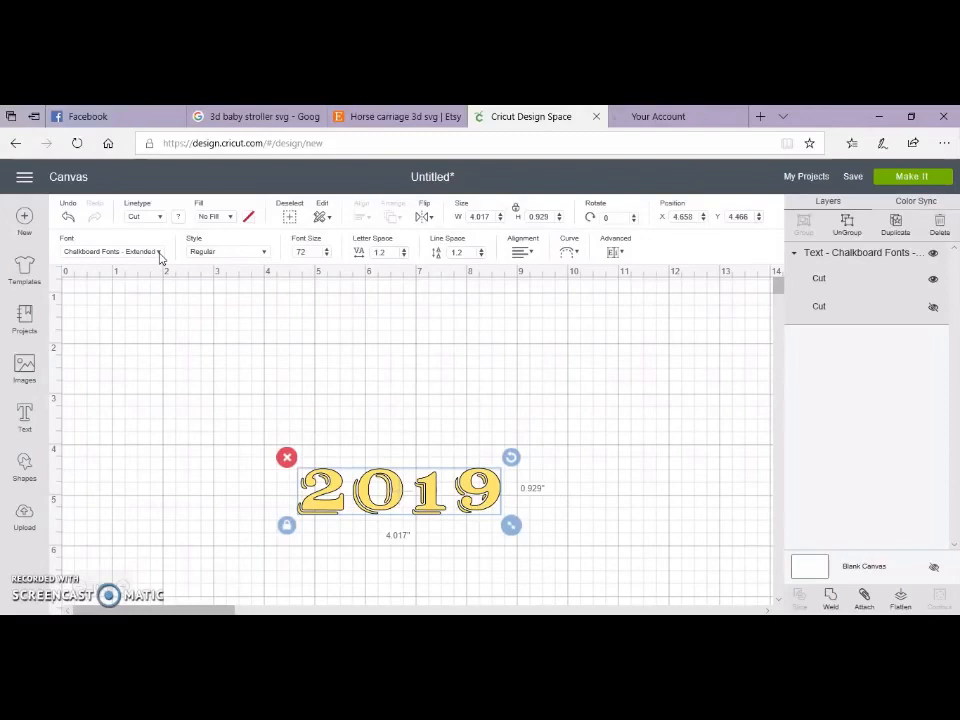
{"action": "left_click", "coordinate": [115, 251]}
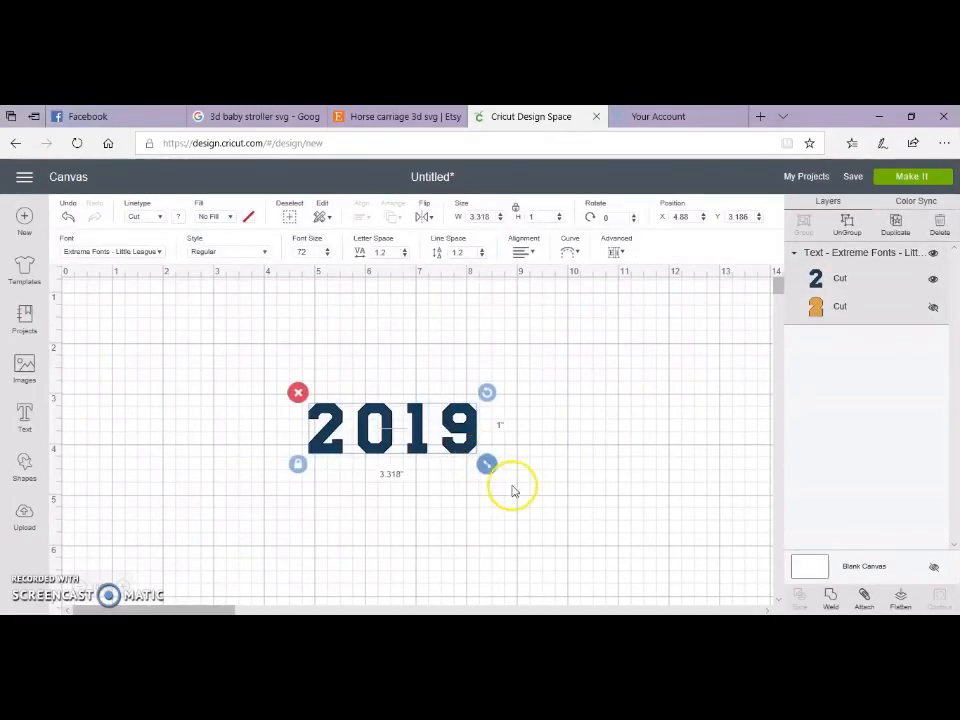
{"action": "left_click_drag", "start_coordinate": [486, 463], "coordinate": [601, 498]}
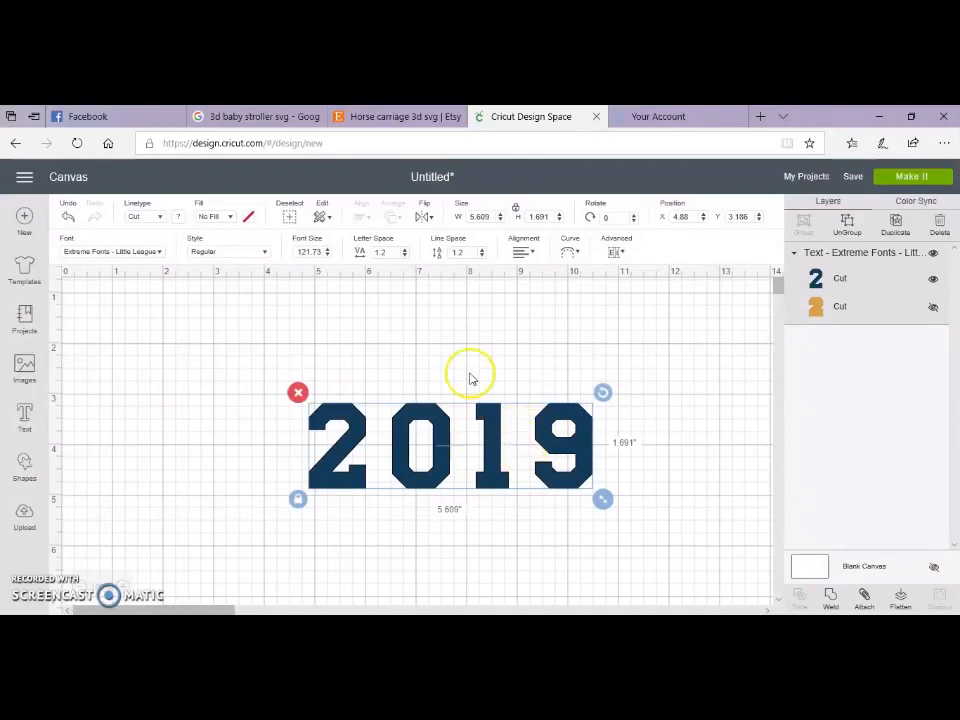
{"action": "mouse_move", "coordinate": [536, 278]}
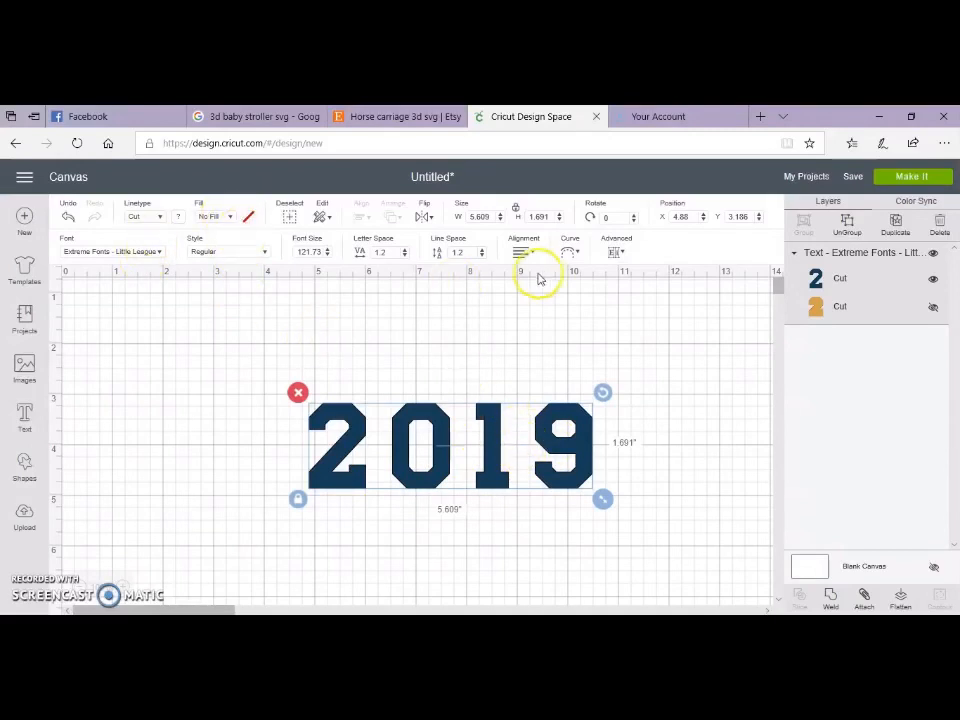
Change the 2019 fill to Print and switch the print type to Pattern
{"action": "left_click", "coordinate": [148, 217]}
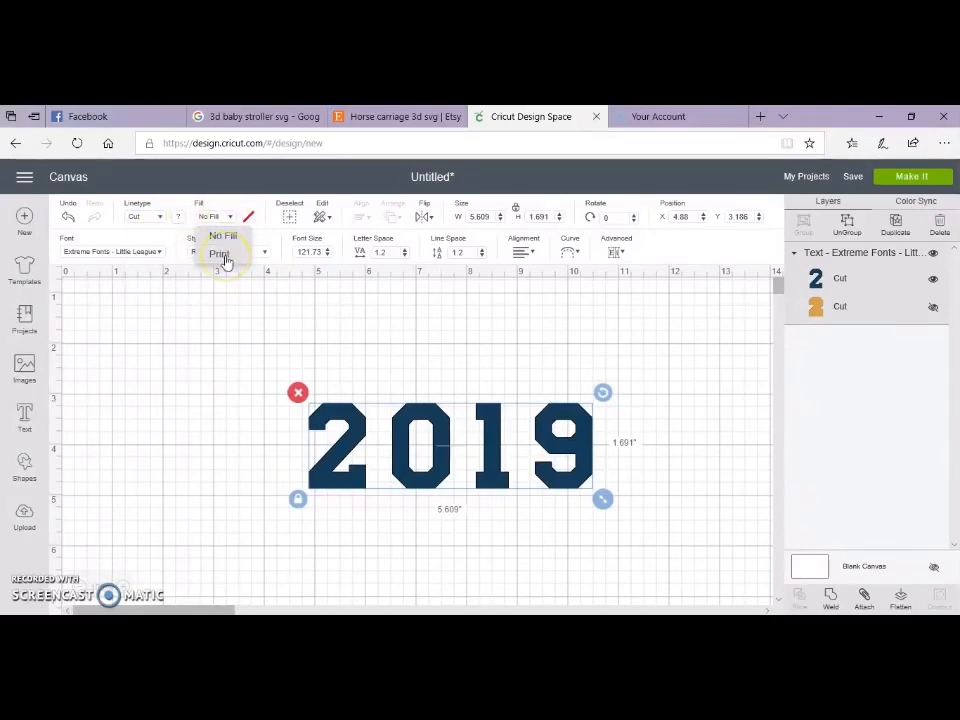
{"action": "left_click", "coordinate": [220, 259]}
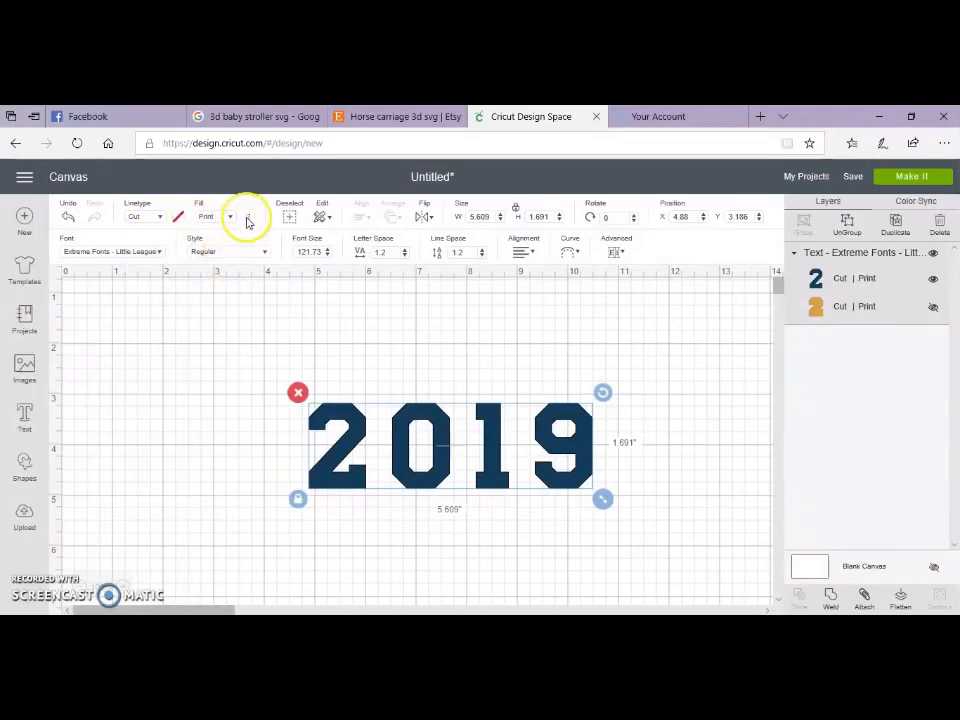
{"action": "left_click", "coordinate": [228, 217]}
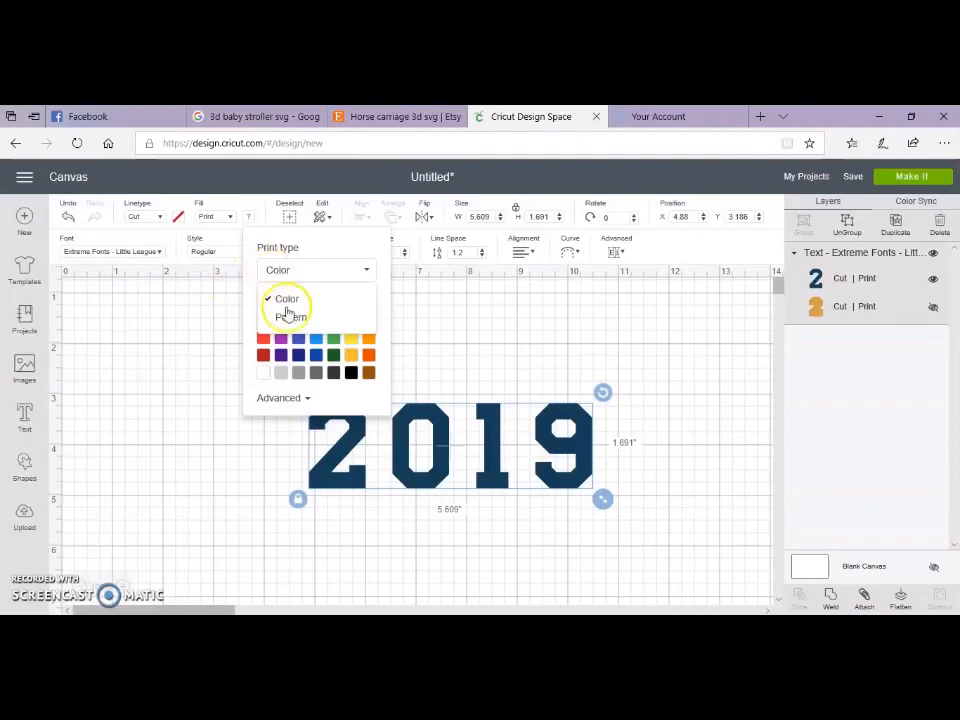
{"action": "left_click", "coordinate": [289, 316]}
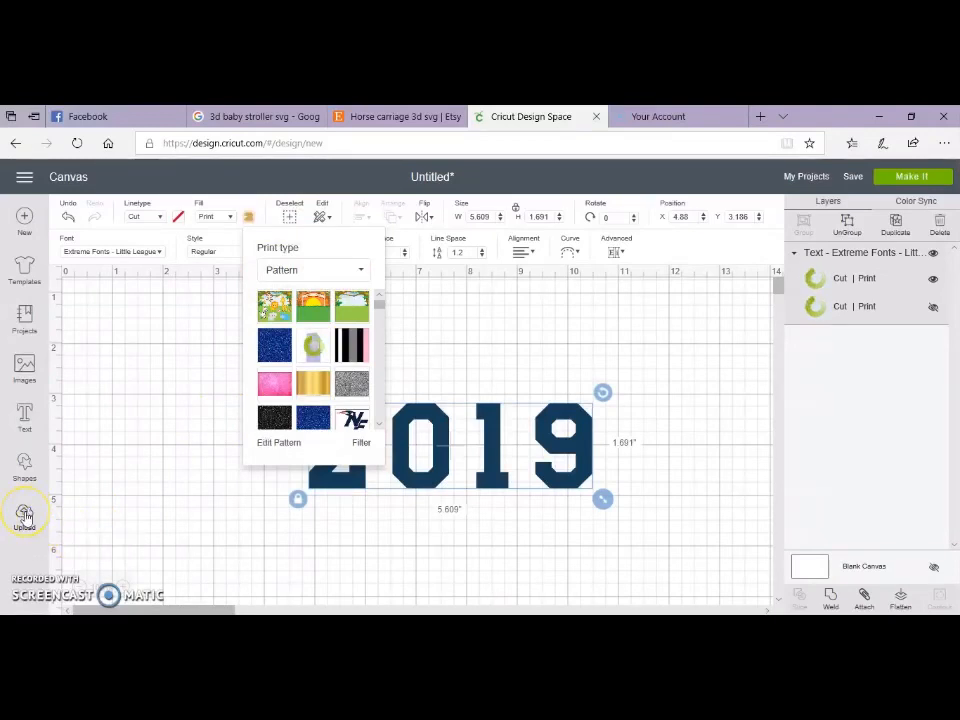
Start a custom pattern upload from the Upload panel and browse for an image
{"action": "left_click", "coordinate": [24, 511]}
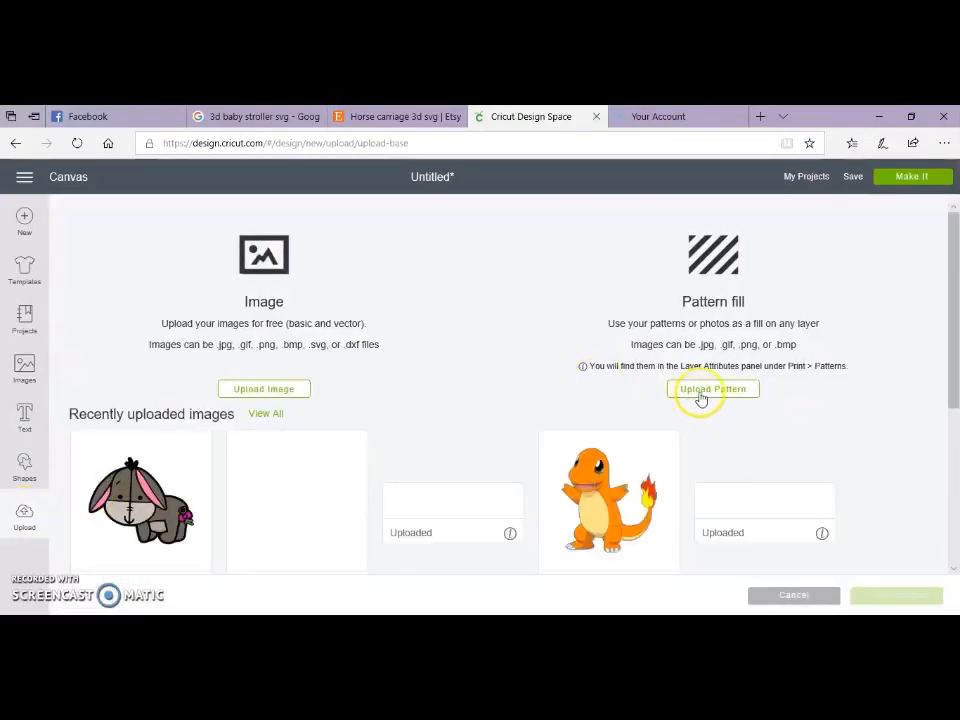
{"action": "left_click", "coordinate": [712, 389]}
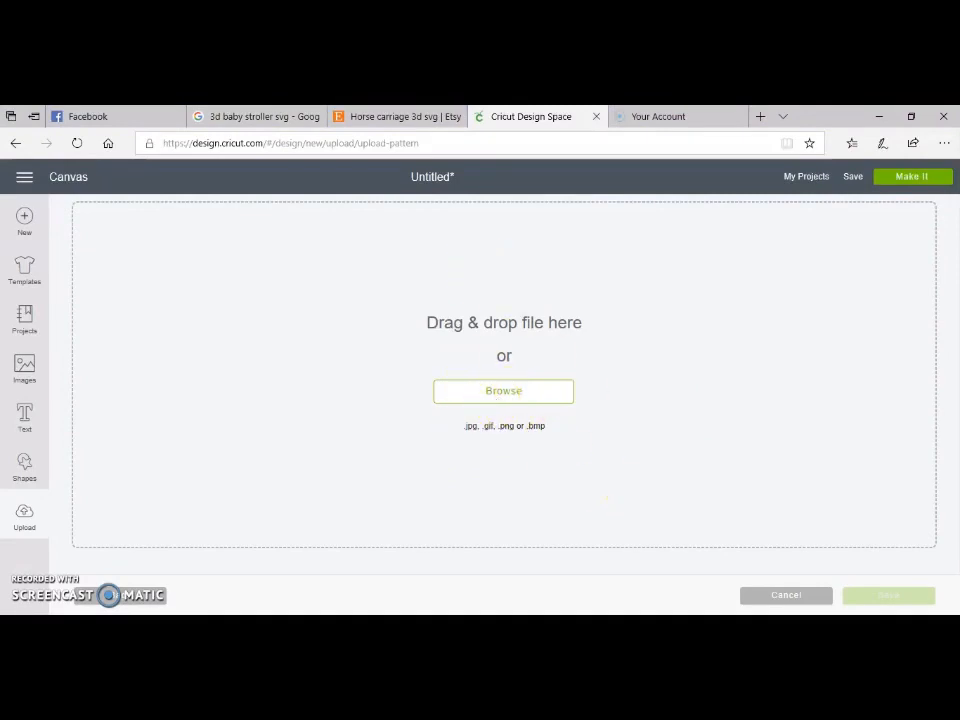
{"action": "left_click", "coordinate": [503, 391]}
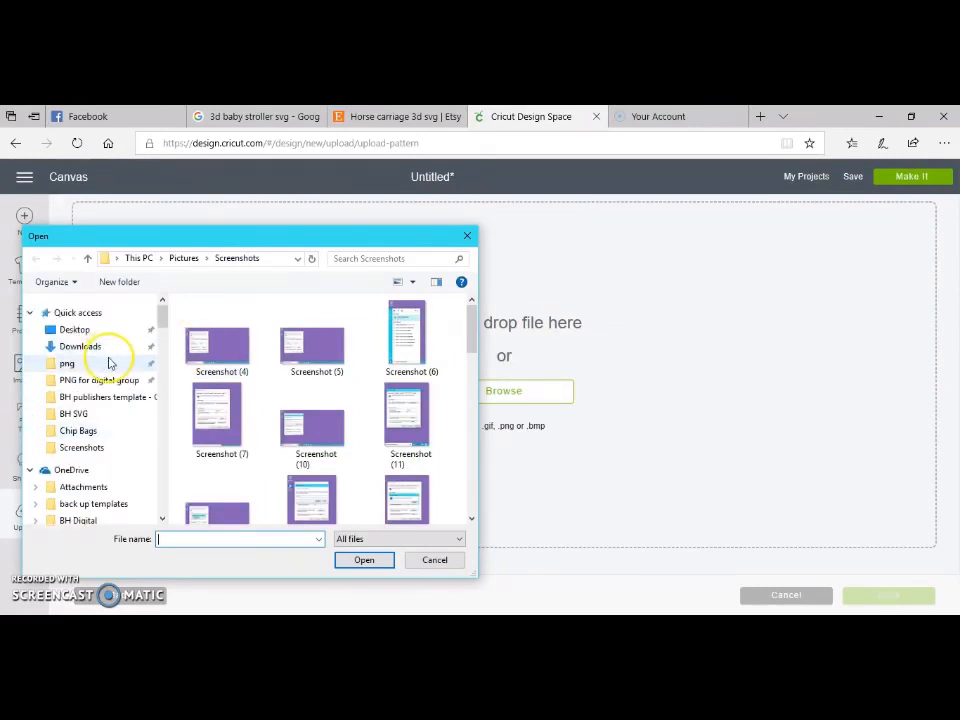
{"action": "left_click", "coordinate": [67, 363]}
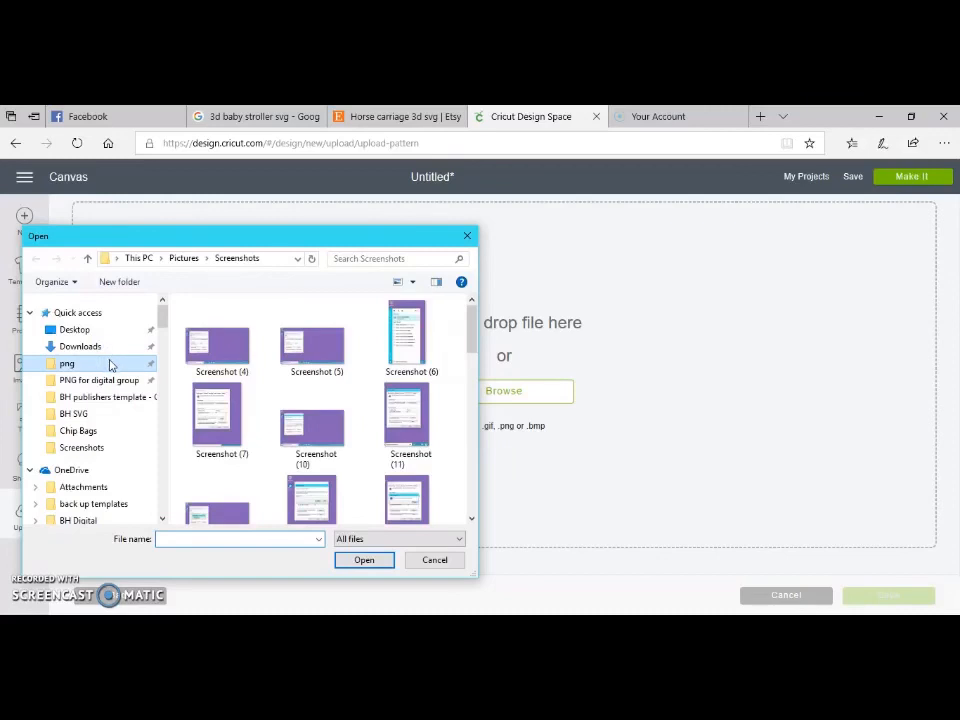
{"action": "mouse_move", "coordinate": [150, 397]}
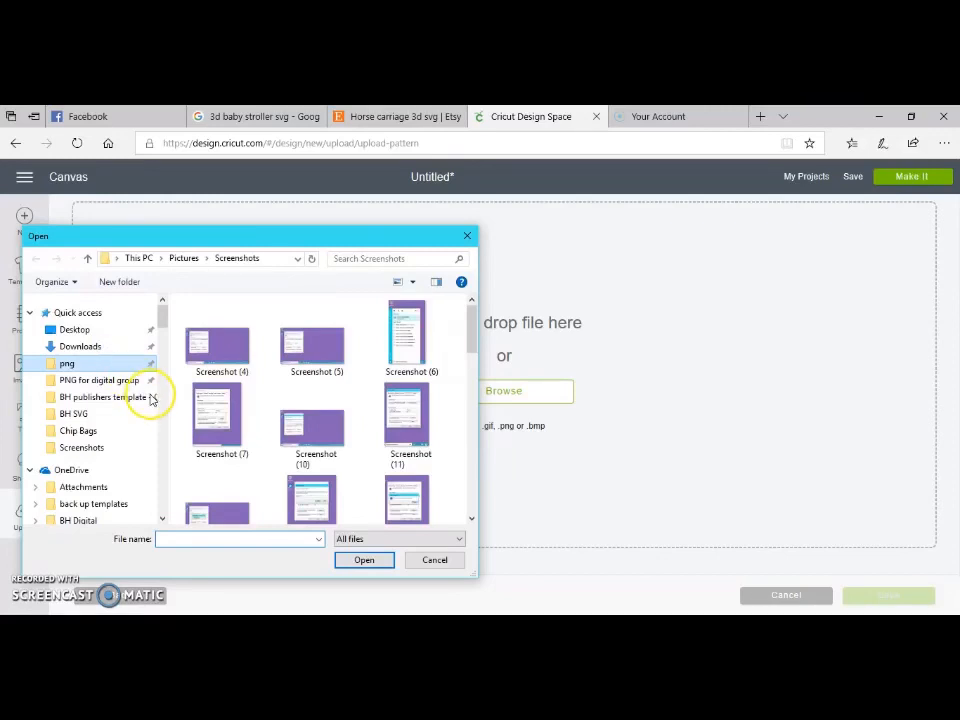
{"action": "left_click", "coordinate": [67, 363]}
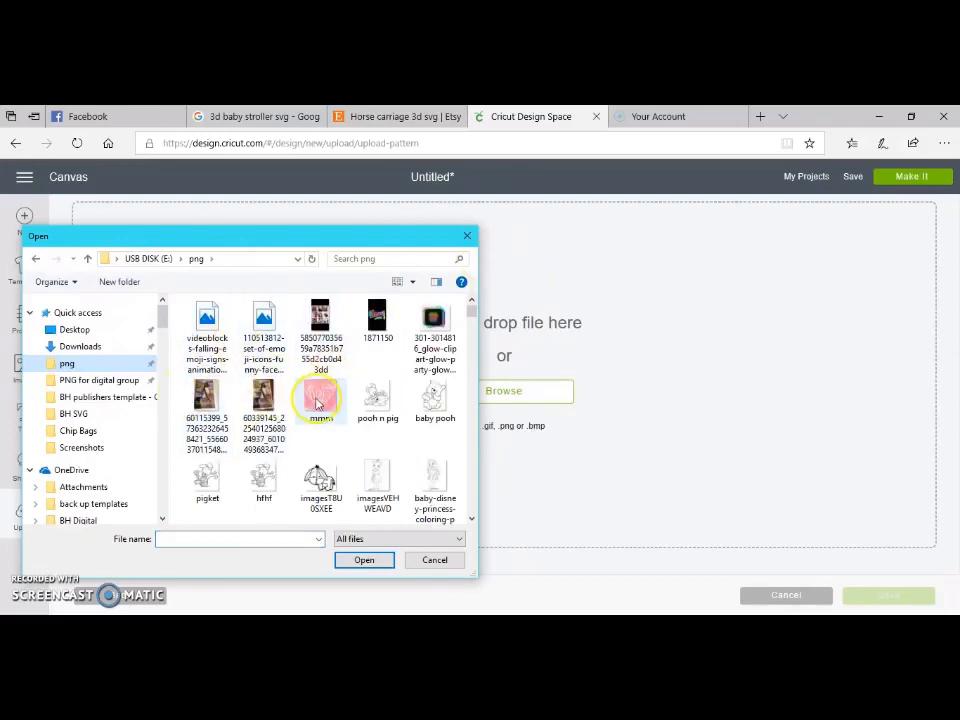
{"action": "scroll", "scroll_direction": "down", "scroll_amount": 3}
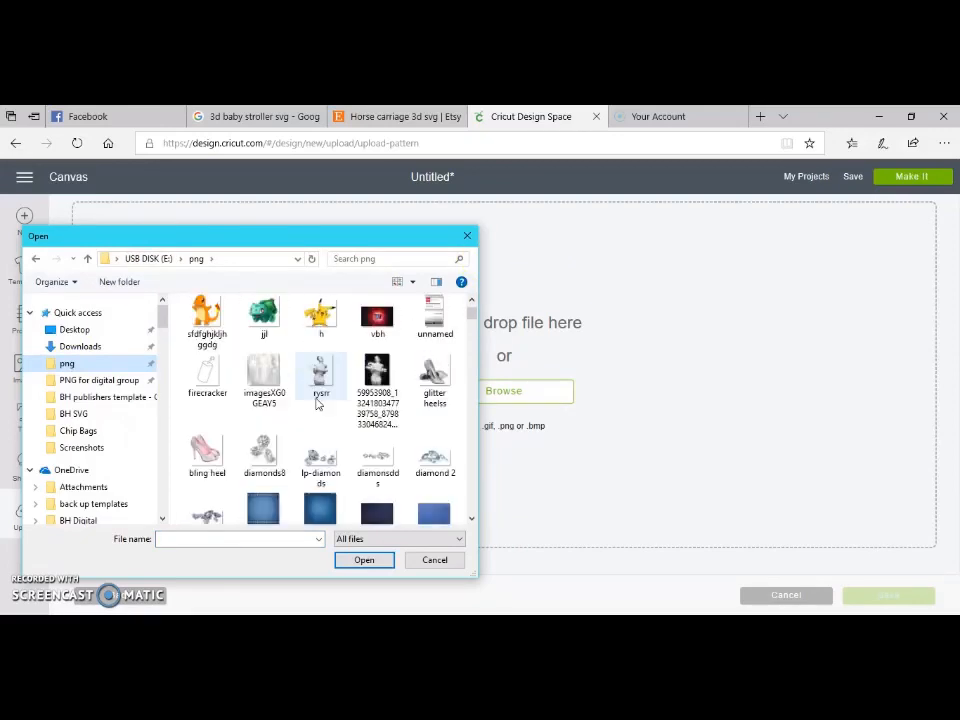
{"action": "scroll", "scroll_direction": "down", "scroll_amount": 3}
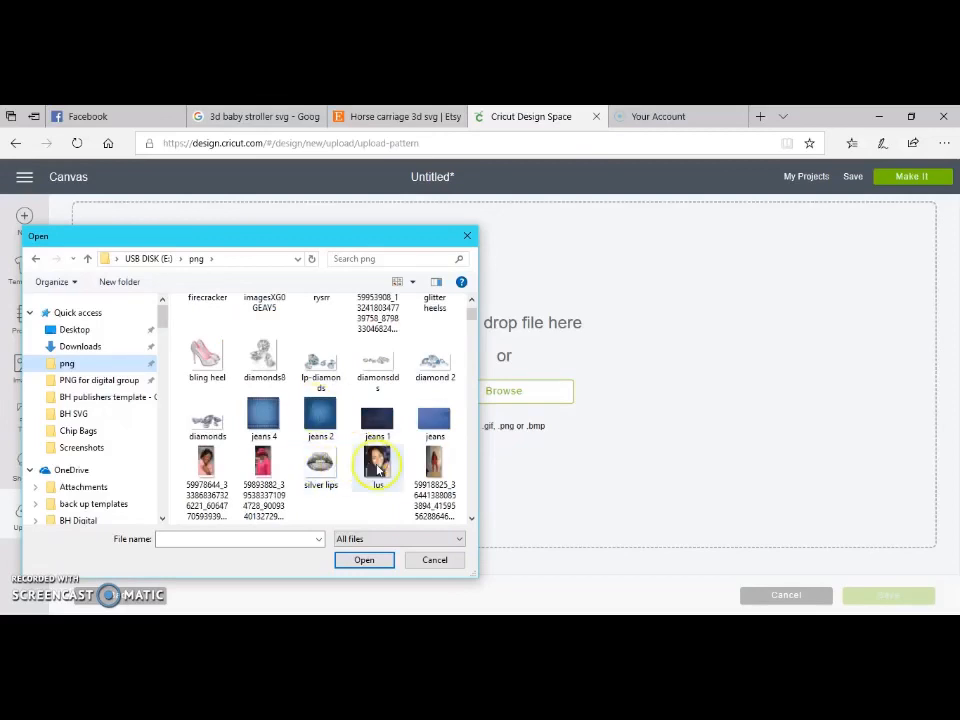
{"action": "left_click", "coordinate": [376, 466]}
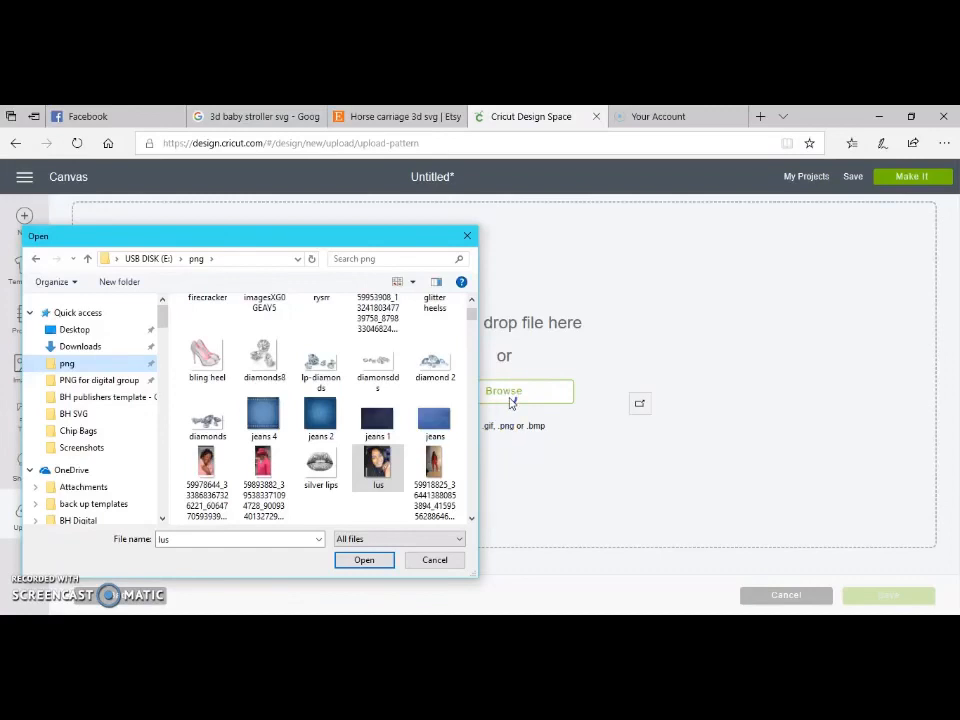
{"action": "mouse_move", "coordinate": [537, 394]}
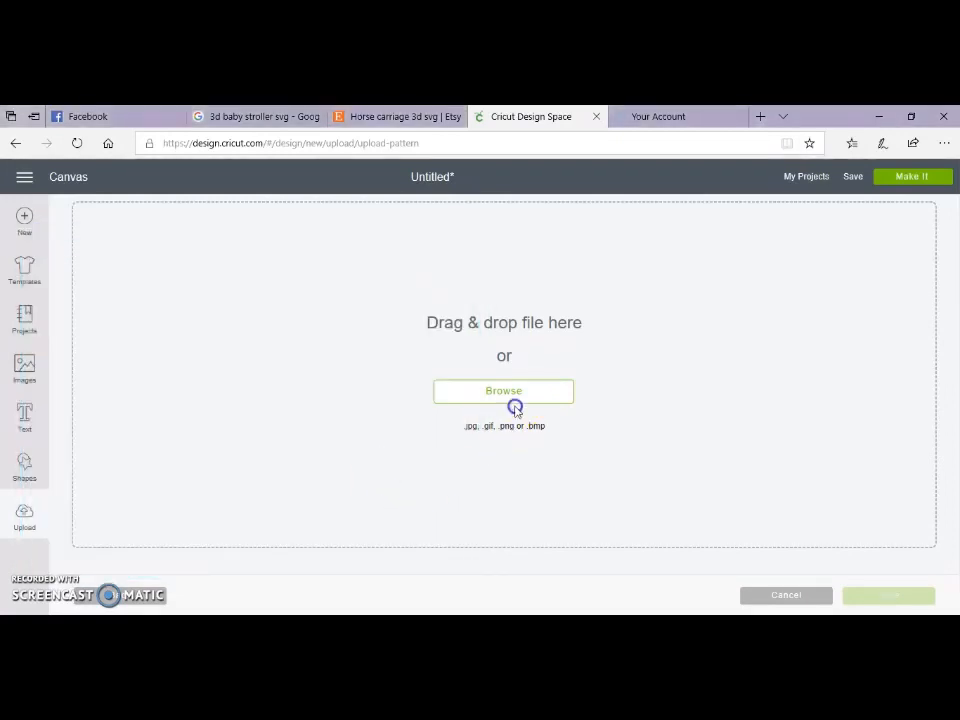
{"action": "mouse_move", "coordinate": [487, 378]}
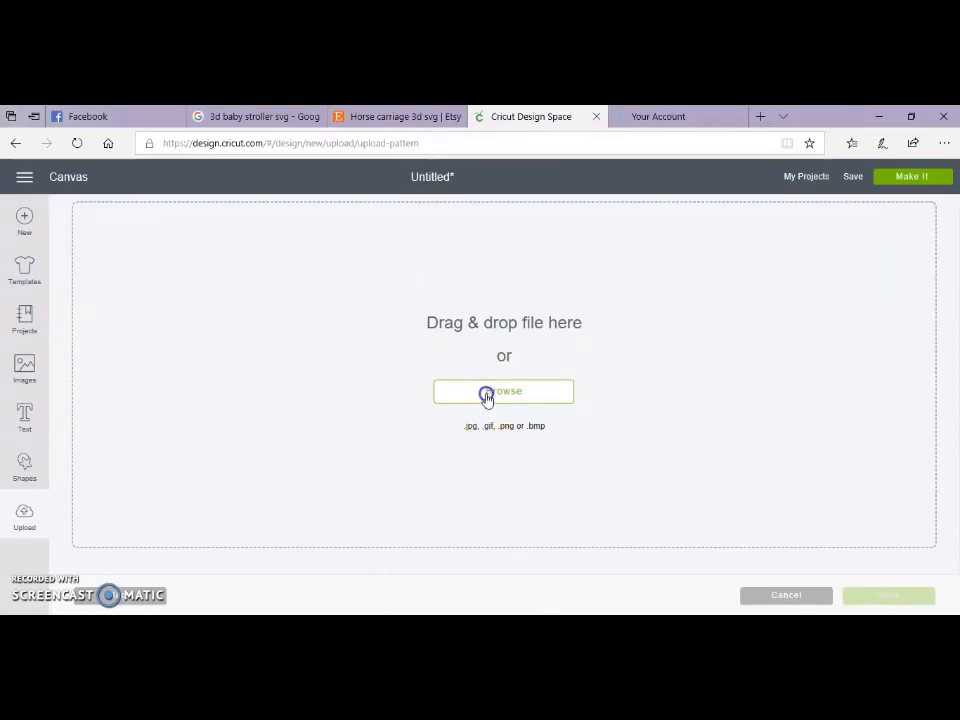
{"action": "left_click", "coordinate": [503, 391]}
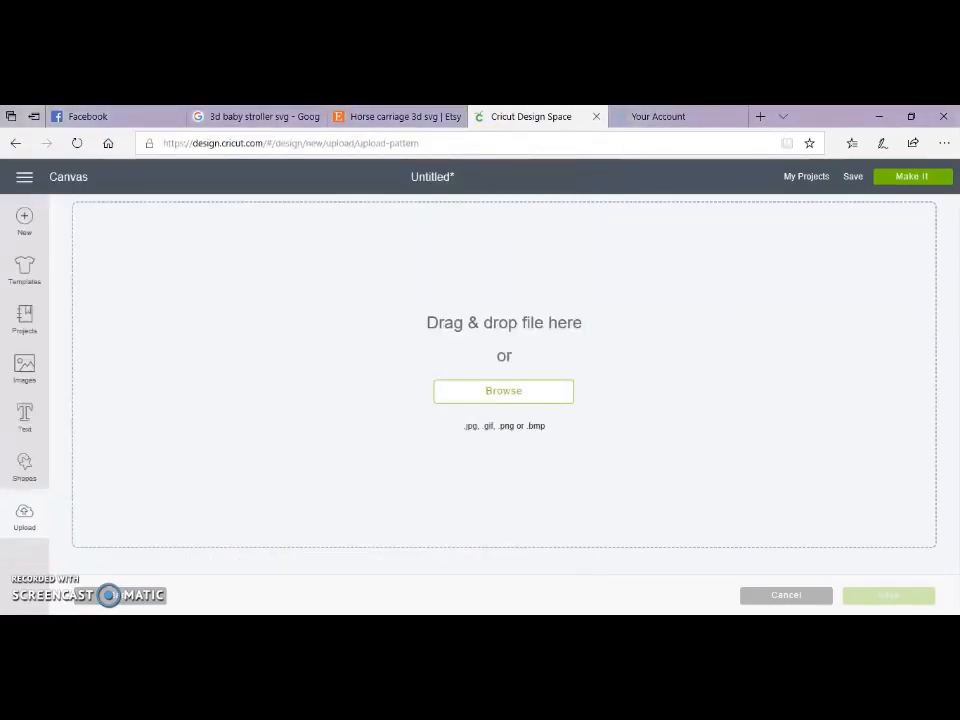
Open the USB disk's png folder in File Explorer and select the glittery 2019 photo
{"action": "left_click", "coordinate": [503, 391]}
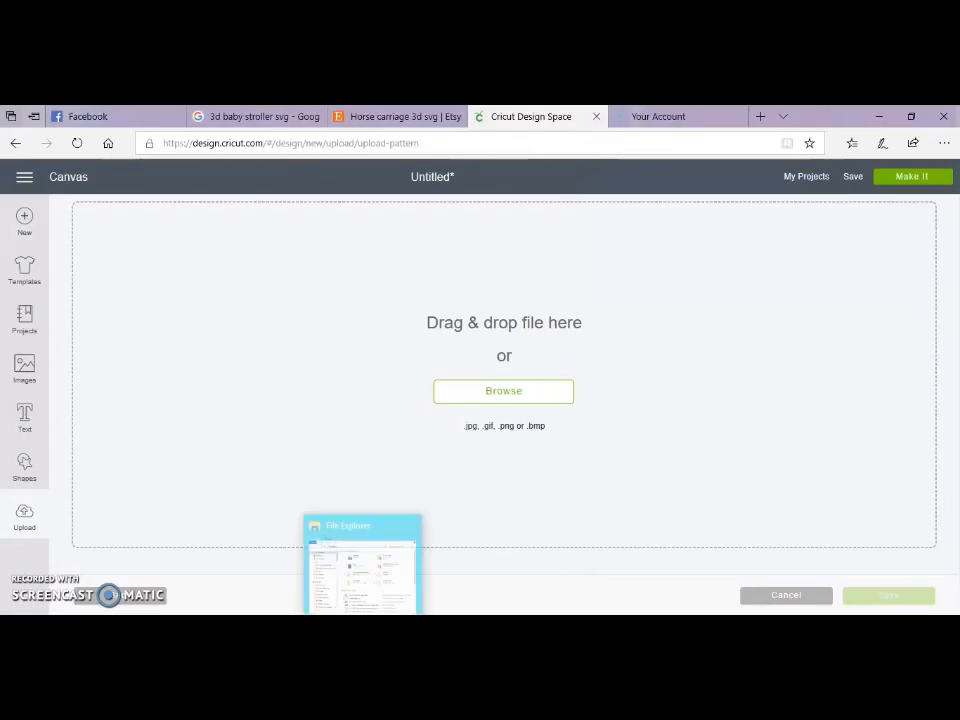
{"action": "left_click", "coordinate": [503, 391]}
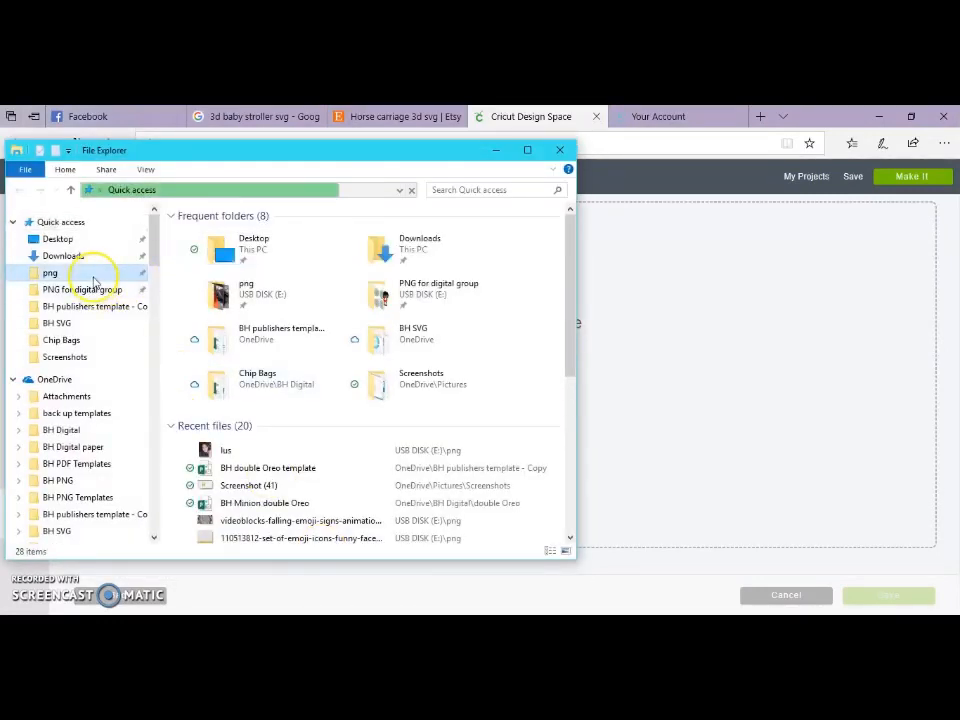
{"action": "double_click", "coordinate": [50, 272]}
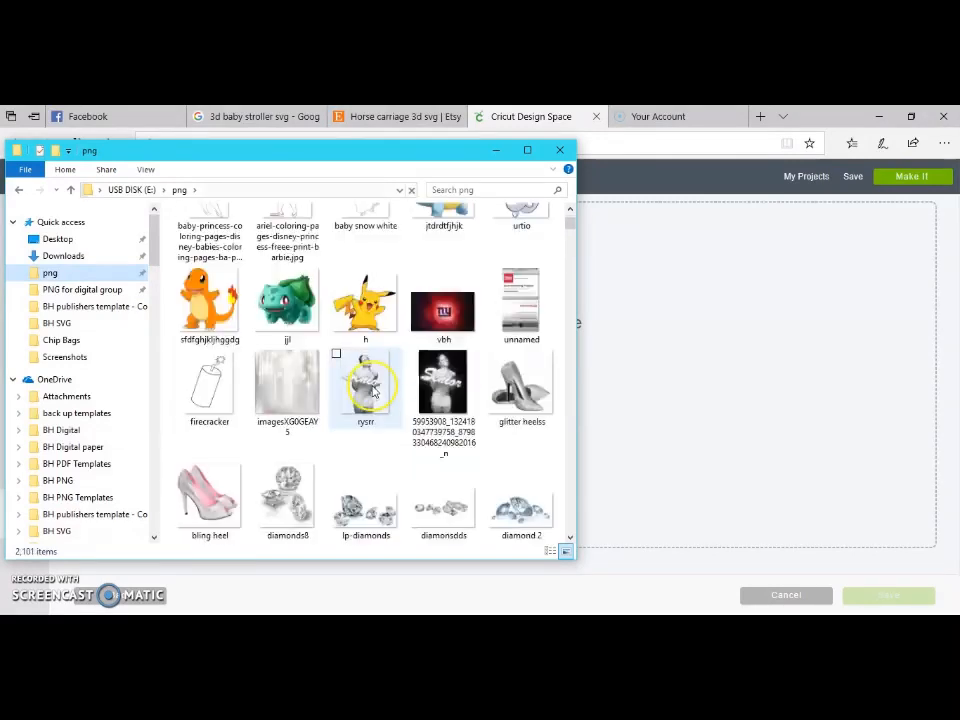
{"action": "left_click", "coordinate": [443, 383]}
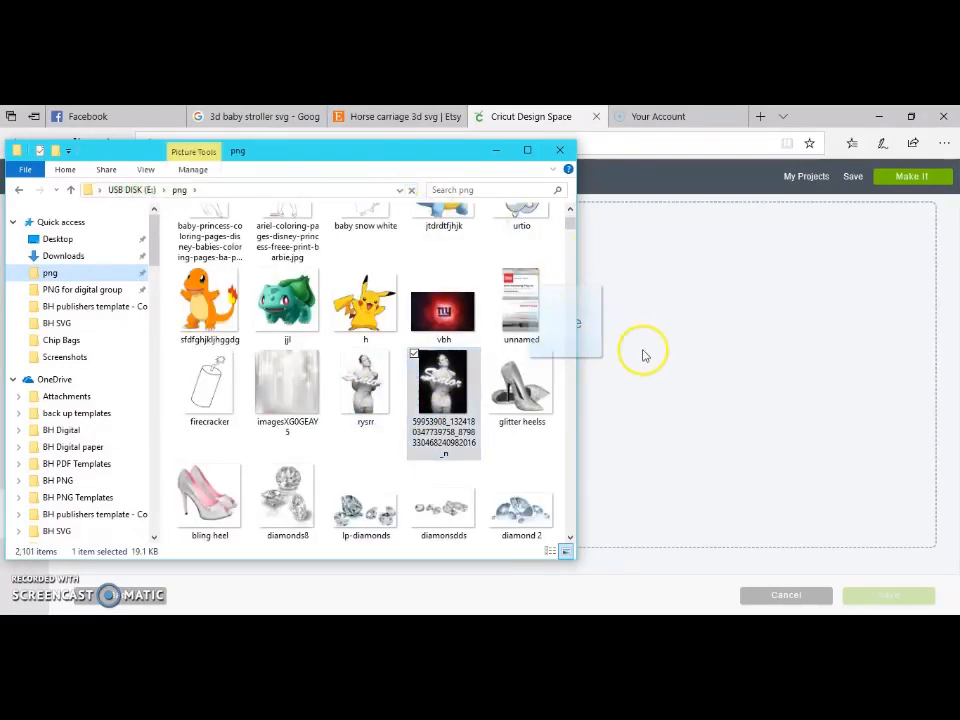
{"action": "mouse_move", "coordinate": [635, 365]}
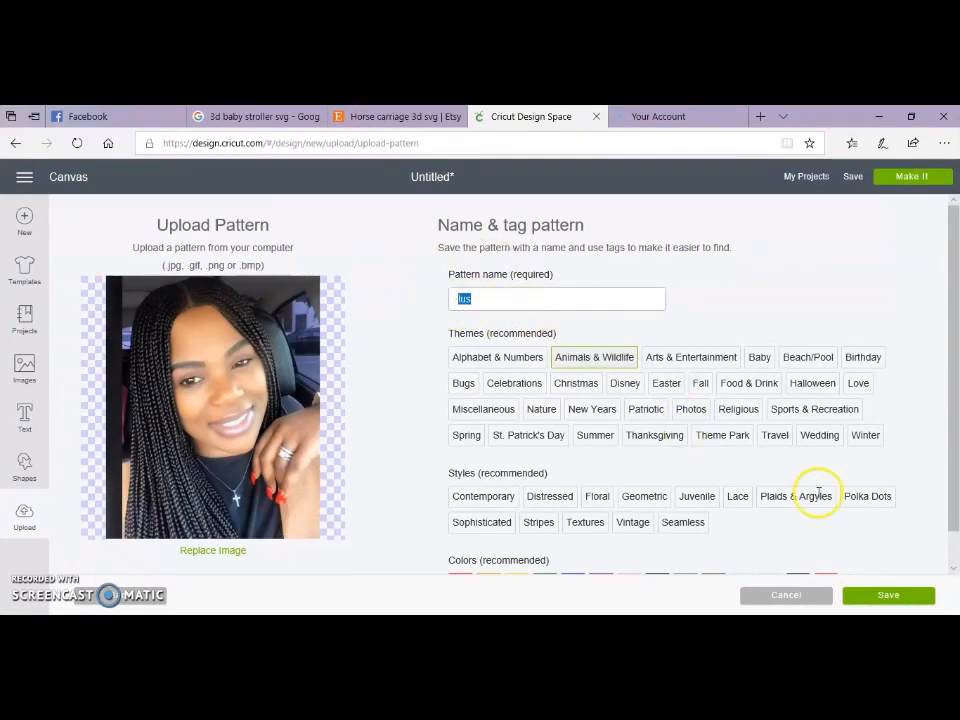
Save the uploaded portrait photo as the pattern 'lus'
{"action": "scroll", "scroll_direction": "down", "scroll_amount": 3}
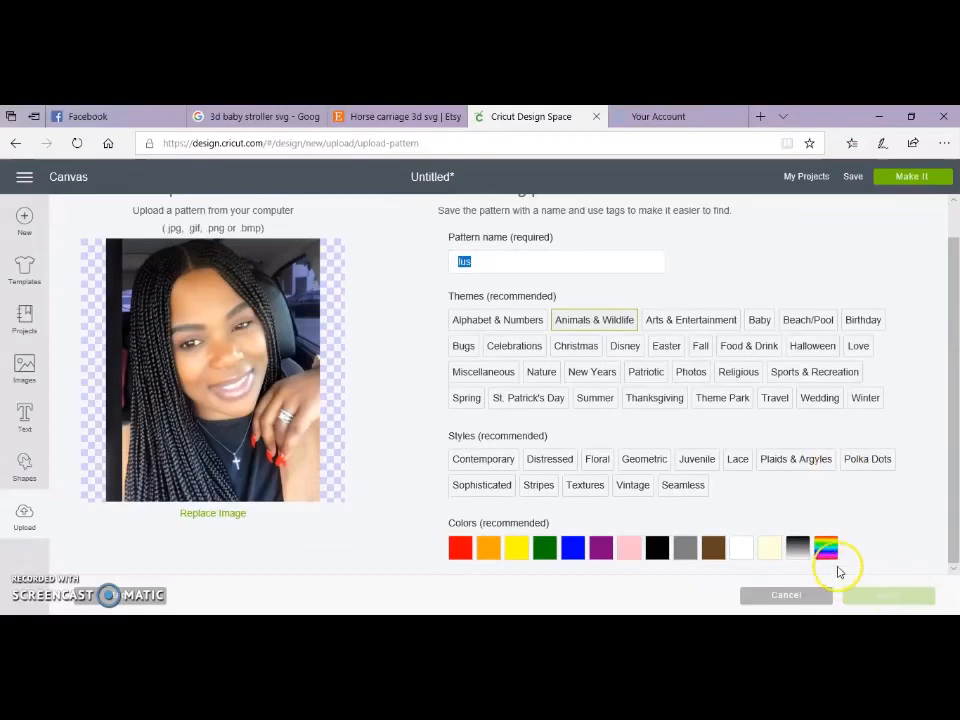
{"action": "mouse_move", "coordinate": [722, 398]}
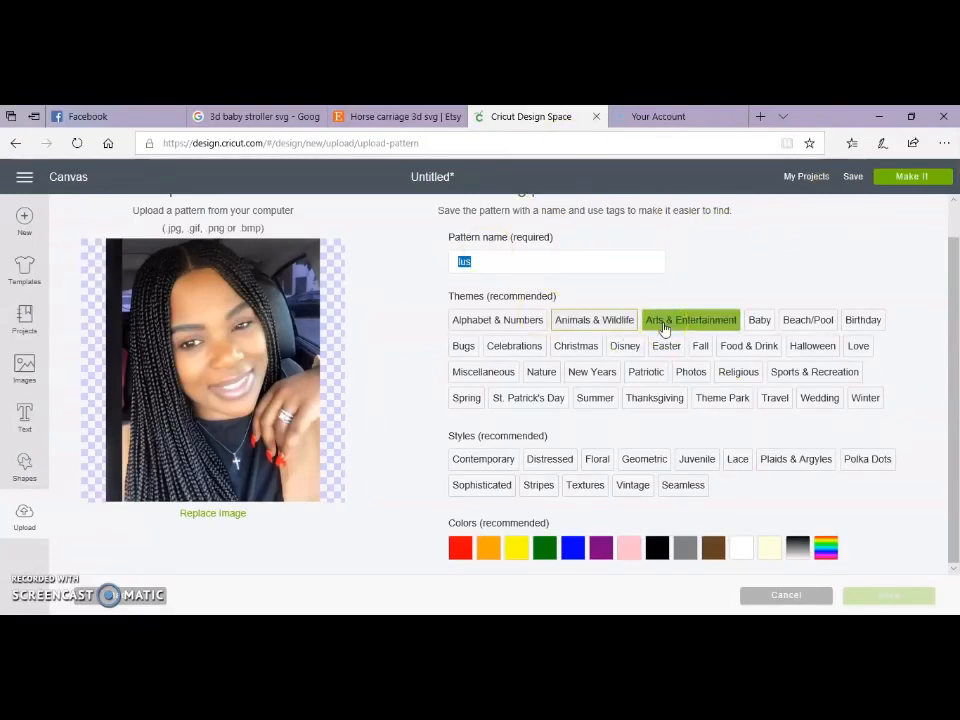
{"action": "left_click", "coordinate": [888, 595]}
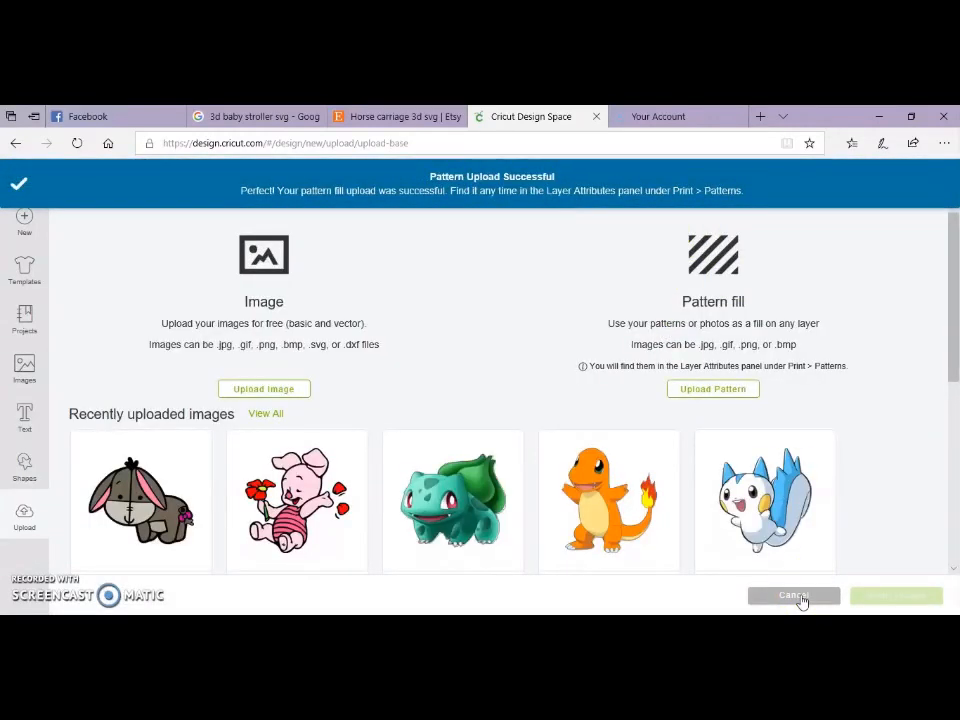
Return to the canvas and fill the 2019 lettering with the graduation photo pattern
{"action": "left_click", "coordinate": [793, 595]}
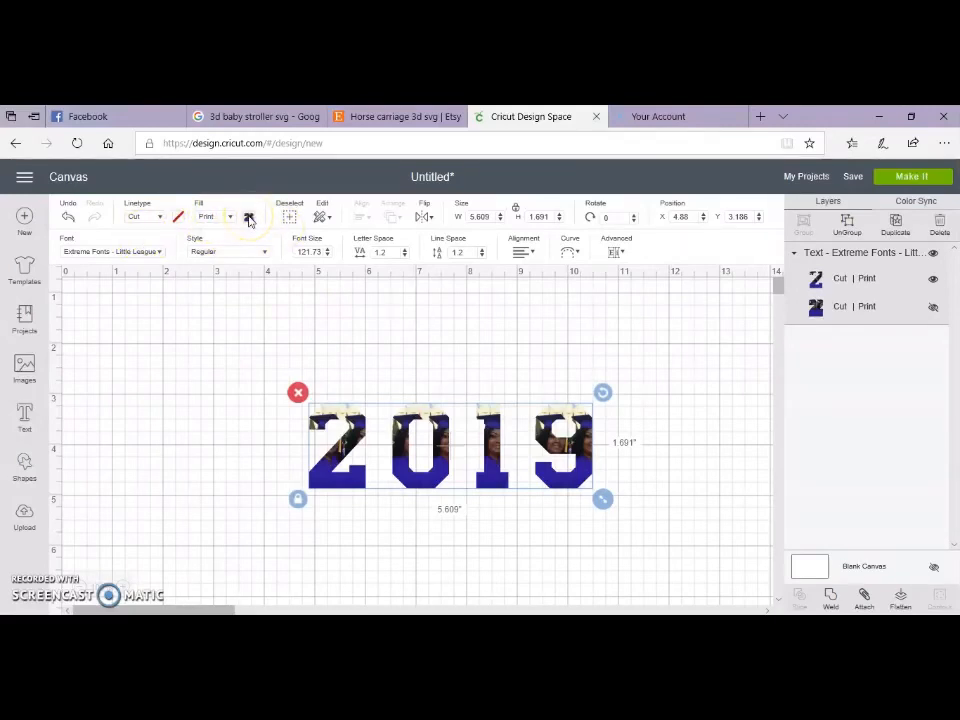
{"action": "left_click", "coordinate": [248, 217]}
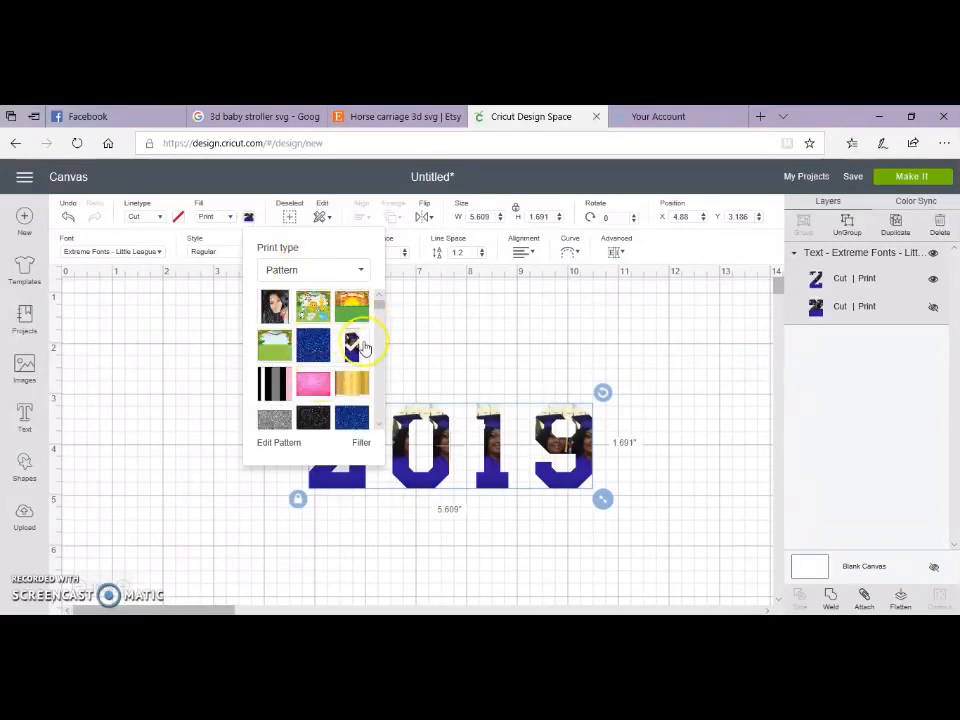
{"action": "left_click", "coordinate": [352, 346]}
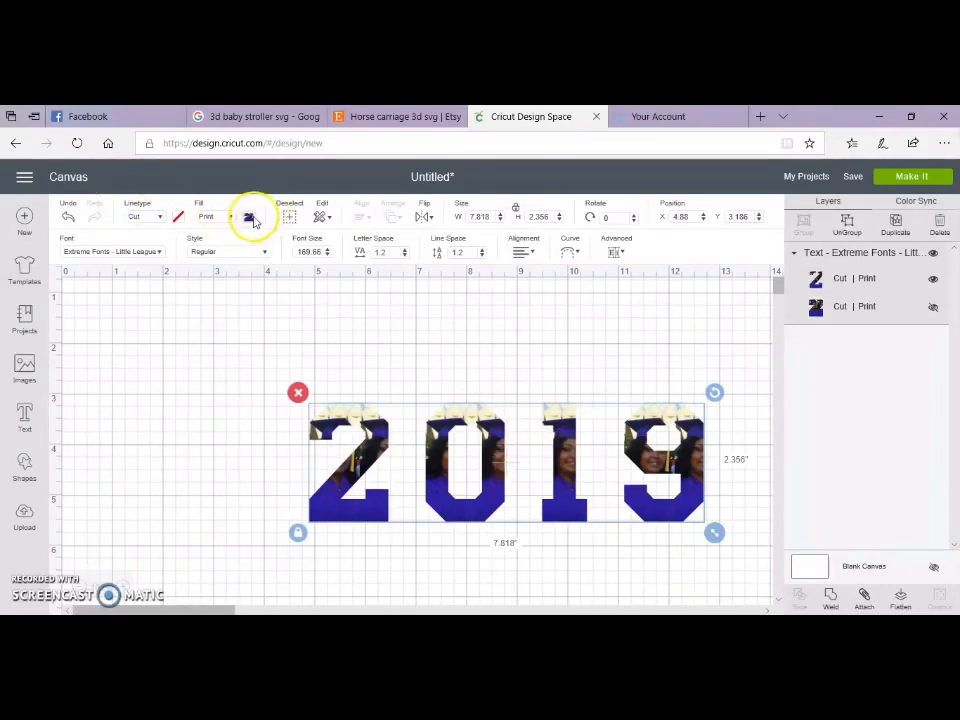
{"action": "left_click", "coordinate": [248, 217]}
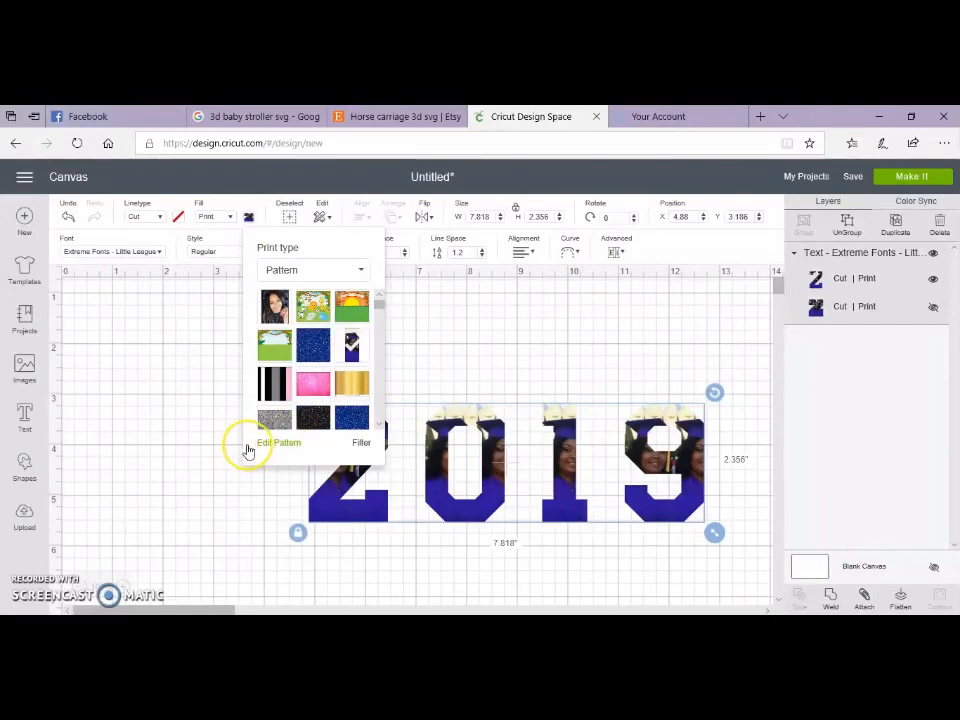
Set the portrait pattern scale to 143 percent in Edit Pattern and close it
{"action": "left_click", "coordinate": [278, 442]}
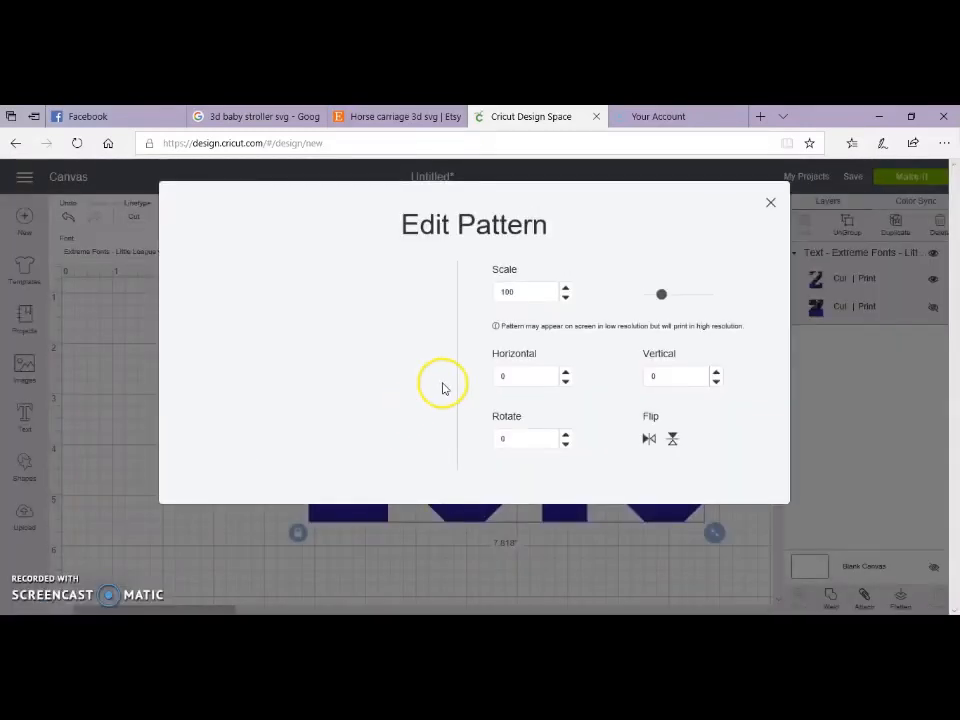
{"action": "mouse_move", "coordinate": [583, 386]}
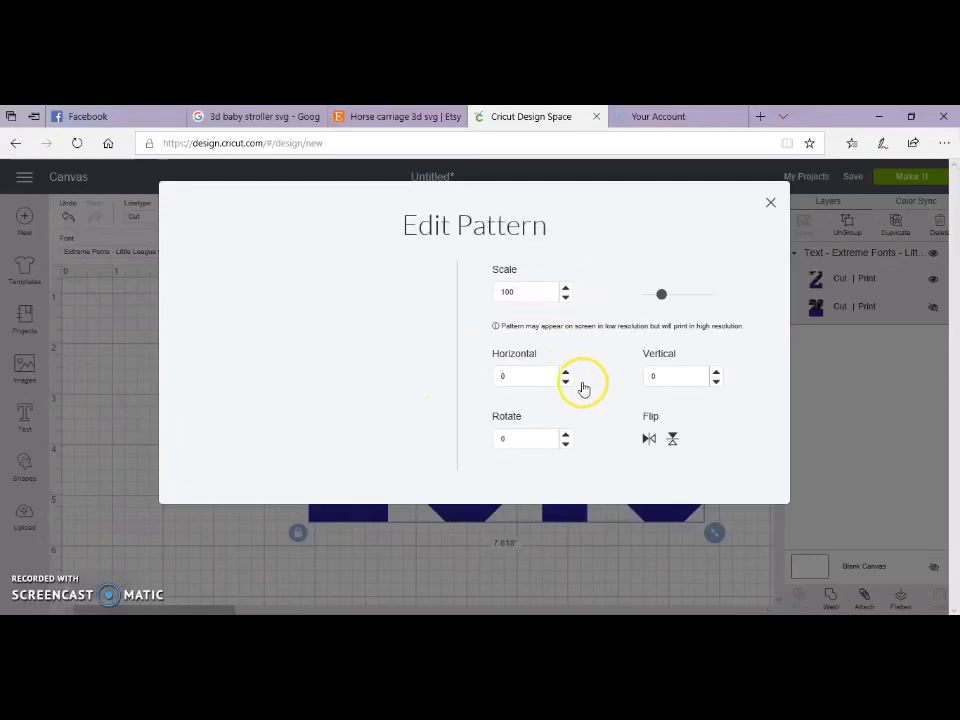
{"action": "mouse_move", "coordinate": [570, 368]}
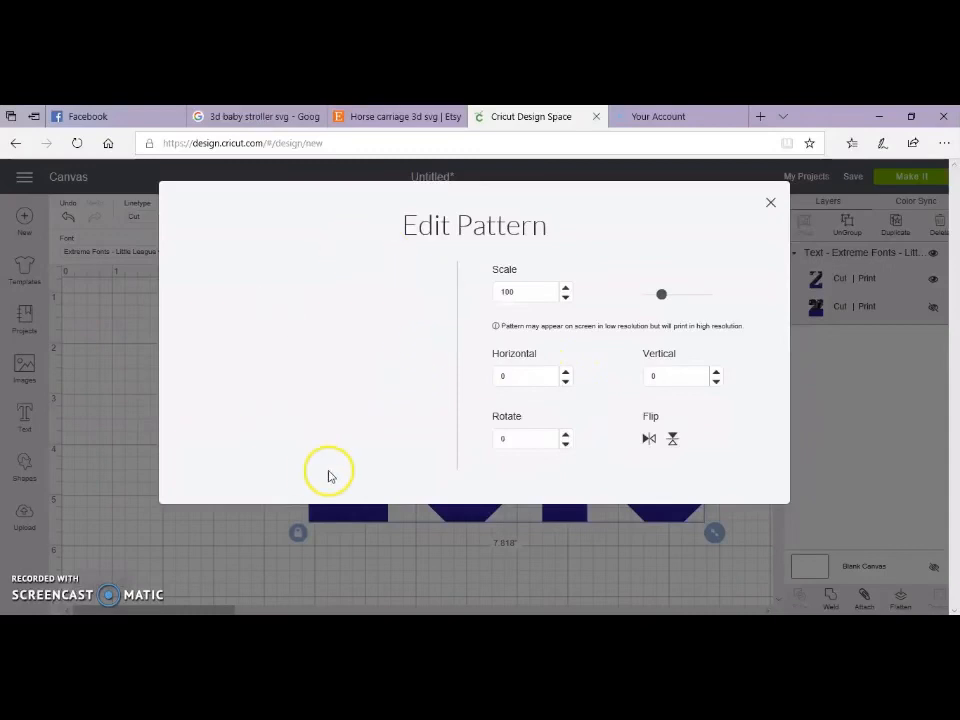
{"action": "mouse_move", "coordinate": [351, 440]}
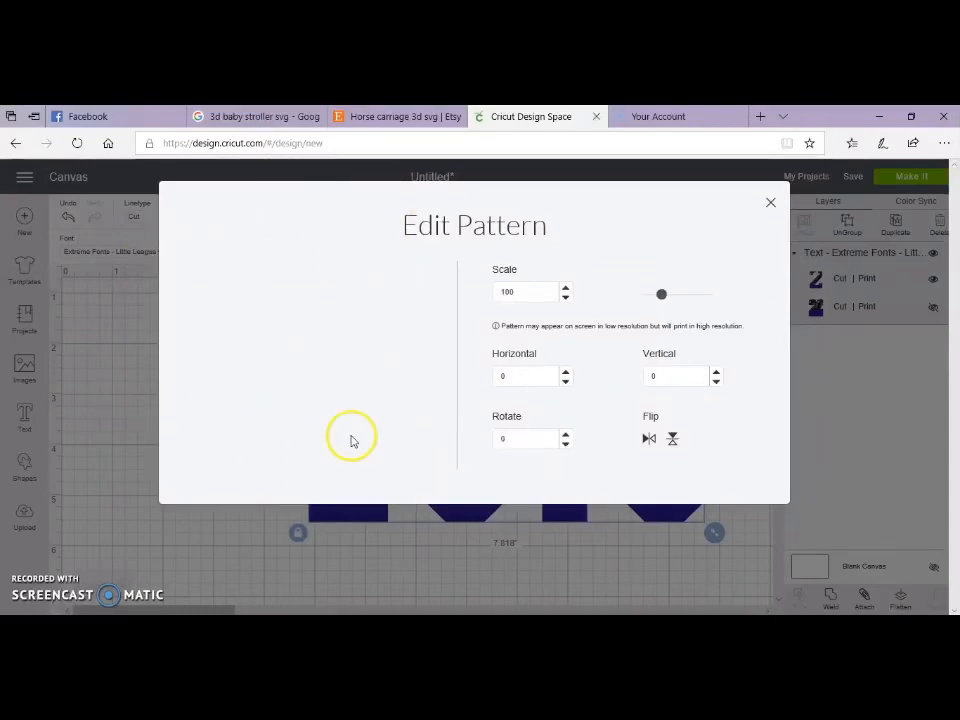
{"action": "mouse_move", "coordinate": [343, 333]}
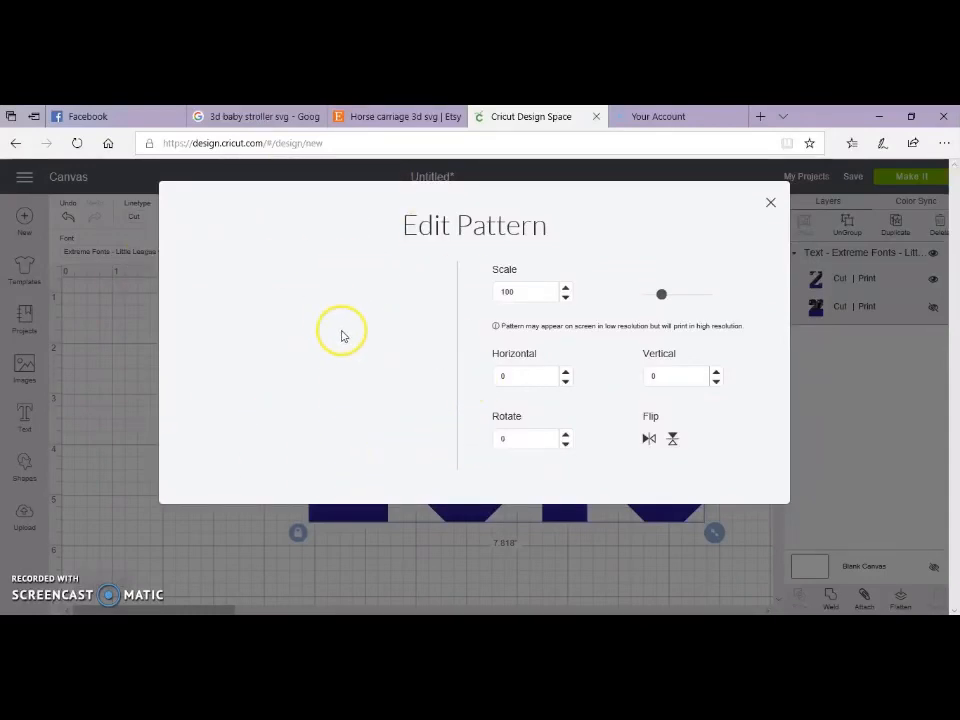
{"action": "mouse_move", "coordinate": [665, 295]}
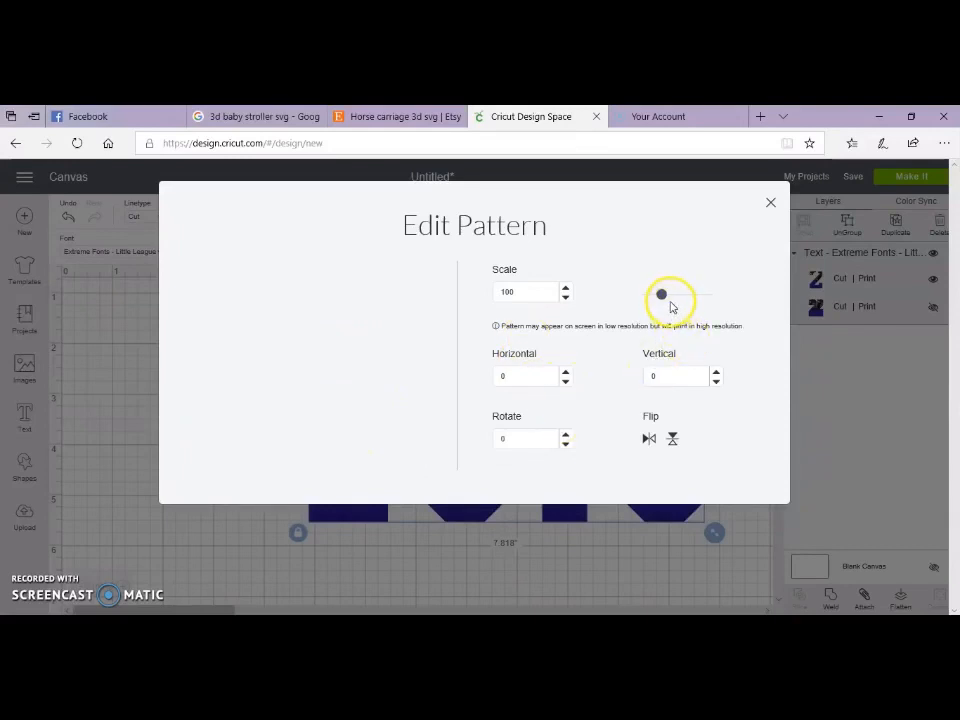
{"action": "left_click_drag", "start_coordinate": [660, 294], "coordinate": [668, 294]}
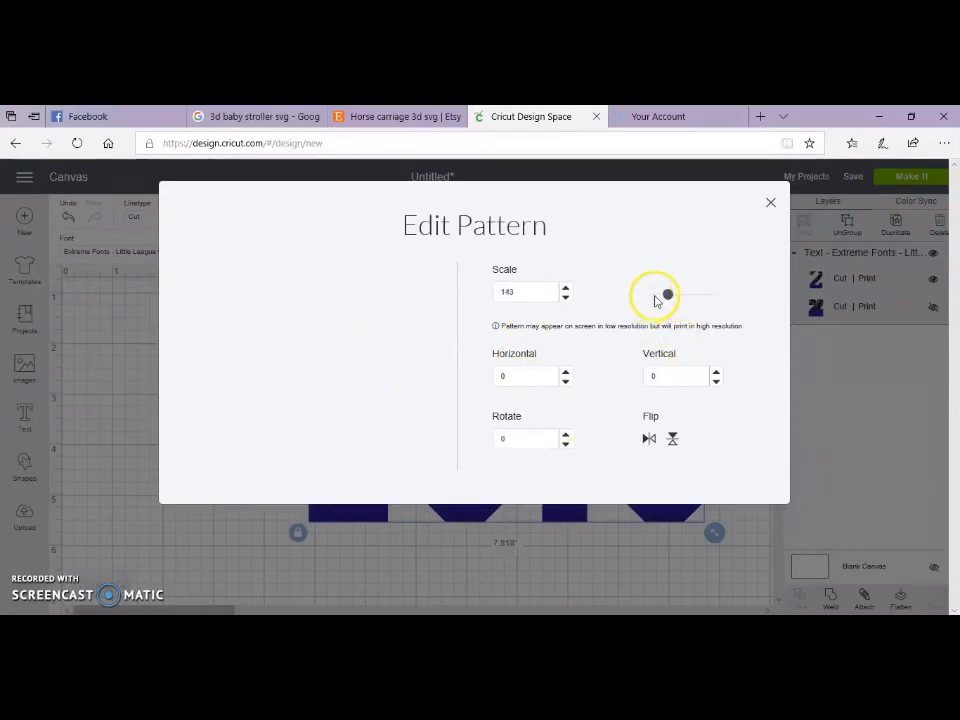
{"action": "mouse_move", "coordinate": [585, 422]}
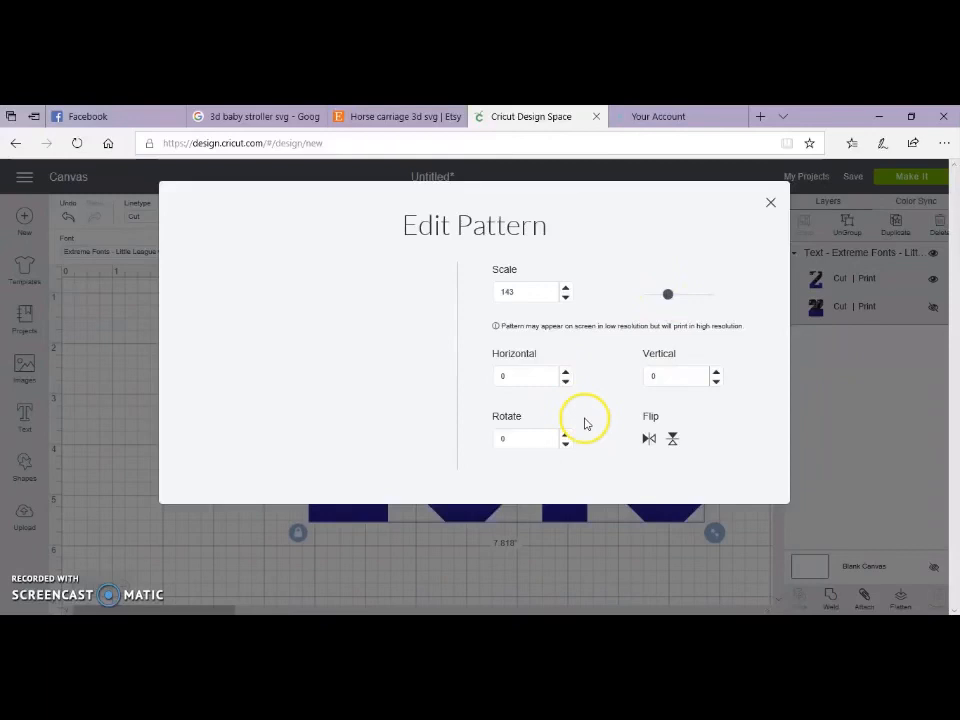
{"action": "mouse_move", "coordinate": [450, 385]}
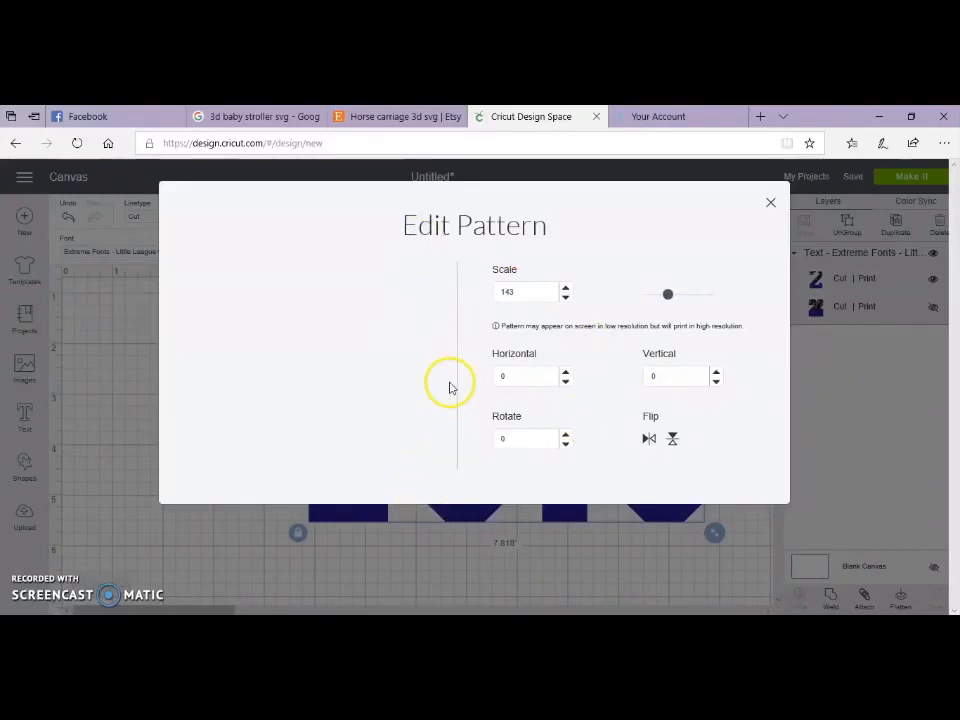
{"action": "mouse_move", "coordinate": [312, 483]}
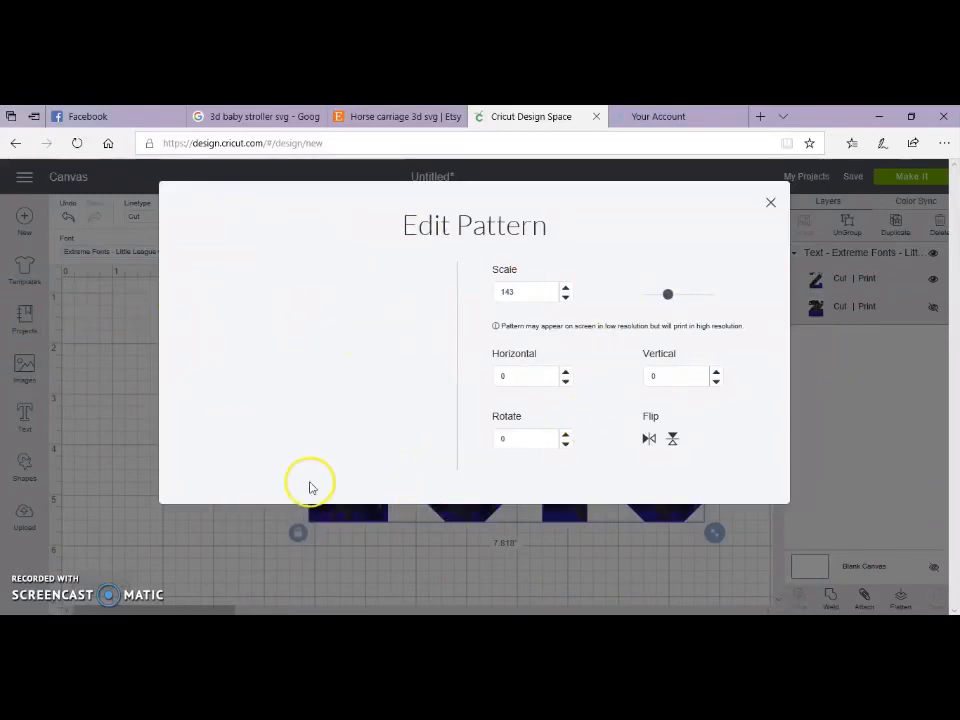
{"action": "mouse_move", "coordinate": [770, 202]}
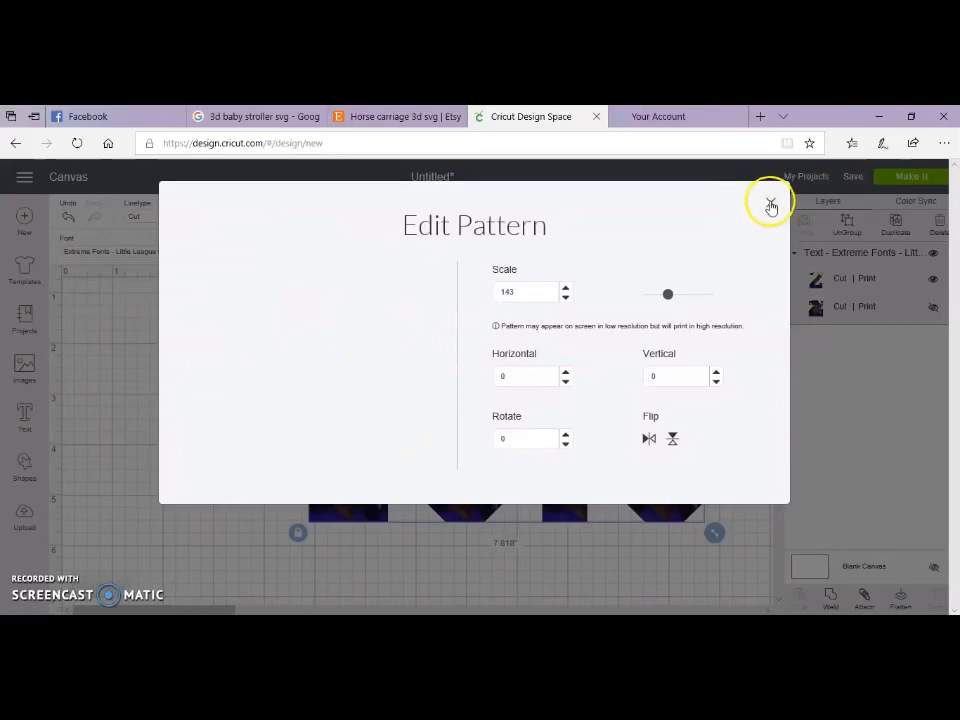
{"action": "left_click", "coordinate": [770, 202]}
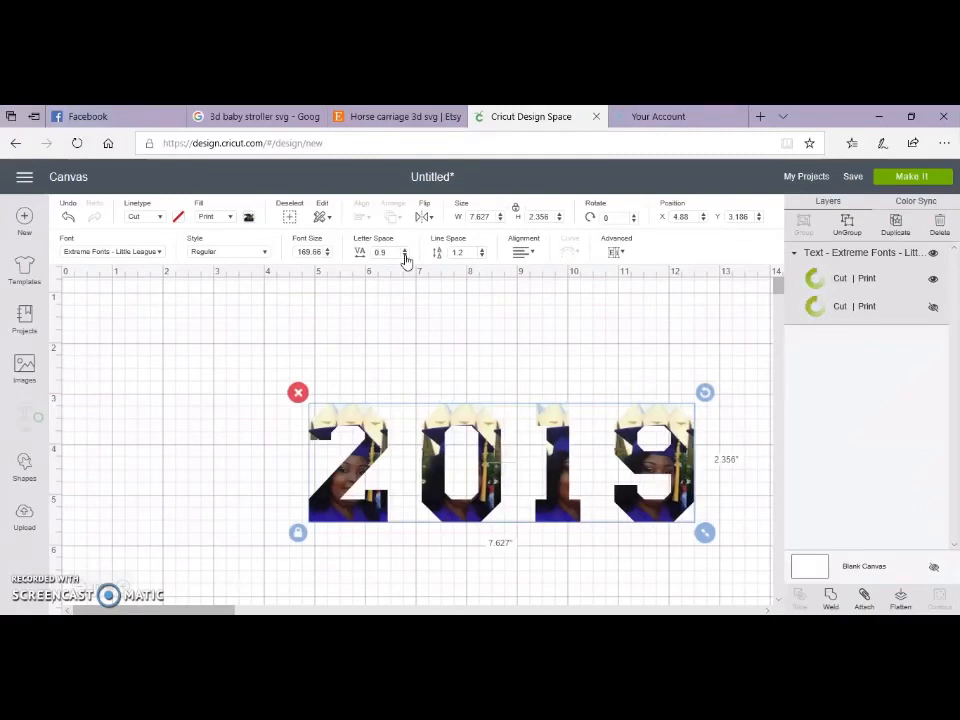
Tighten the 2019 letter spacing to 0.9
{"action": "left_click", "coordinate": [382, 251]}
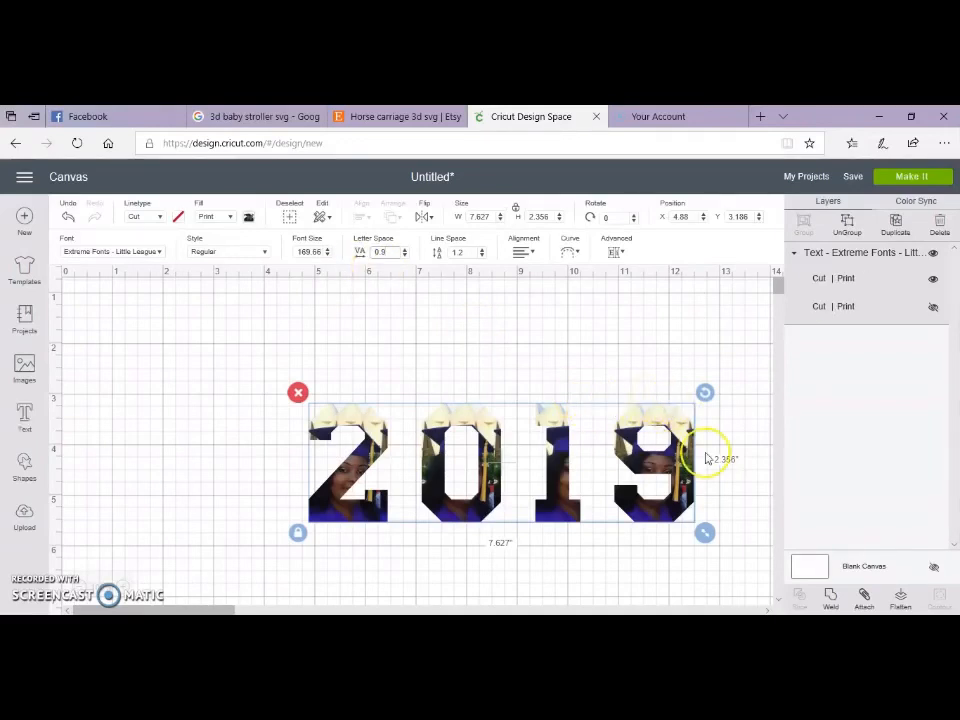
{"action": "mouse_move", "coordinate": [514, 427]}
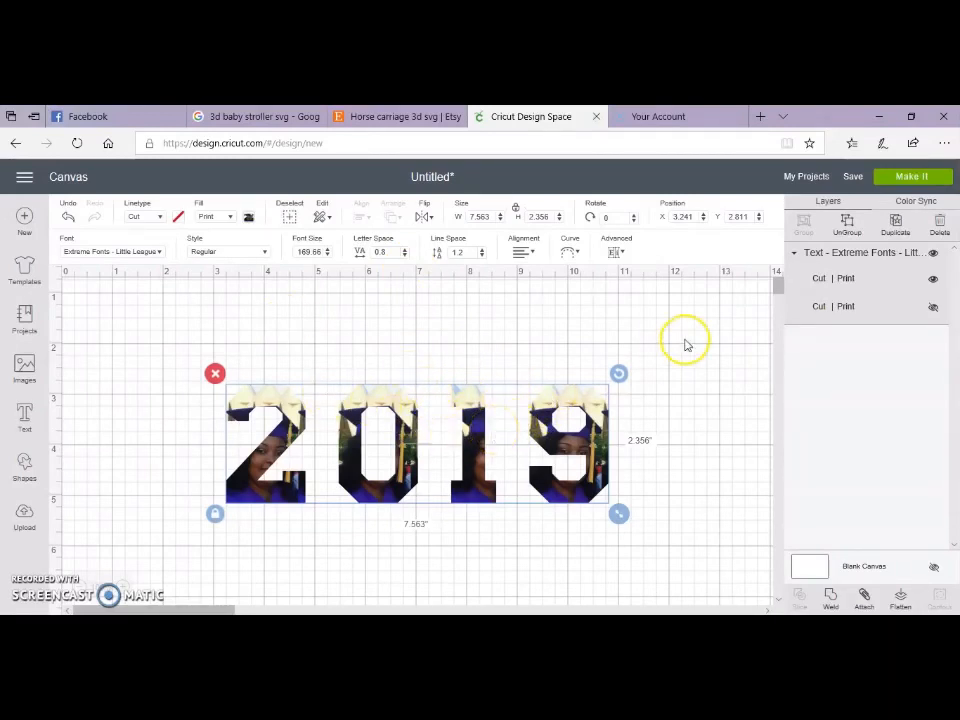
Select the lower 2019 copy, set its Fill to No Fill, and hide it
{"action": "left_click", "coordinate": [933, 307]}
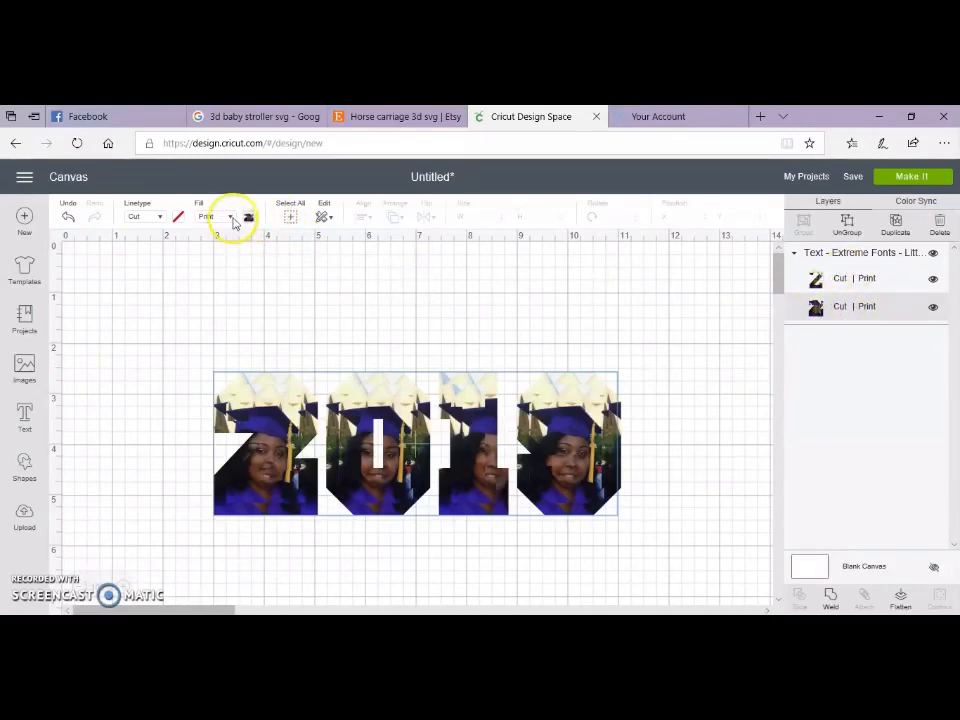
{"action": "left_click", "coordinate": [207, 217]}
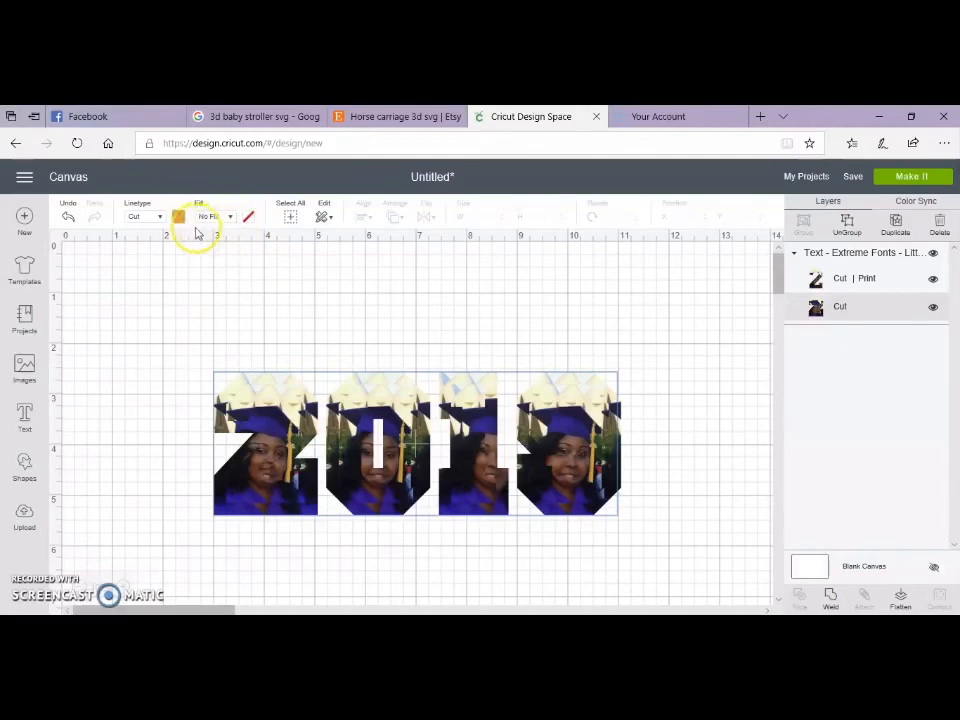
{"action": "left_click", "coordinate": [178, 217]}
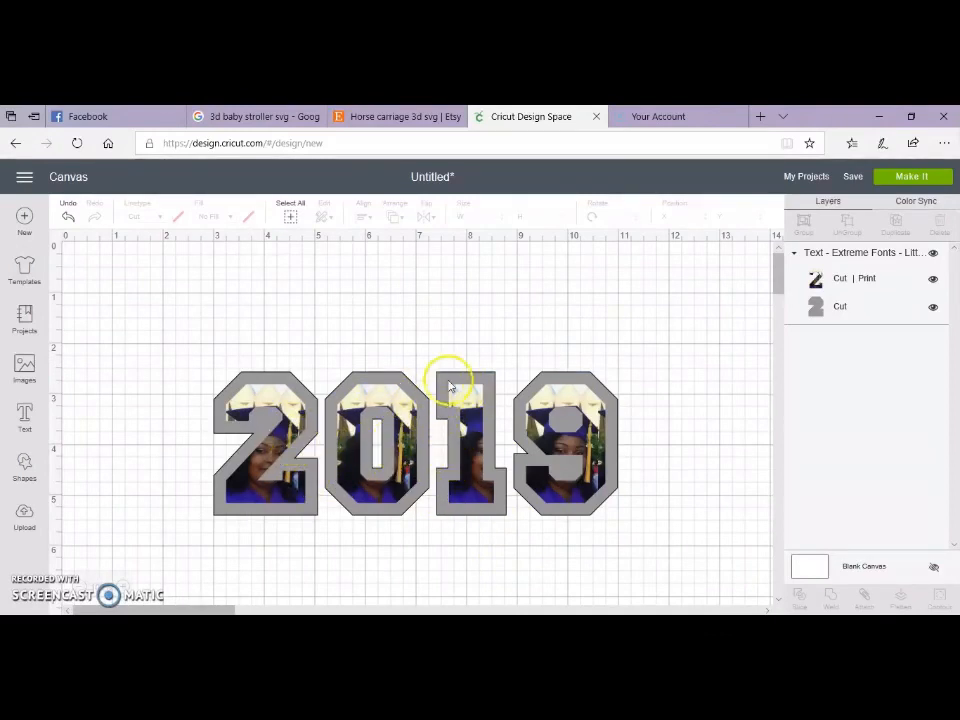
{"action": "mouse_move", "coordinate": [395, 388]}
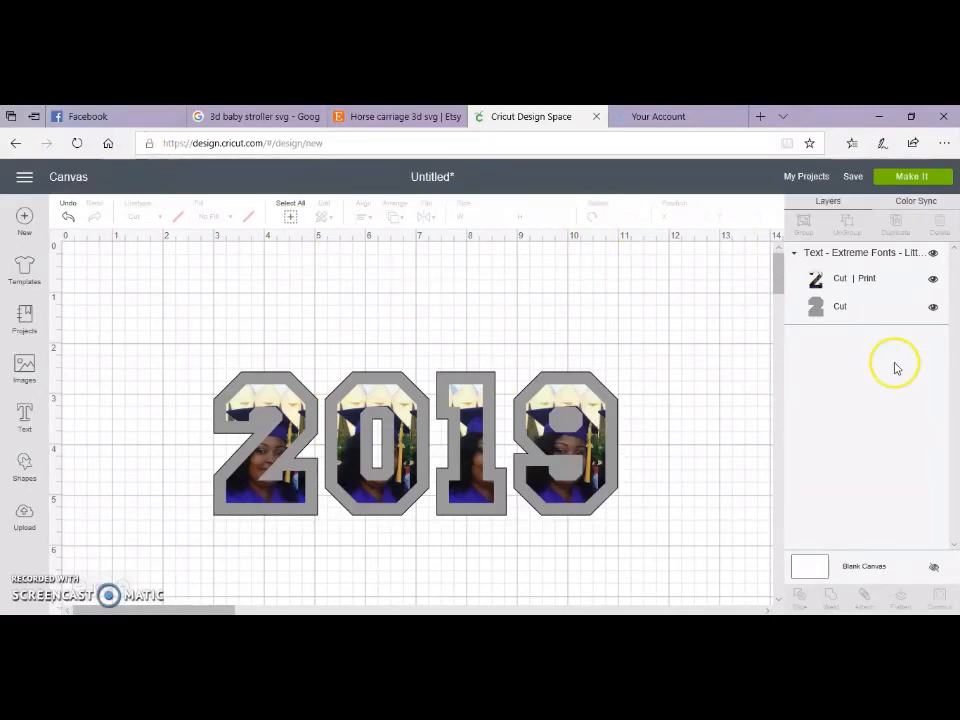
{"action": "mouse_move", "coordinate": [517, 310]}
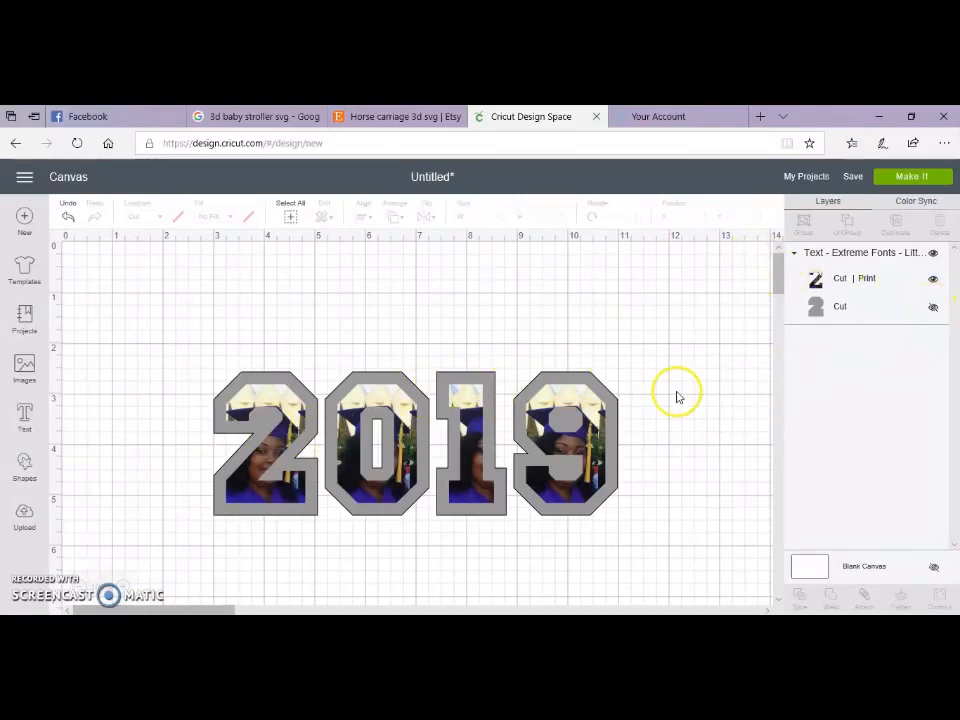
{"action": "mouse_move", "coordinate": [825, 363]}
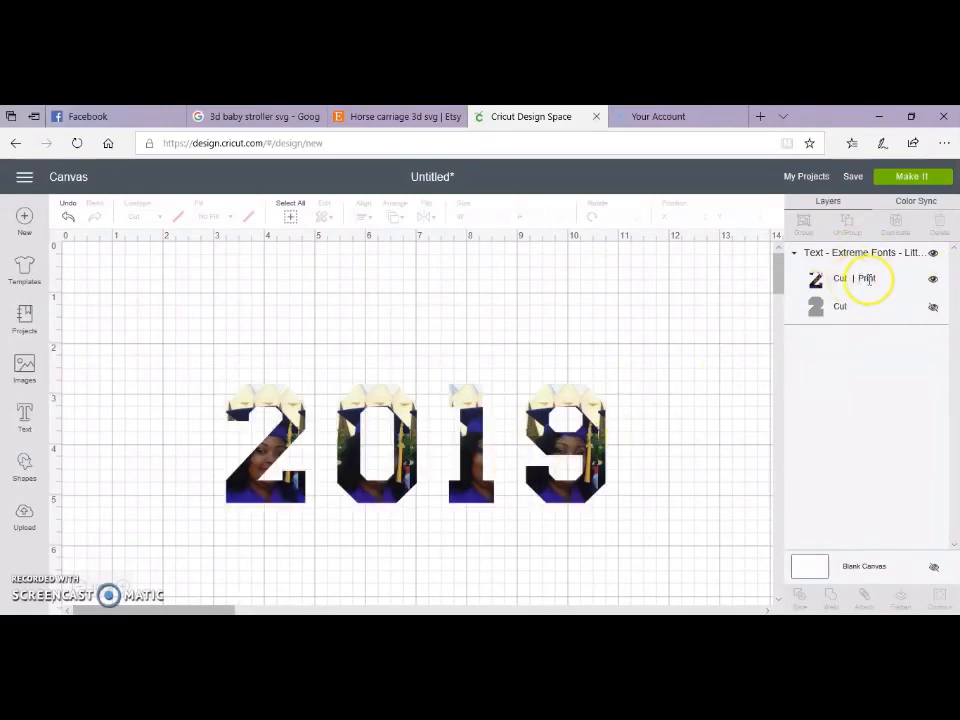
Select the photo-filled 2019 Print layer to ungroup it into letters
{"action": "left_click", "coordinate": [475, 420]}
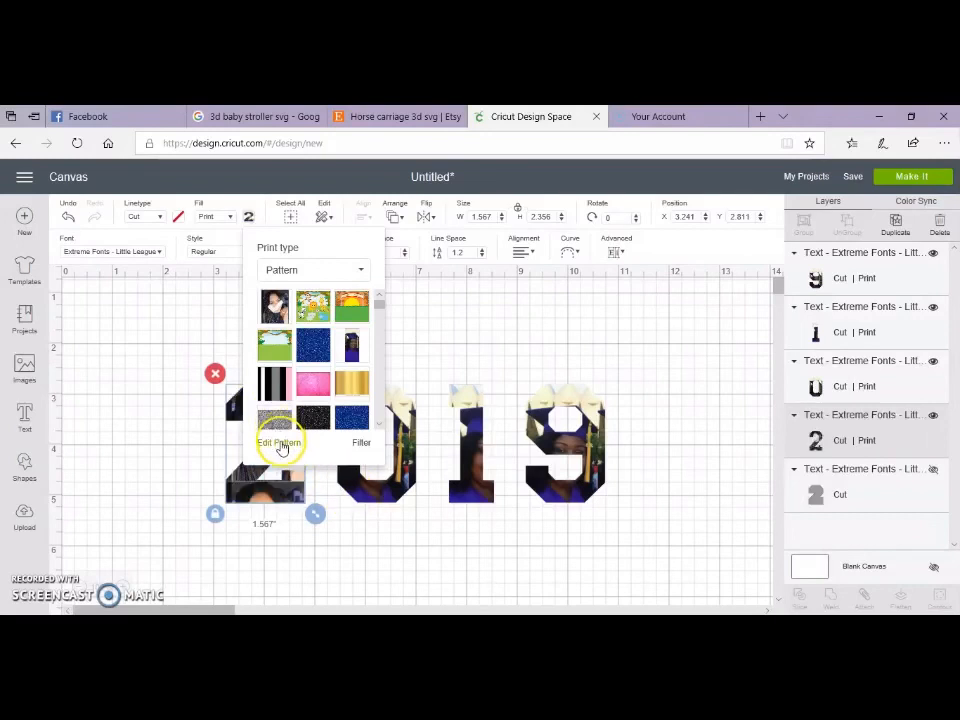
Adjust the 2's photo pattern to Horizontal -10, Vertical -23, Rotate 8
{"action": "left_click", "coordinate": [279, 442]}
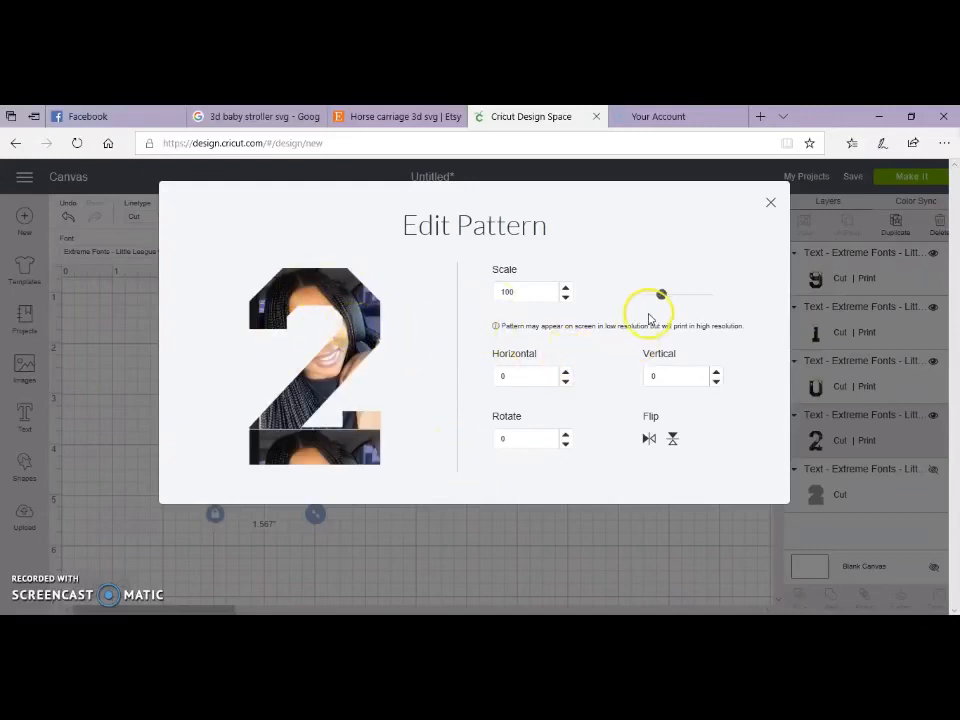
{"action": "left_click", "coordinate": [565, 381]}
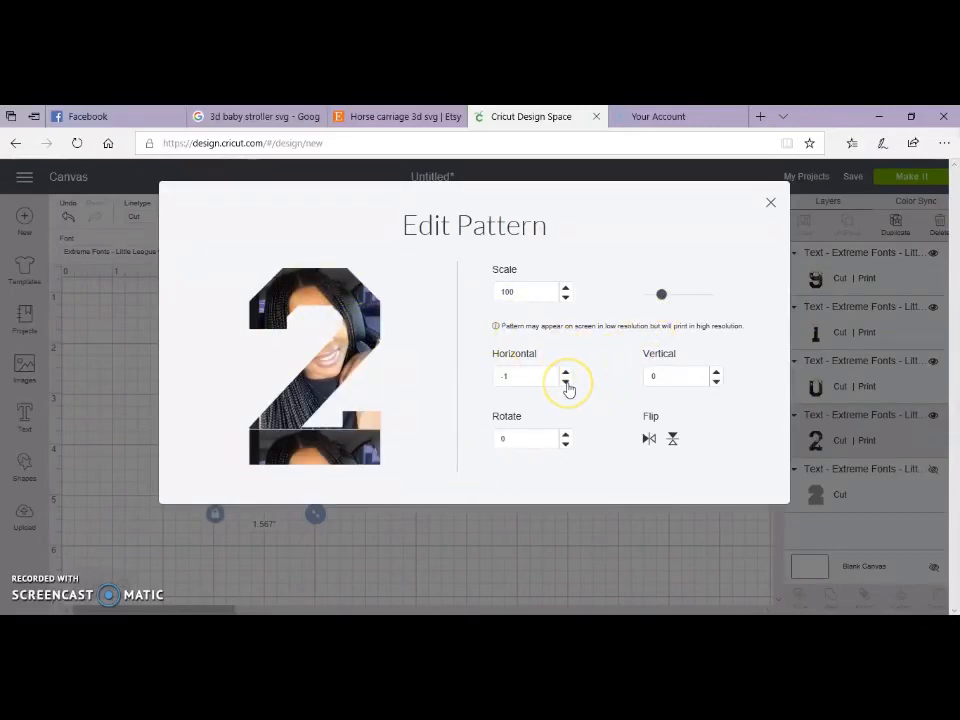
{"action": "left_click", "coordinate": [565, 382]}
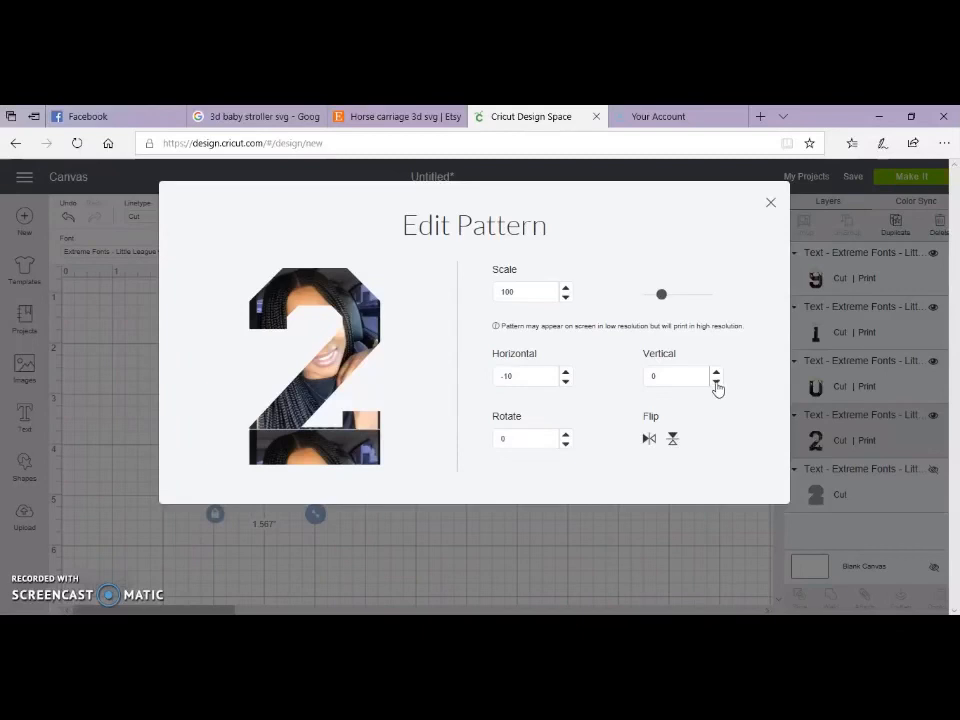
{"action": "left_click", "coordinate": [715, 381]}
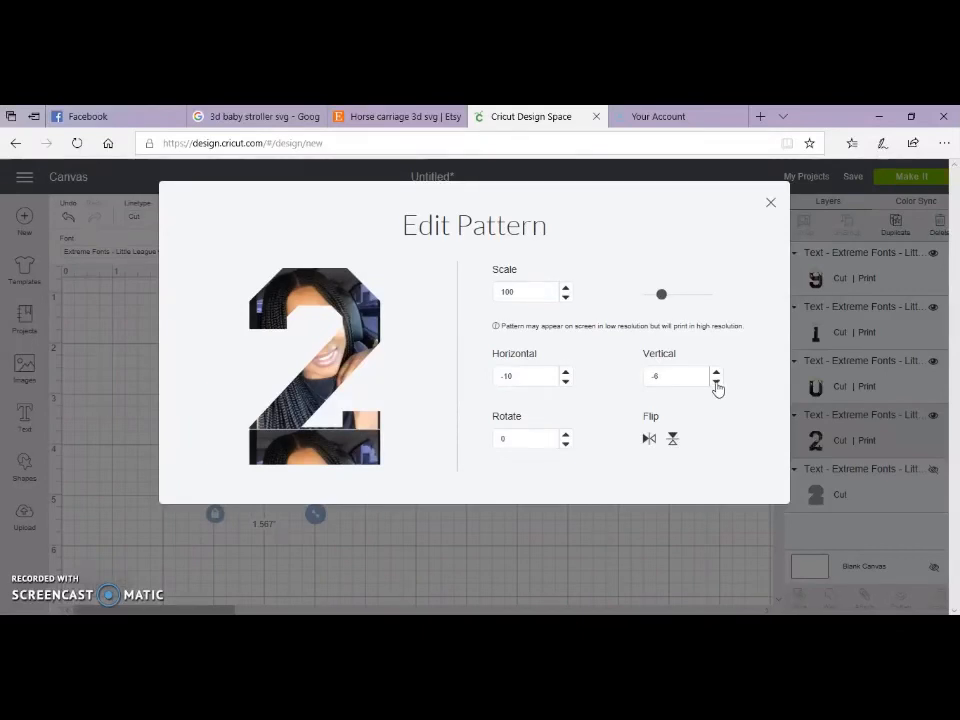
{"action": "left_click", "coordinate": [716, 381]}
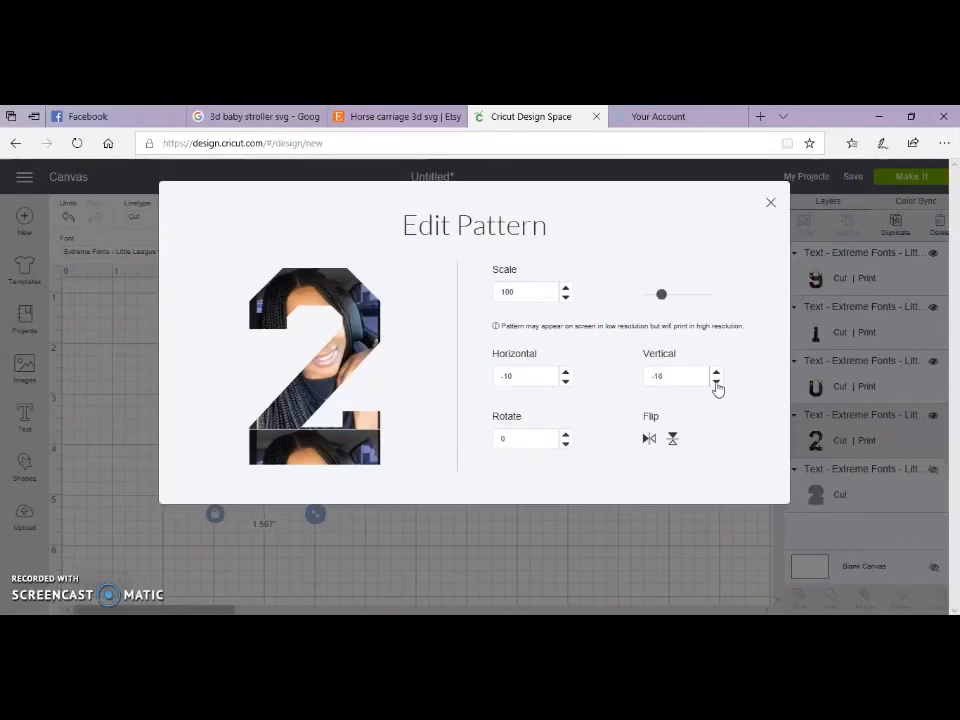
{"action": "left_click", "coordinate": [715, 381]}
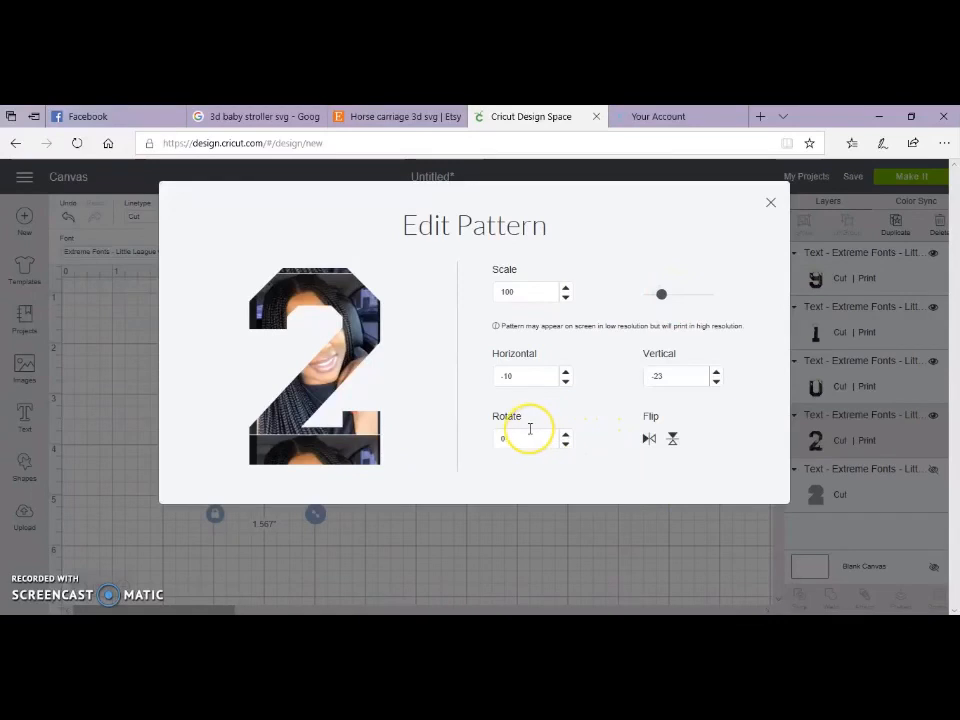
{"action": "mouse_move", "coordinate": [577, 424]}
{"action": "type", "text": "8"}
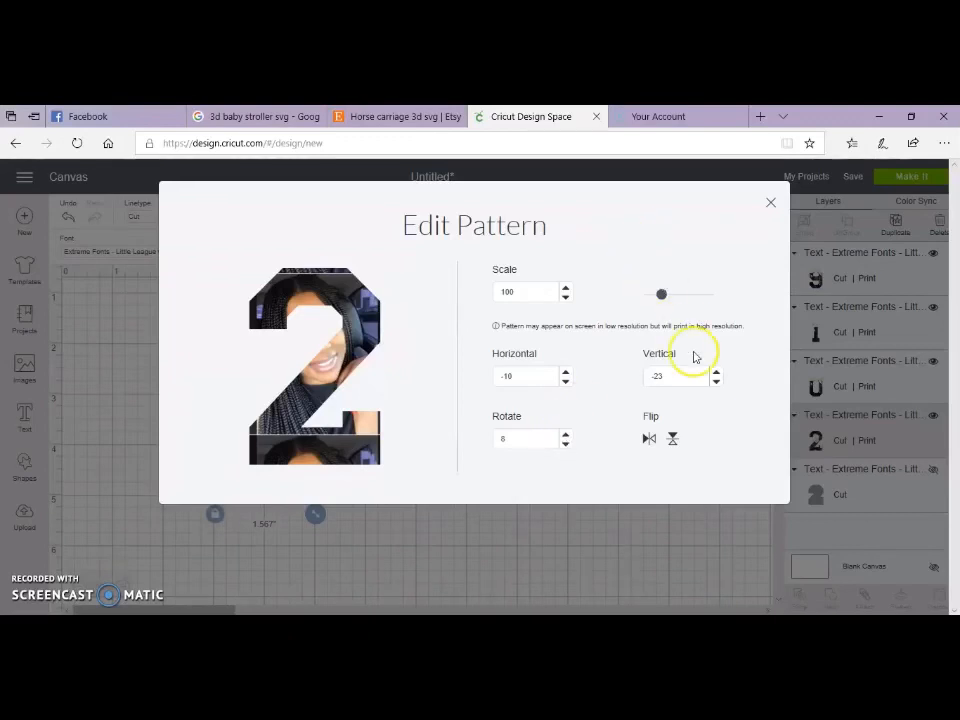
{"action": "mouse_move", "coordinate": [771, 202]}
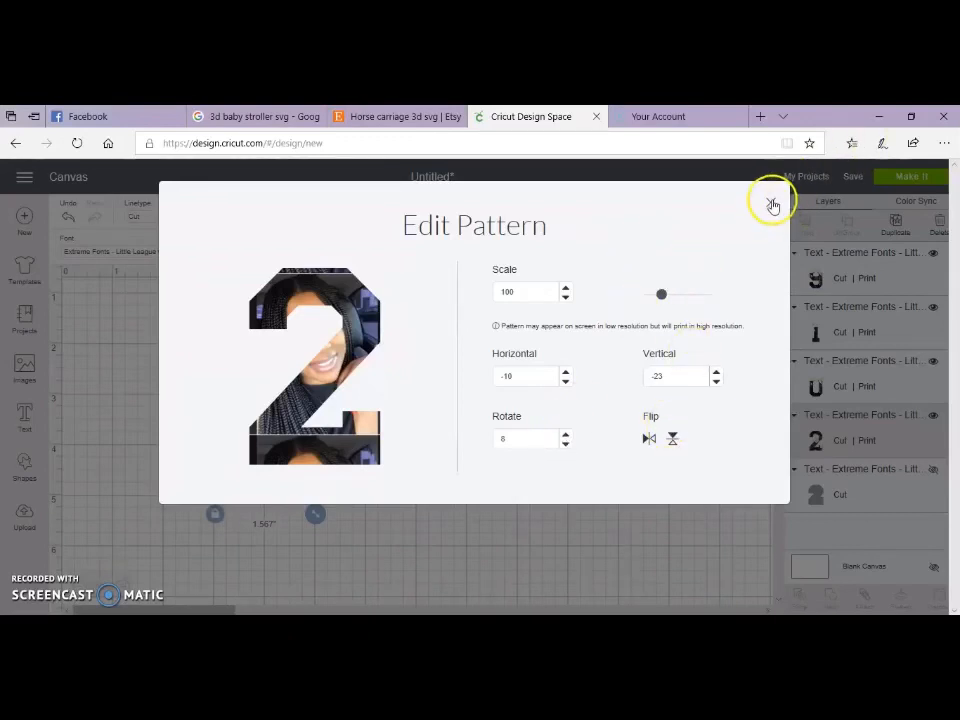
{"action": "left_click", "coordinate": [772, 202]}
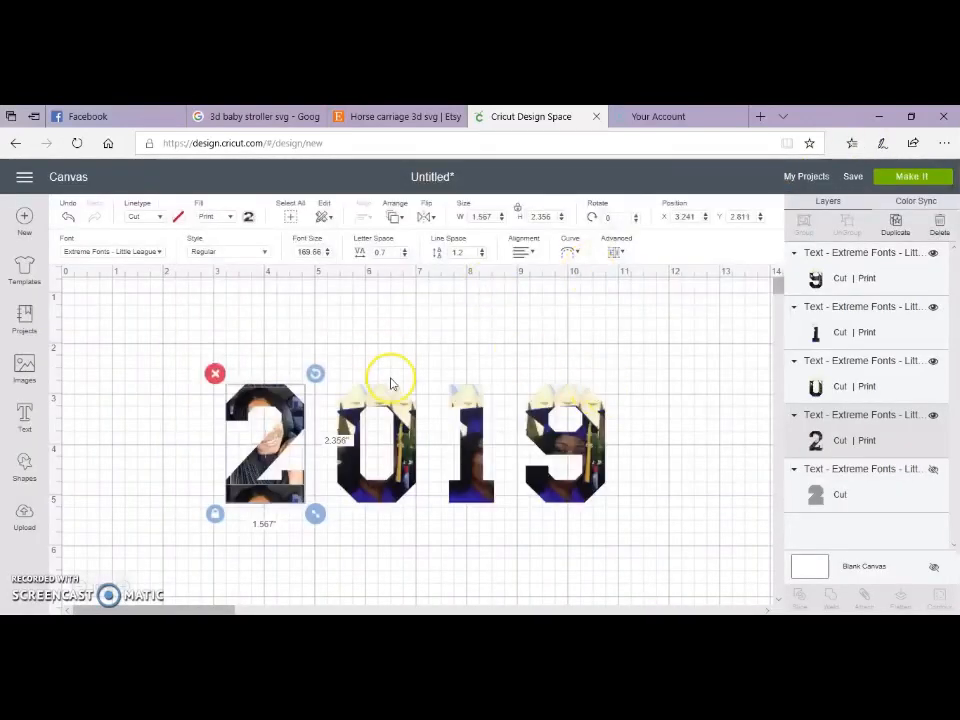
{"action": "mouse_move", "coordinate": [473, 409]}
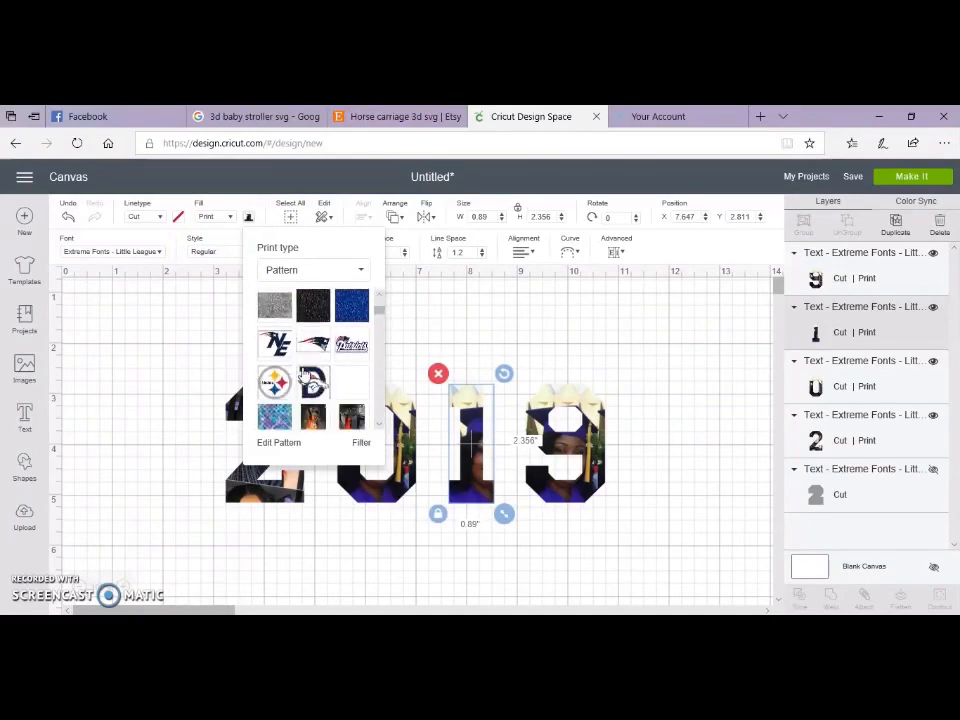
Give the 1 the graduation photo-strip pattern and the 9 the tan checked pattern
{"action": "scroll", "scroll_direction": "down", "scroll_amount": 3}
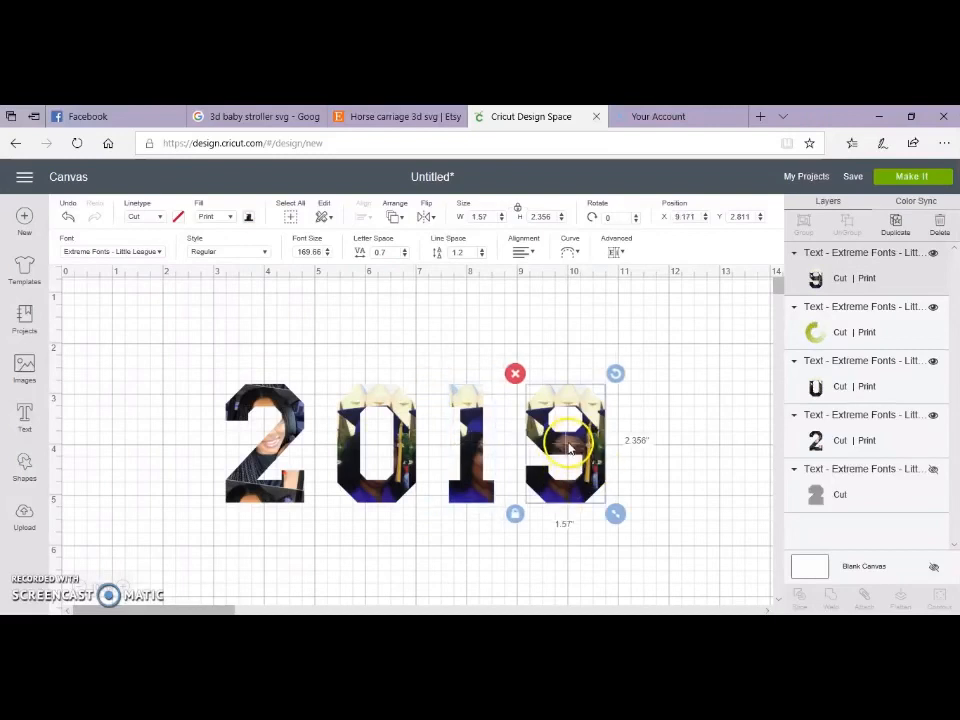
{"action": "left_click", "coordinate": [248, 217]}
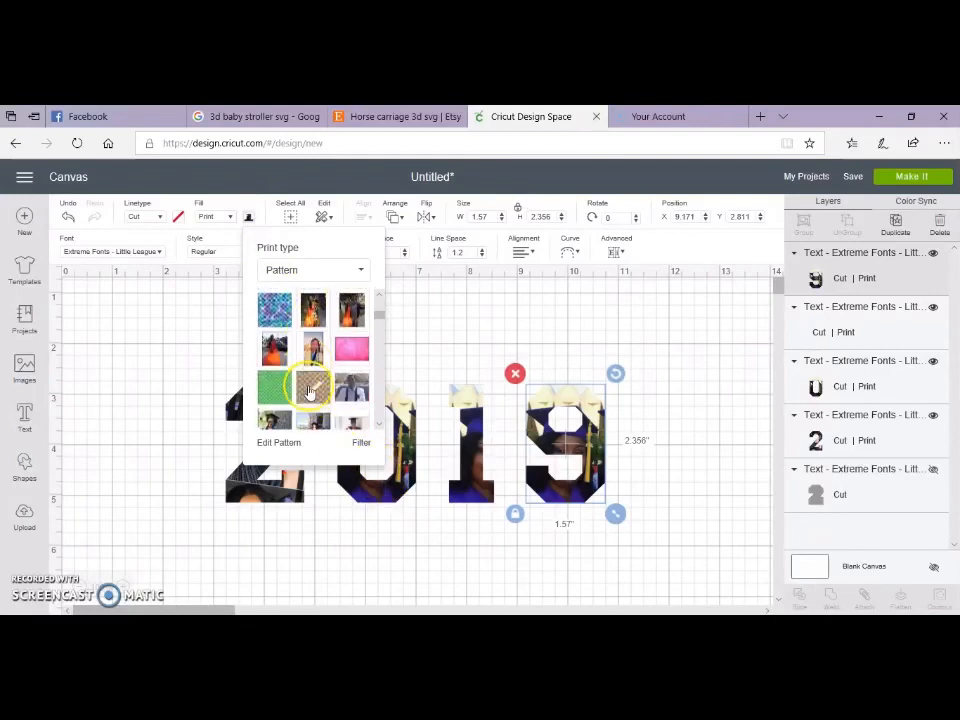
{"action": "scroll", "scroll_direction": "down", "scroll_amount": 3}
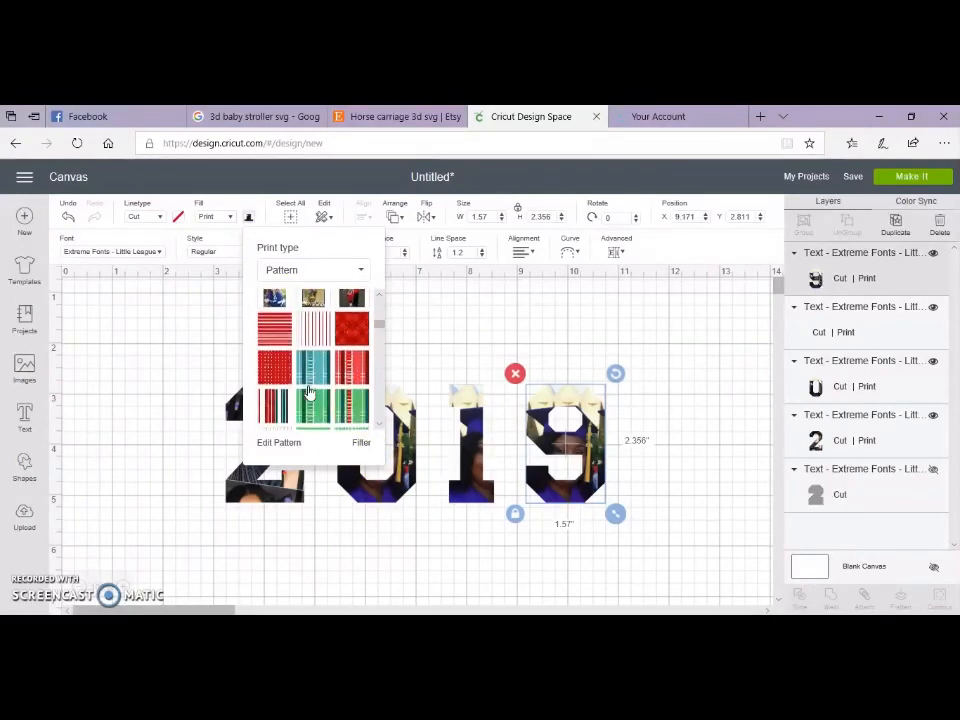
{"action": "scroll", "scroll_direction": "down", "scroll_amount": 3}
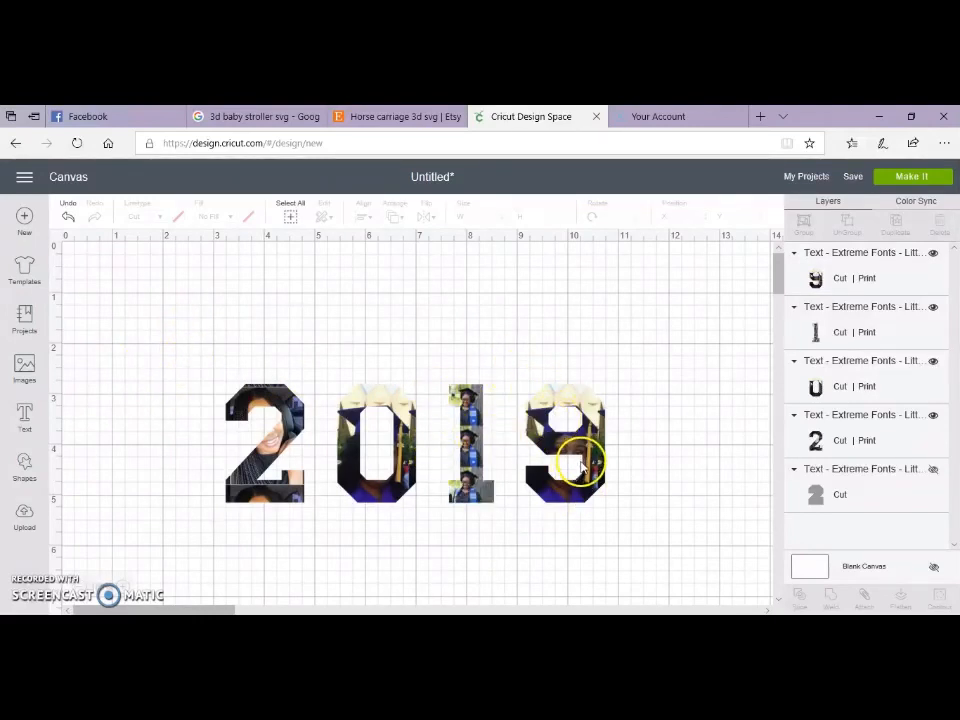
{"action": "left_click", "coordinate": [565, 445]}
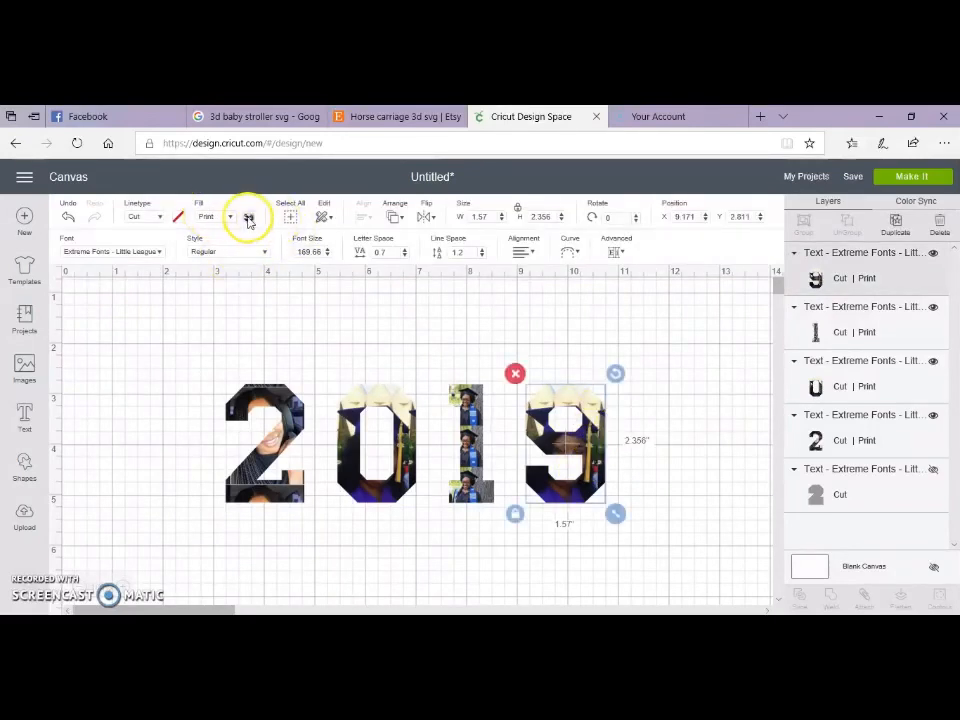
{"action": "left_click", "coordinate": [248, 217]}
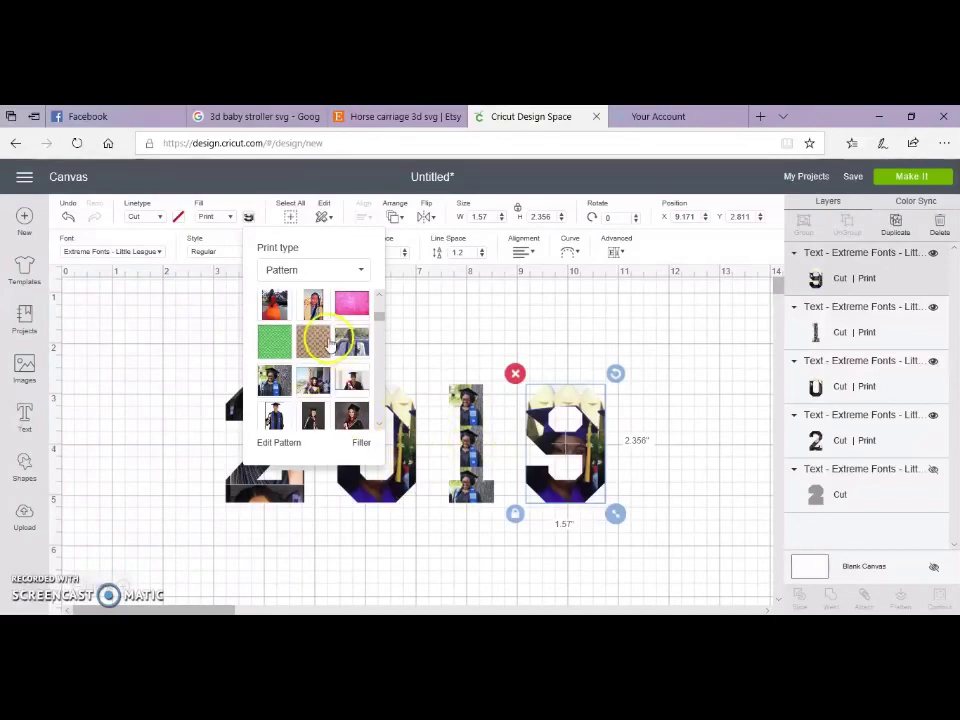
{"action": "left_click", "coordinate": [313, 342]}
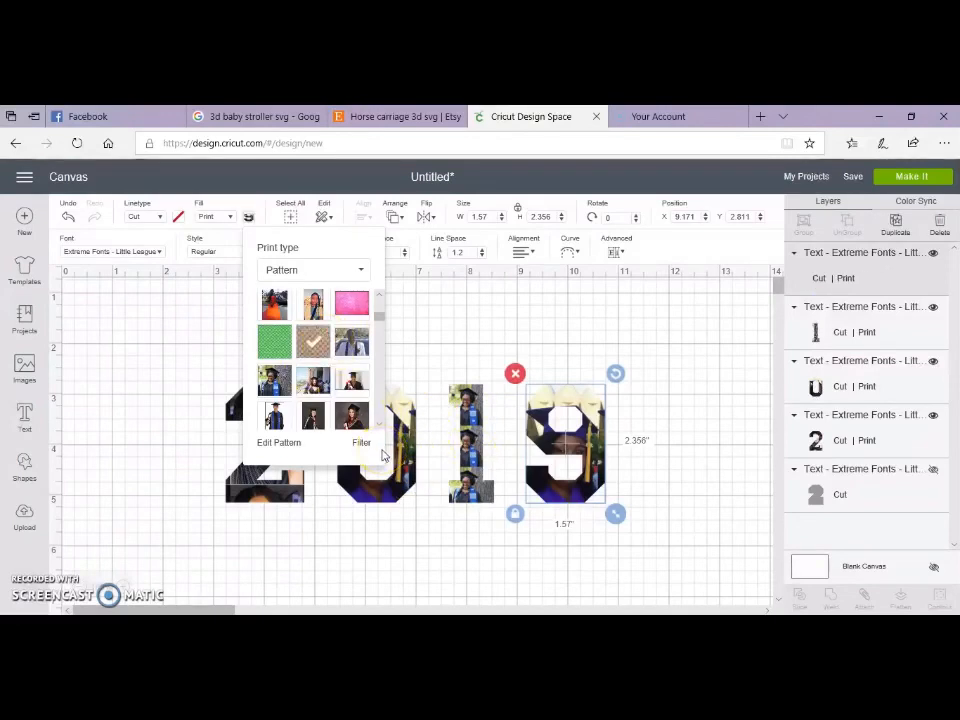
{"action": "left_click", "coordinate": [313, 341]}
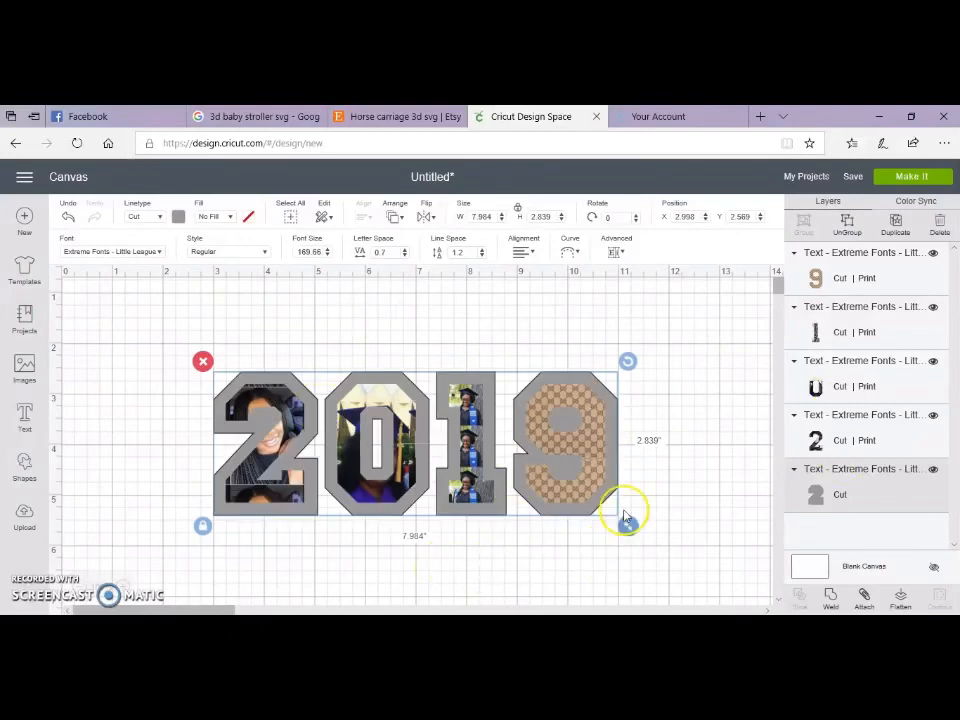
{"action": "mouse_move", "coordinate": [718, 494]}
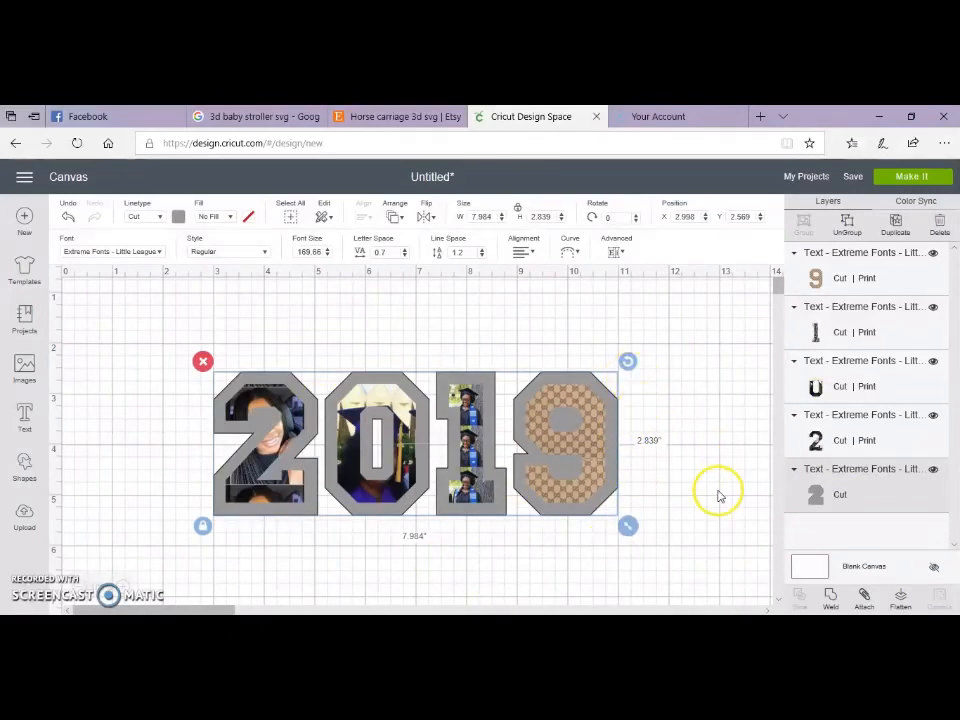
{"action": "mouse_move", "coordinate": [625, 328]}
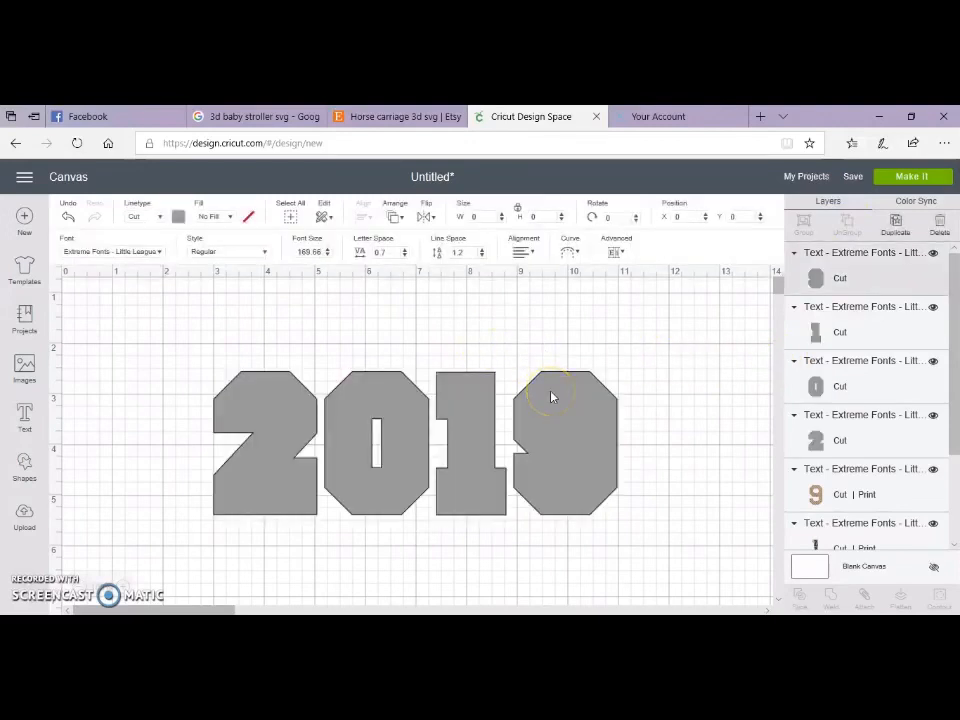
Move the 9's back layer two levels backward in the stacking order
{"action": "left_click", "coordinate": [178, 217]}
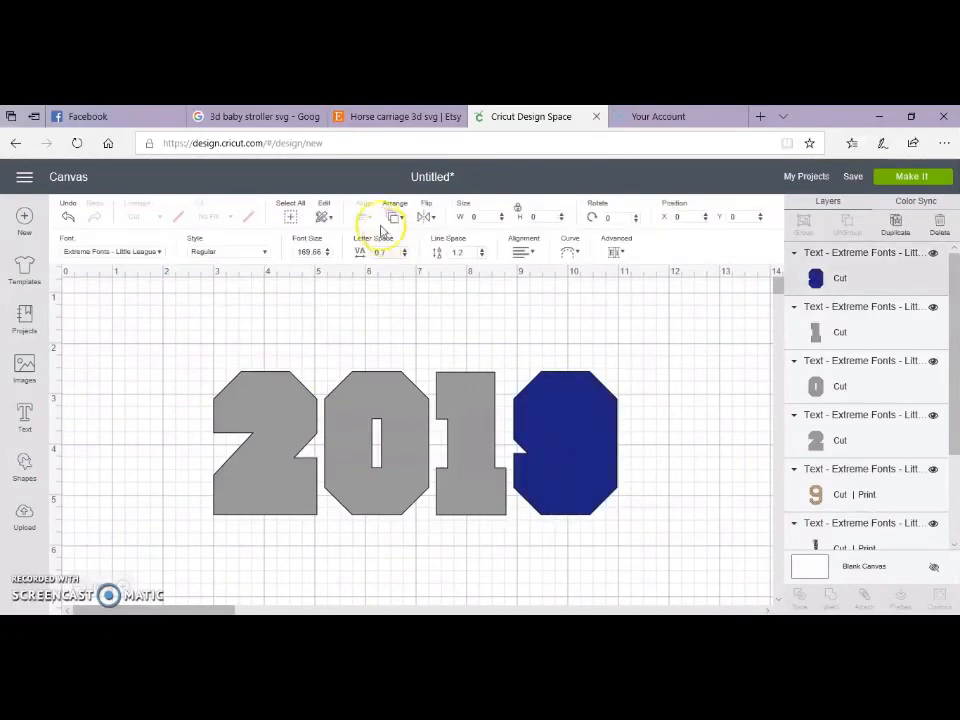
{"action": "left_click", "coordinate": [393, 217]}
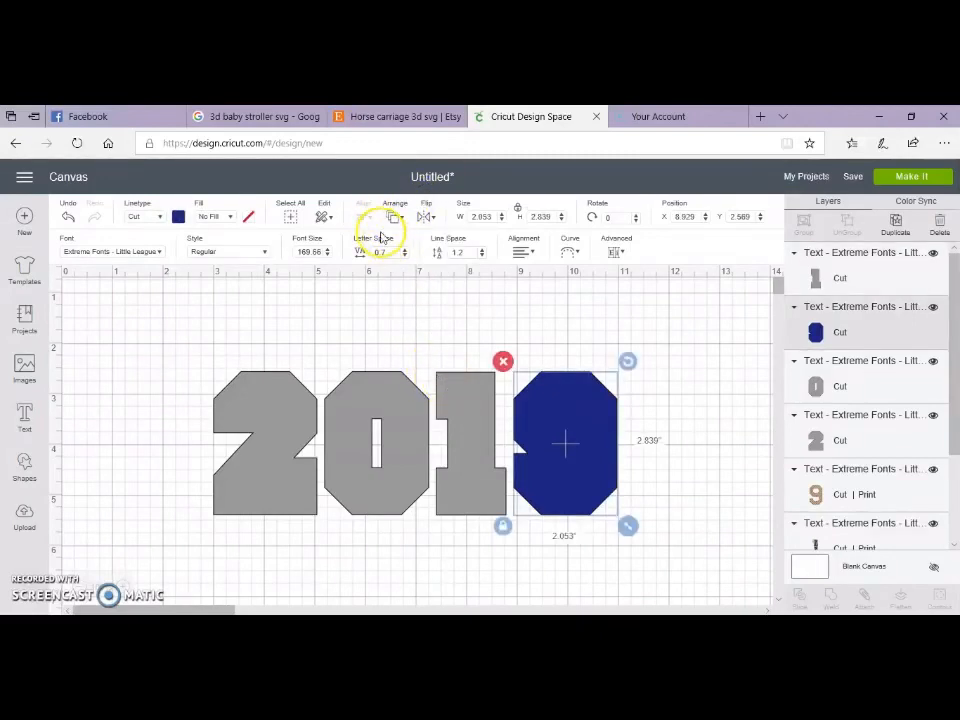
{"action": "left_click", "coordinate": [394, 213]}
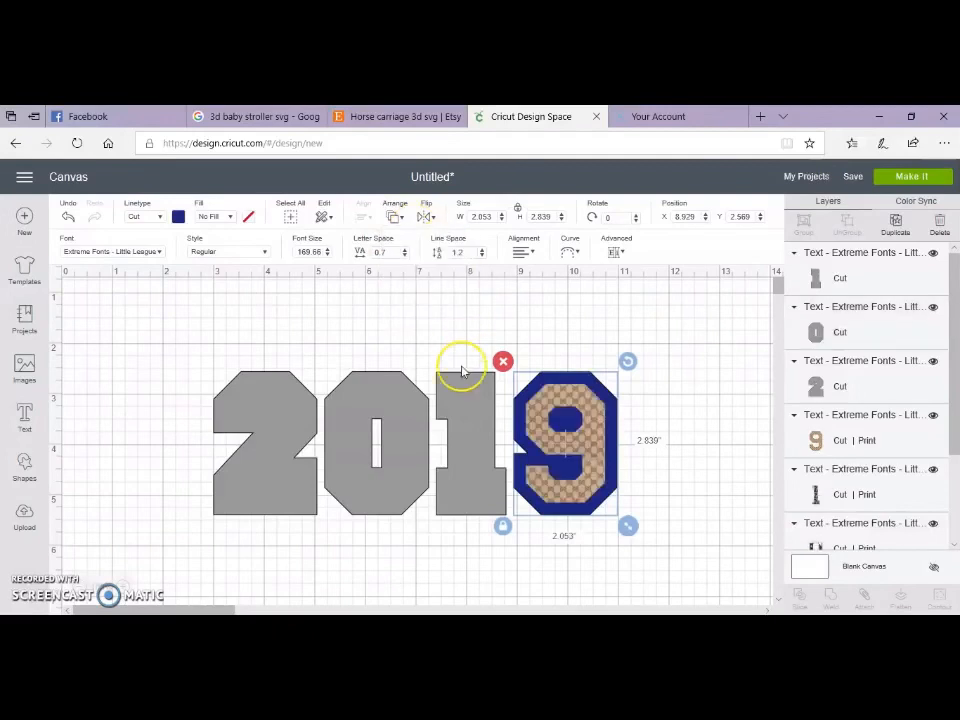
Make the 1's back layer lavender and the 0's red, behind its photo
{"action": "left_click", "coordinate": [183, 217]}
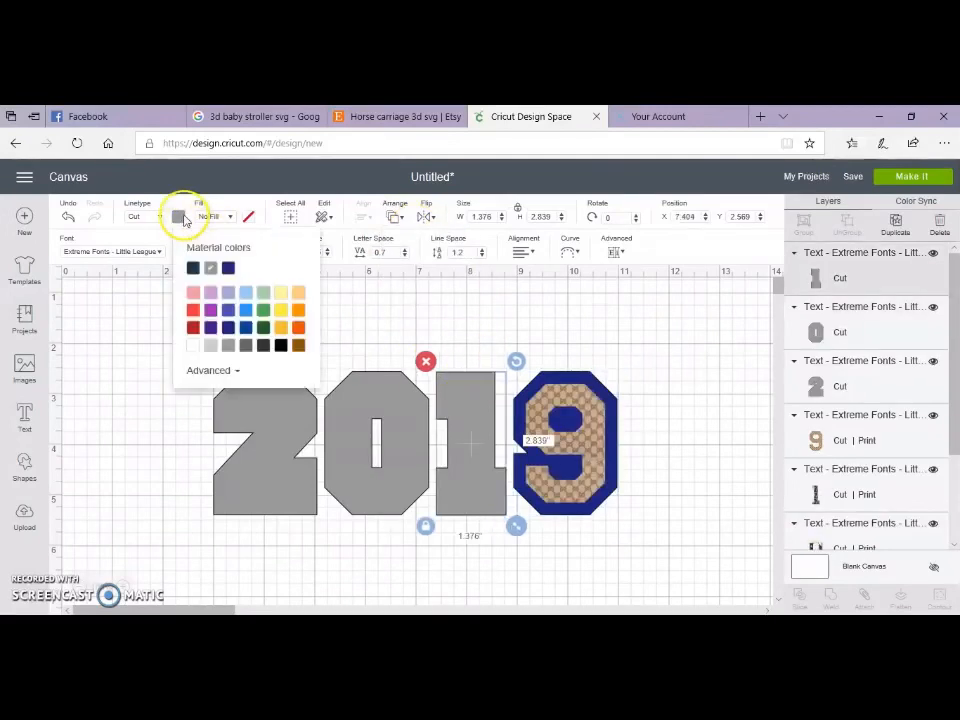
{"action": "left_click", "coordinate": [245, 293]}
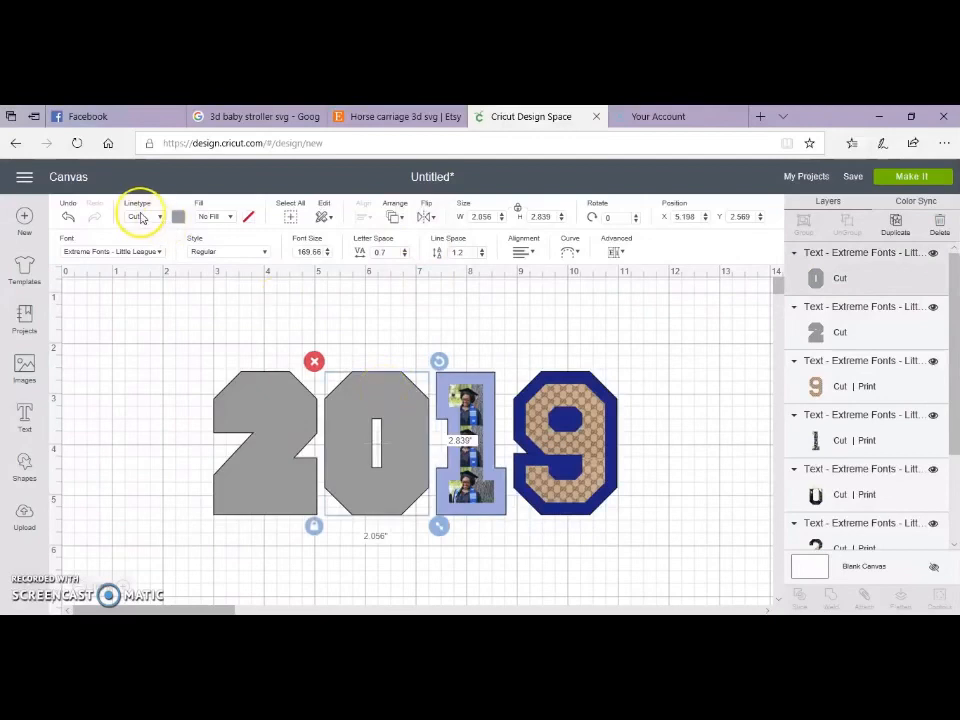
{"action": "left_click", "coordinate": [179, 217]}
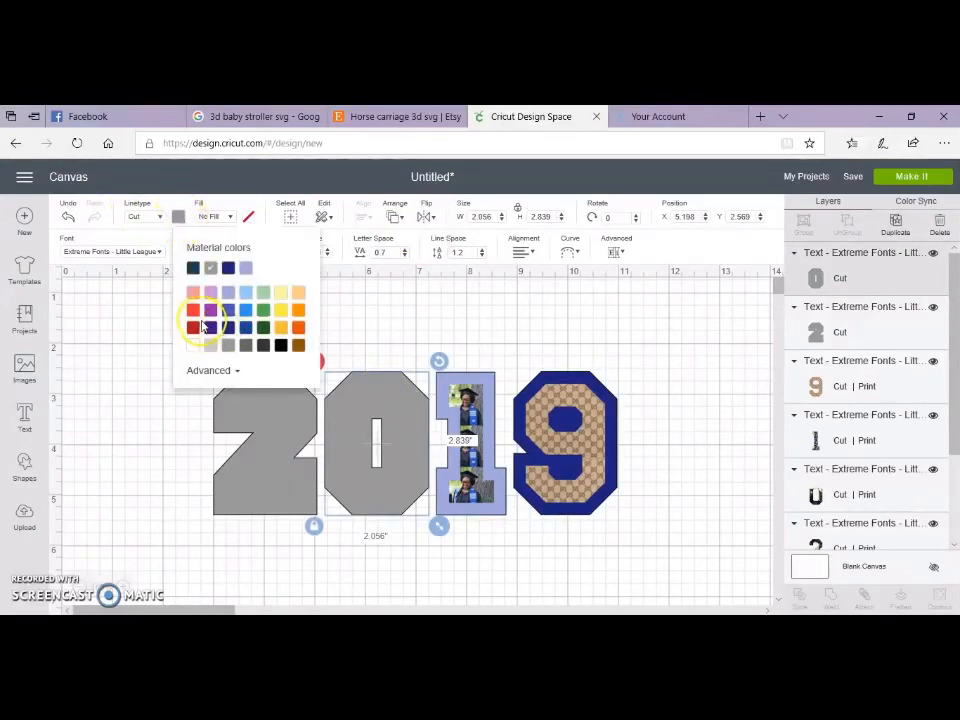
{"action": "left_click", "coordinate": [193, 309]}
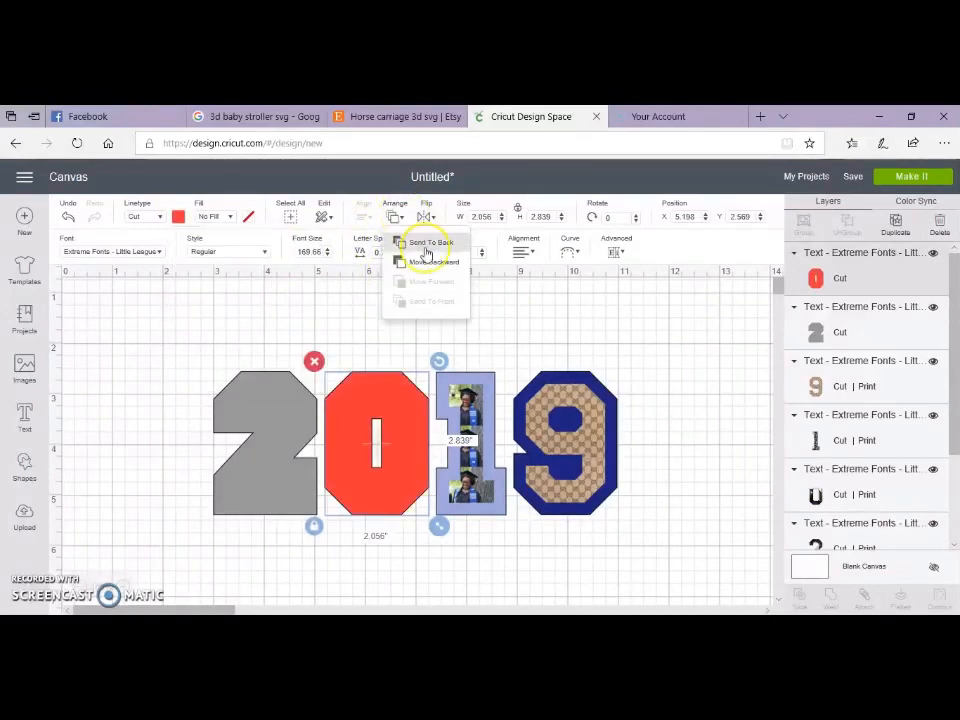
{"action": "left_click", "coordinate": [425, 243]}
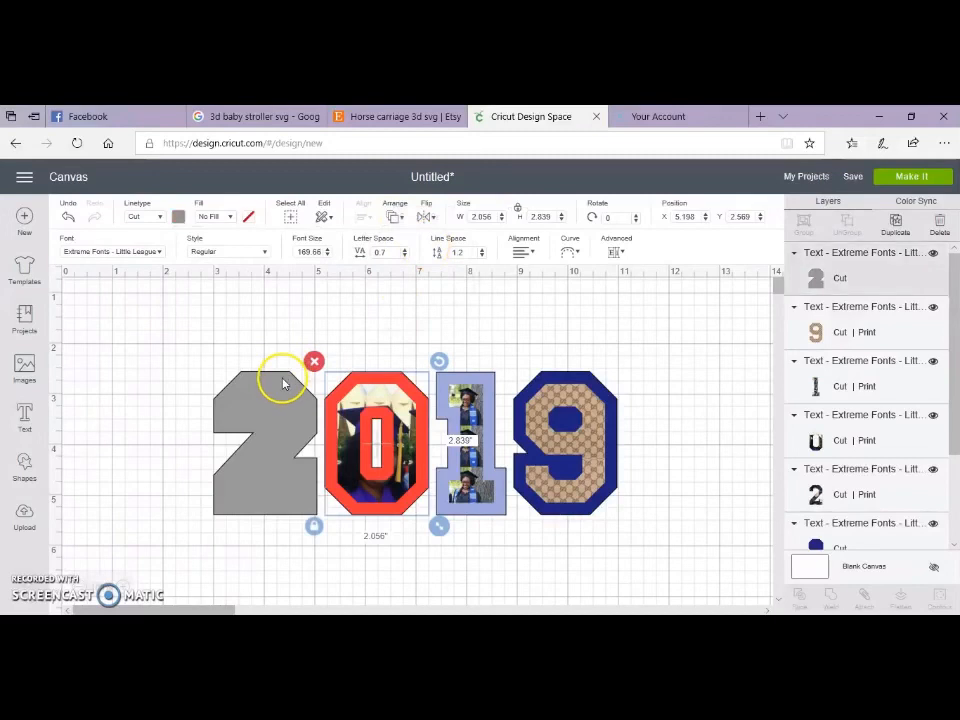
Make the 2's back layer yellow, move it behind its photo, then deselect
{"action": "left_click", "coordinate": [178, 217]}
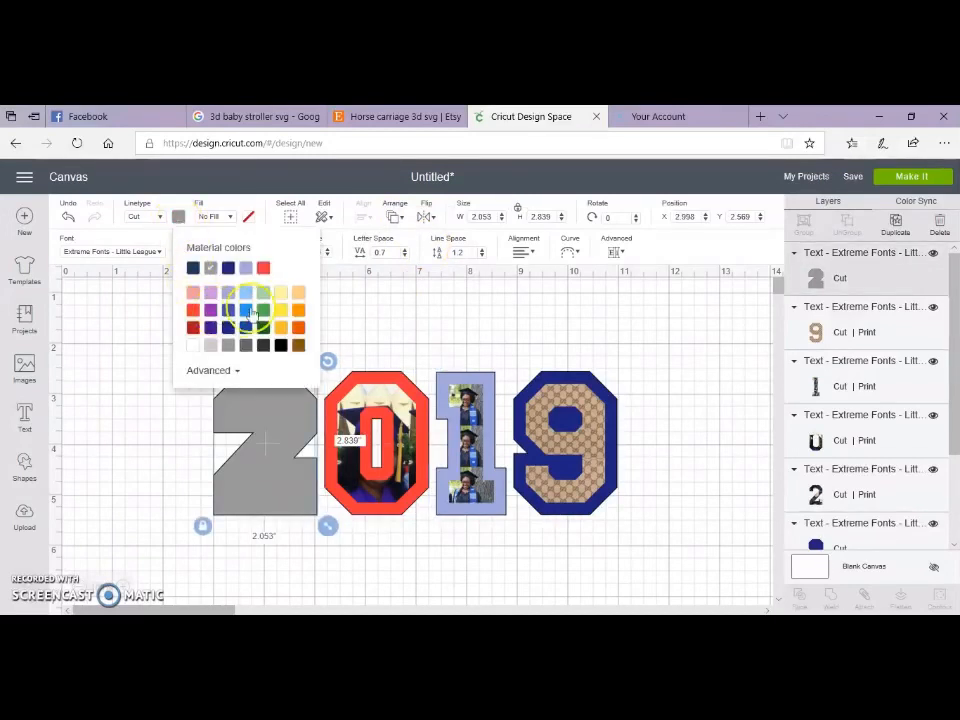
{"action": "left_click", "coordinate": [263, 268]}
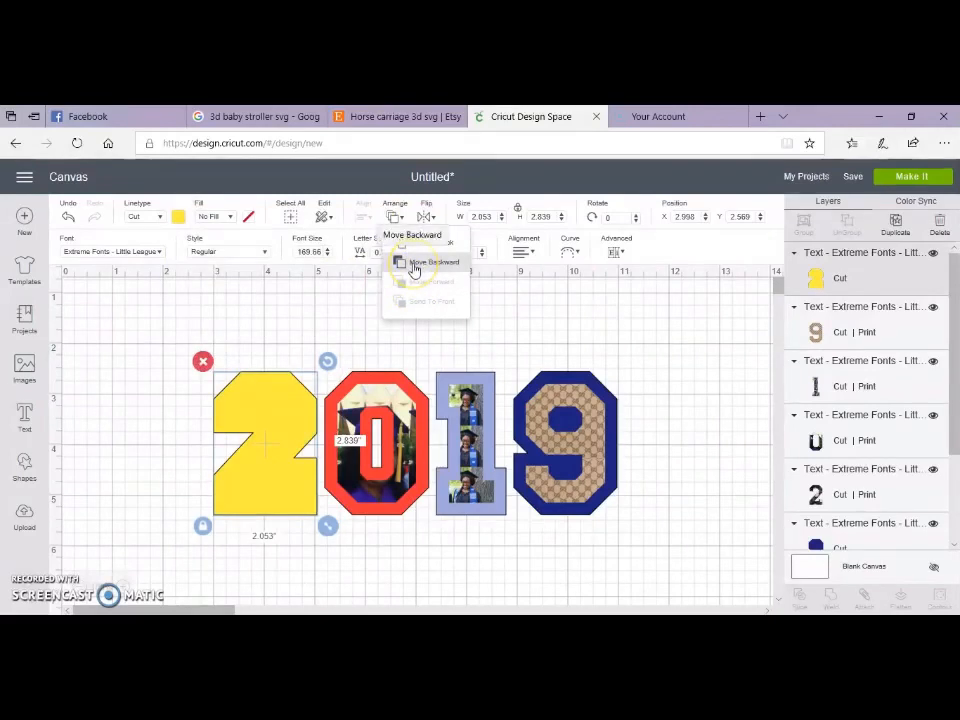
{"action": "left_click", "coordinate": [414, 263]}
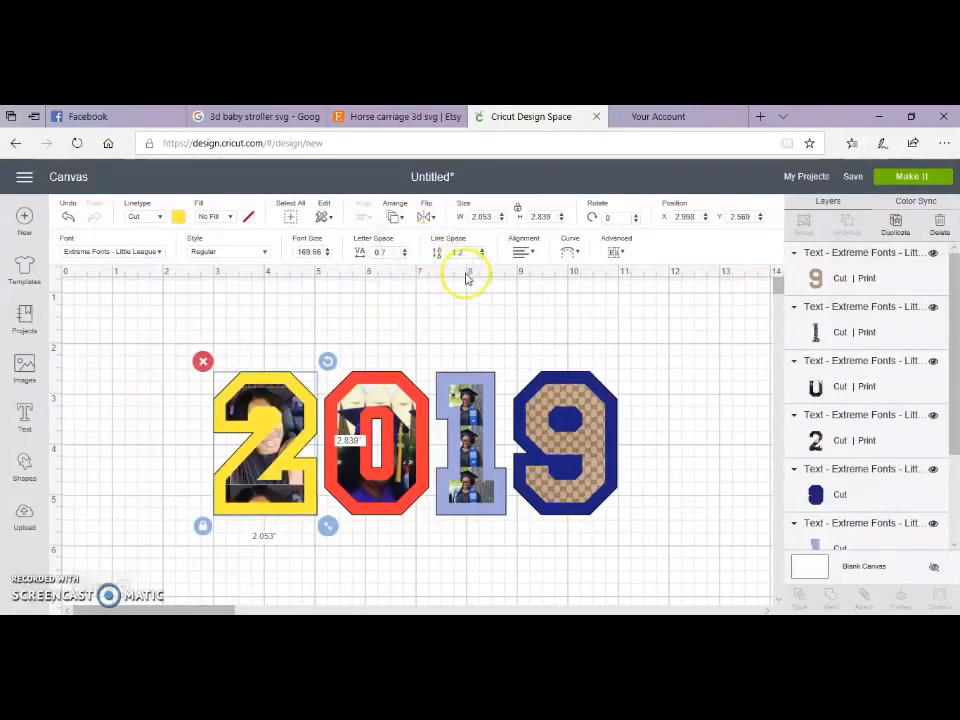
{"action": "left_click", "coordinate": [450, 470]}
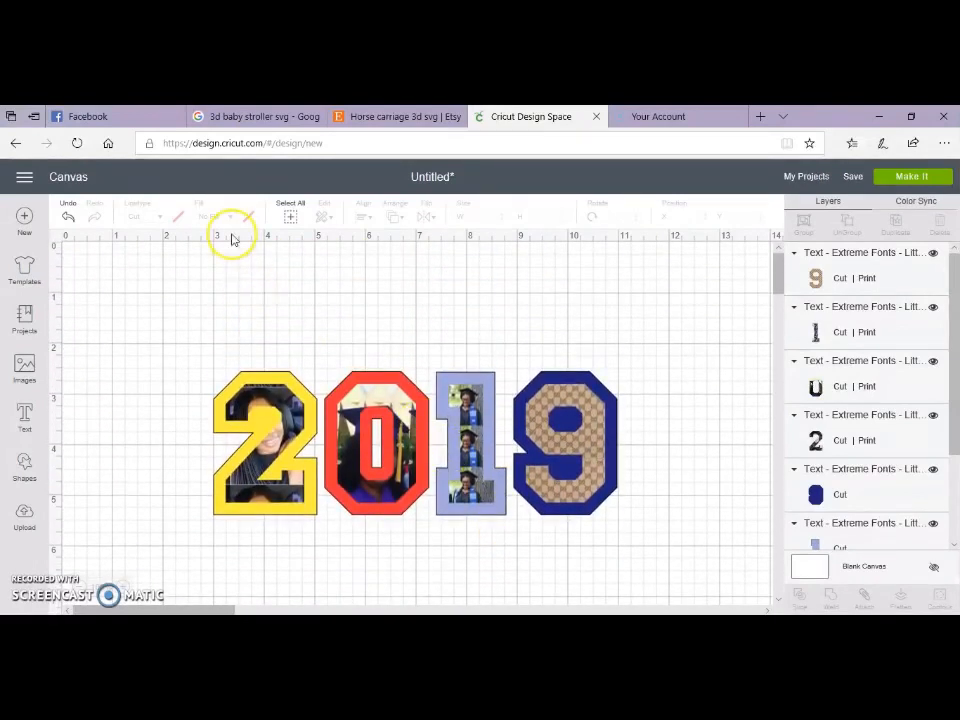
Add an ASKARI text layer in Extreme Fonts Little League below the 2019
{"action": "scroll", "scroll_direction": "down", "scroll_amount": 3}
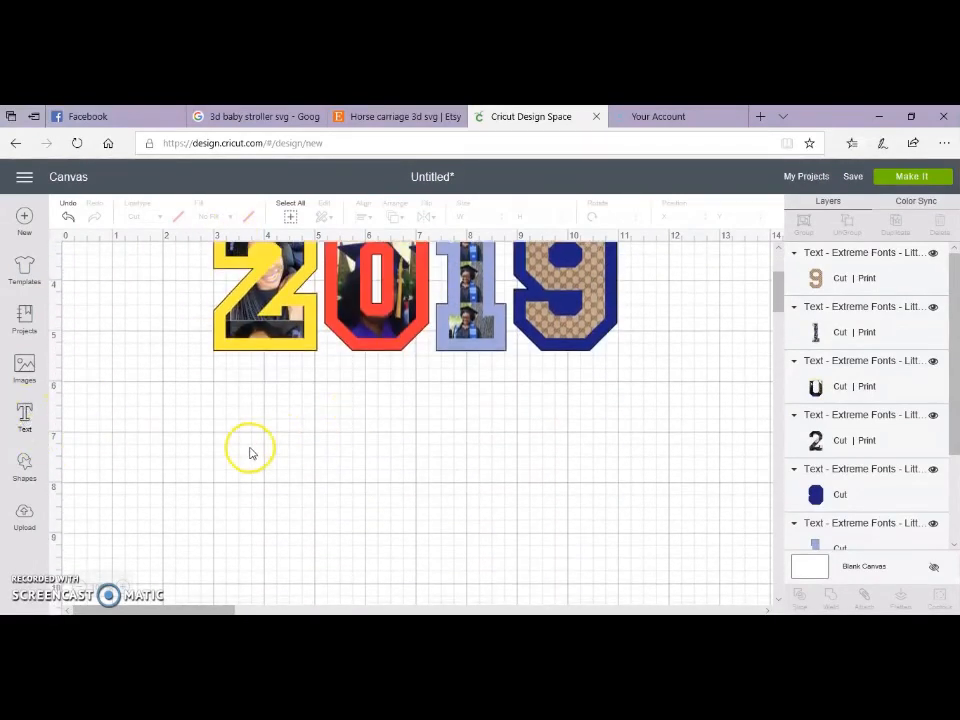
{"action": "left_click", "coordinate": [22, 415]}
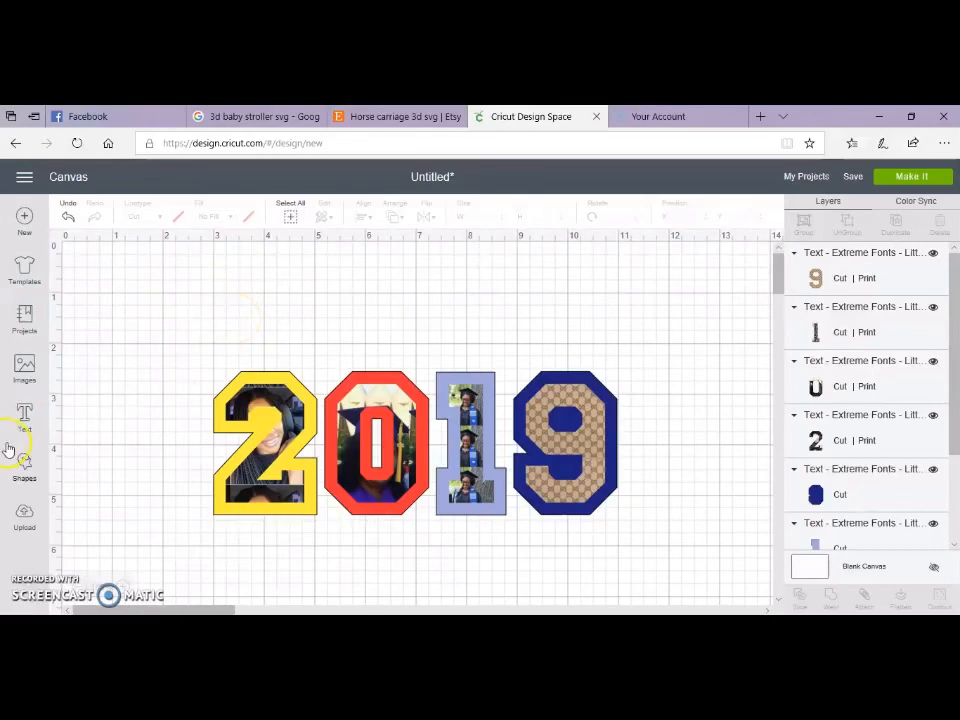
{"action": "left_click", "coordinate": [24, 415]}
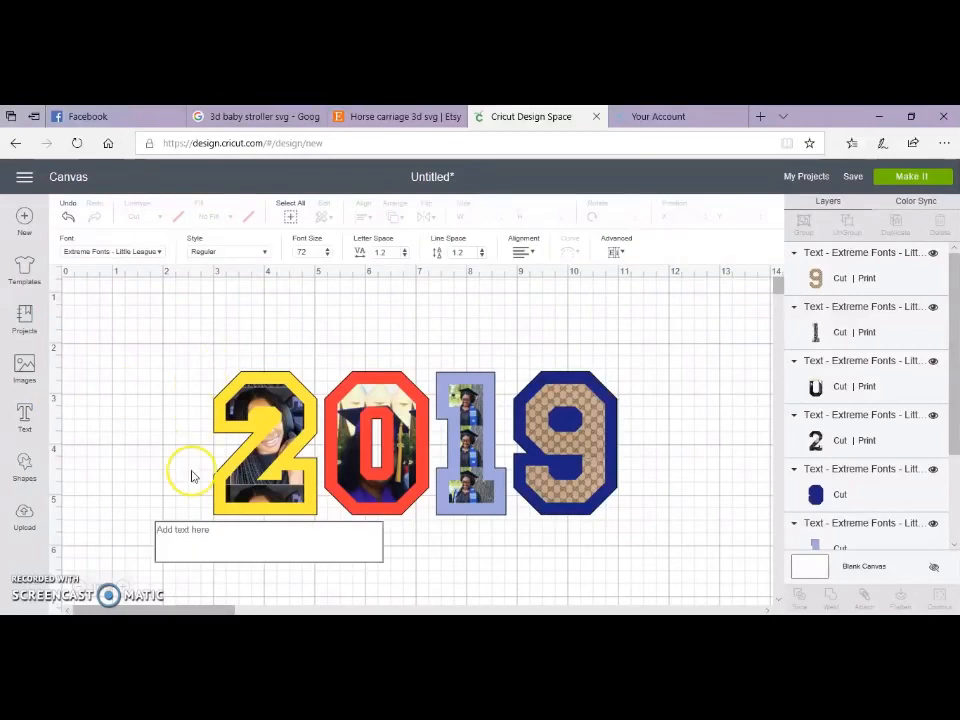
{"action": "type", "text": "Aska"}
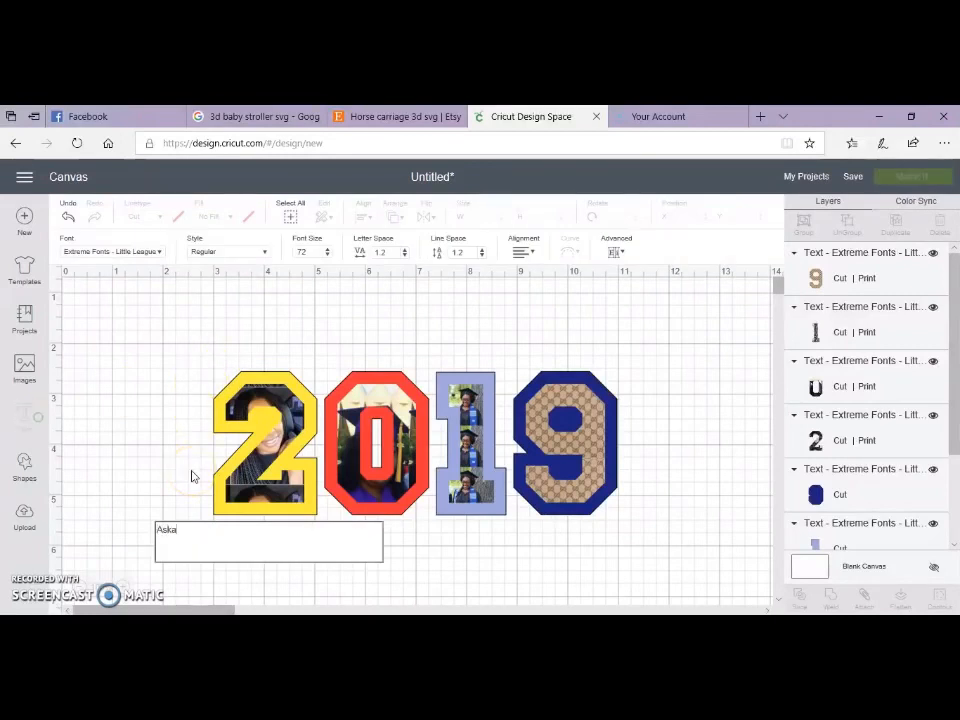
{"action": "left_click", "coordinate": [265, 470]}
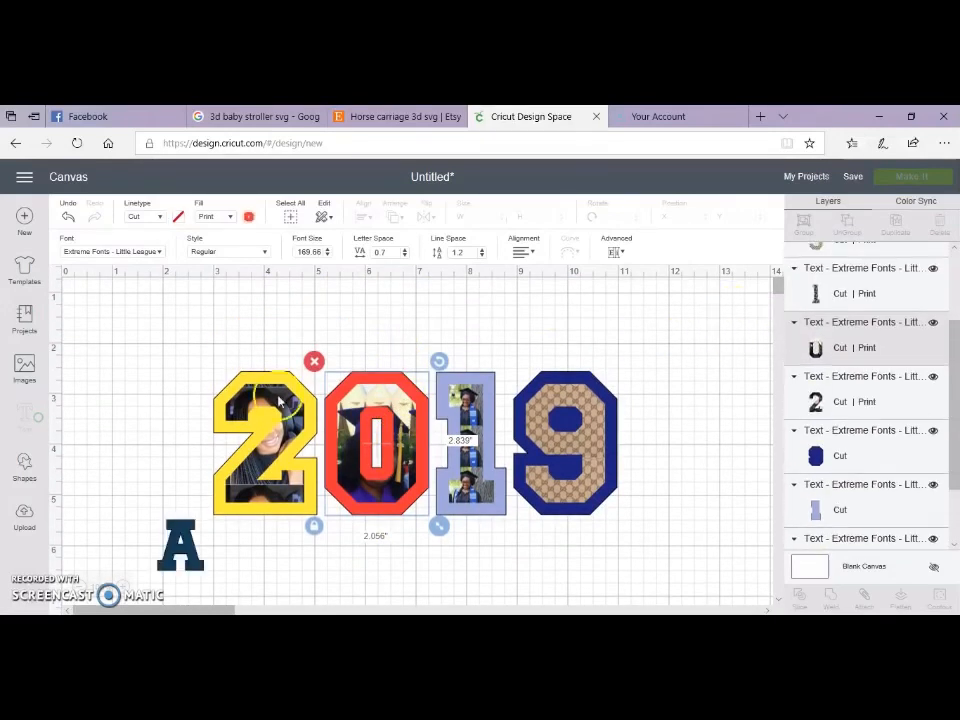
{"action": "left_click", "coordinate": [375, 438]}
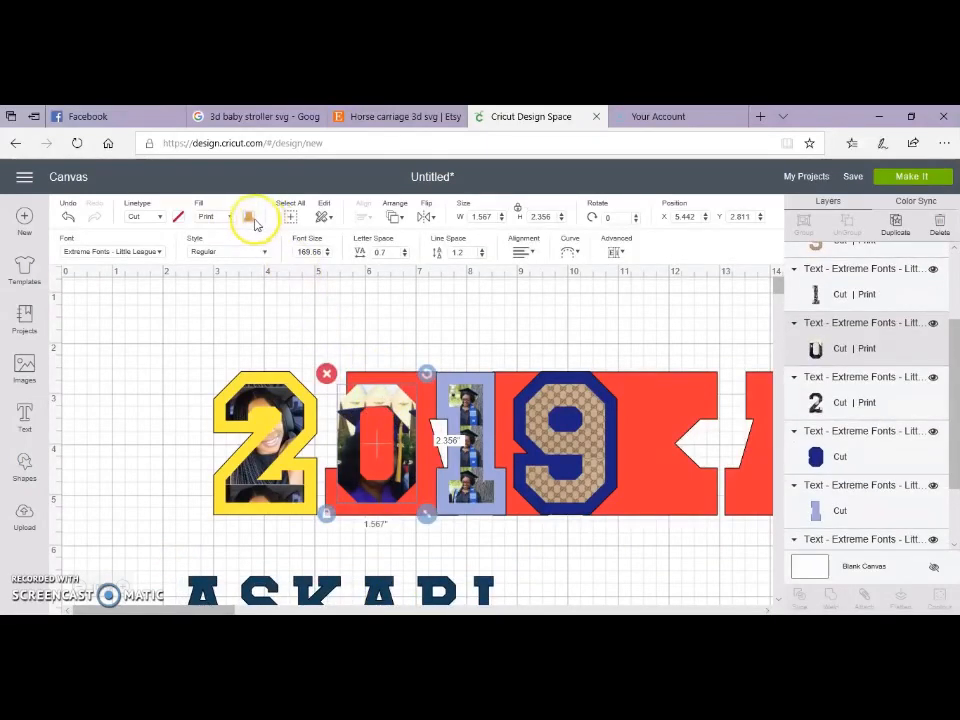
Nudge the 0's photo pattern up and rescale it to about 74 percent
{"action": "left_click", "coordinate": [248, 217]}
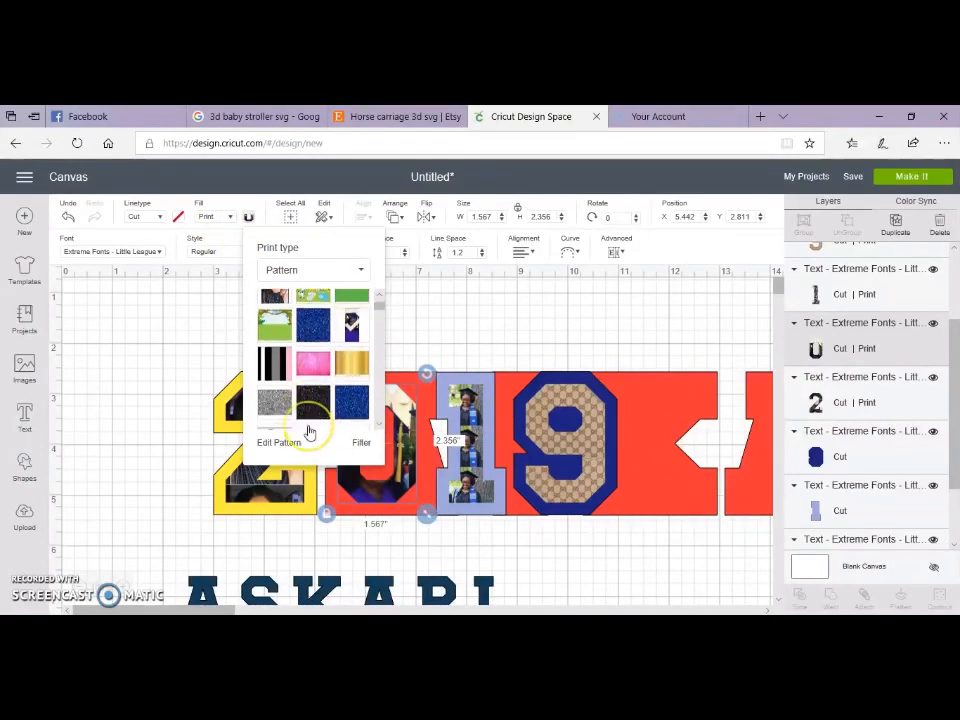
{"action": "scroll", "scroll_direction": "down", "scroll_amount": 3}
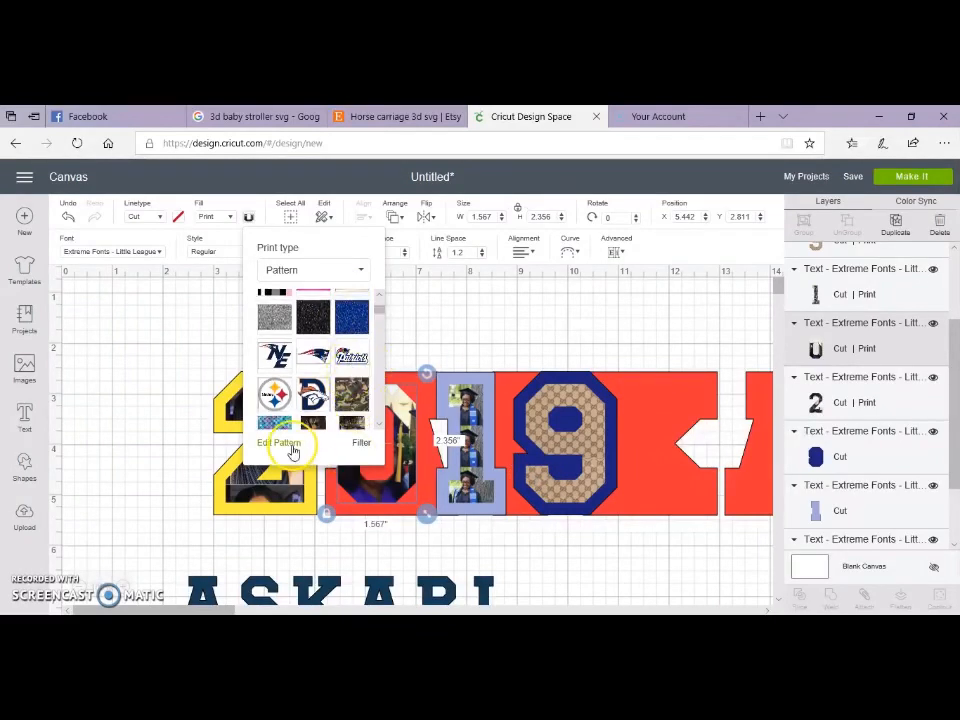
{"action": "left_click", "coordinate": [278, 443]}
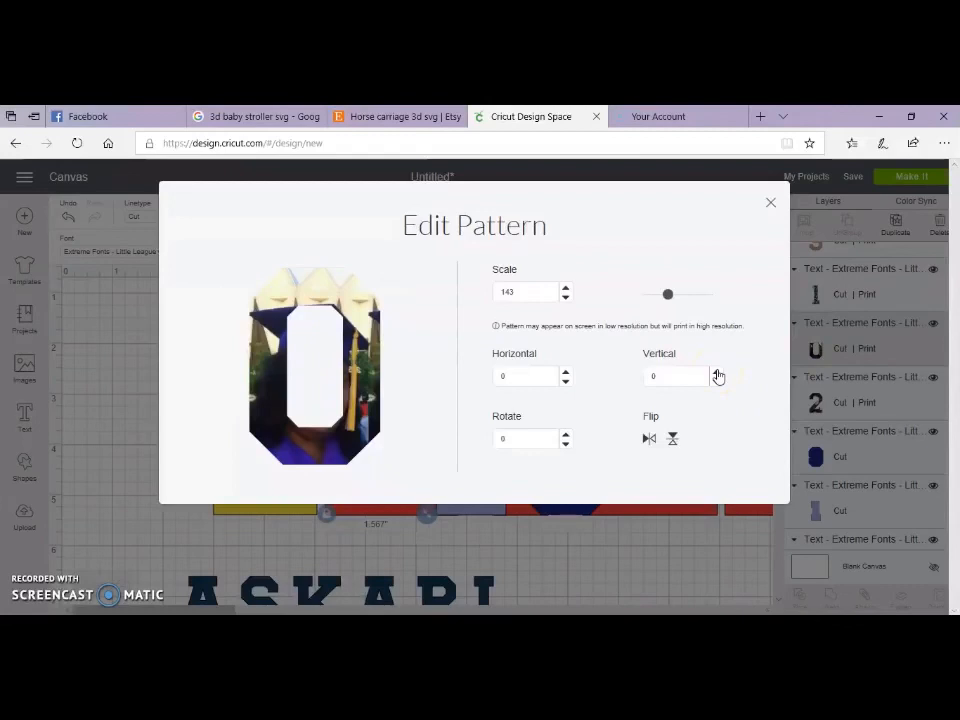
{"action": "left_click_drag", "start_coordinate": [668, 294], "coordinate": [662, 300]}
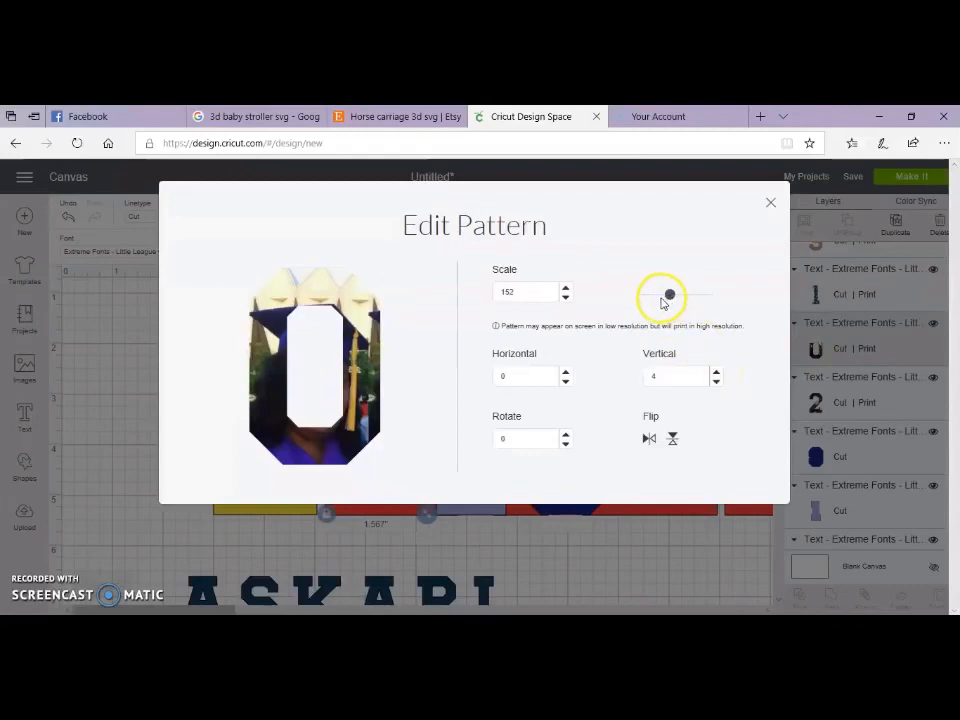
{"action": "left_click_drag", "start_coordinate": [668, 294], "coordinate": [657, 294]}
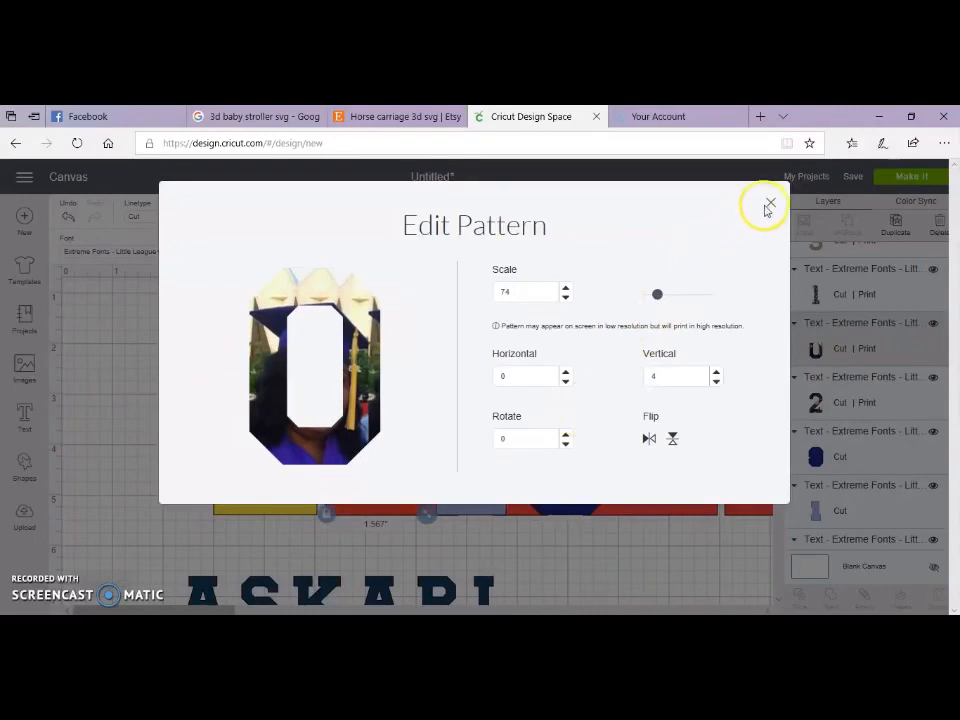
{"action": "left_click", "coordinate": [769, 203]}
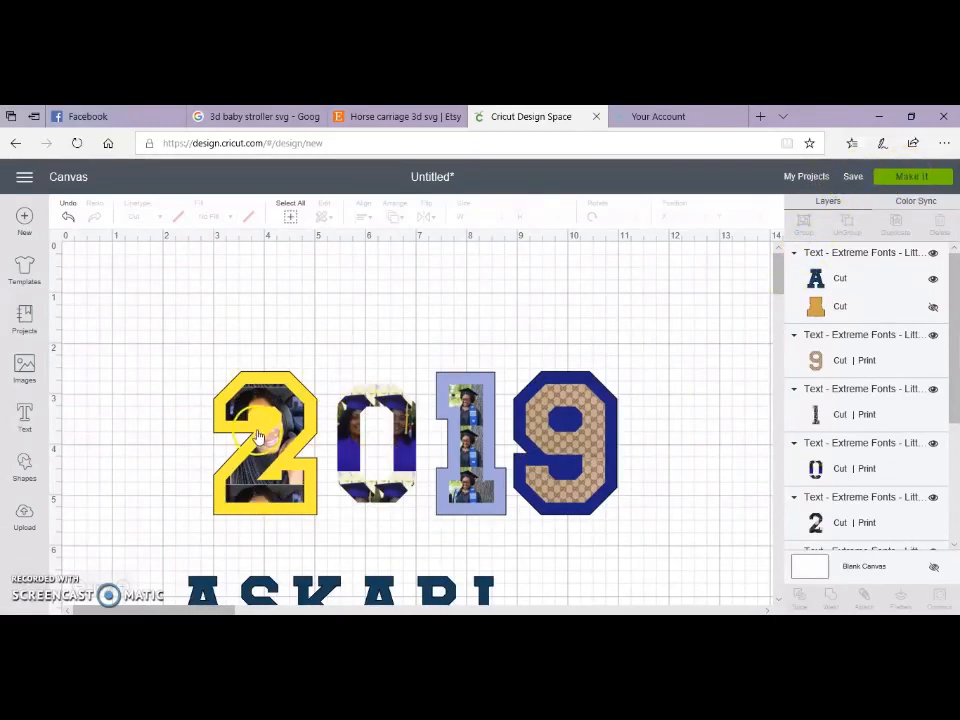
Preview the five mats with 2019 on the Print Then Cut mat, then cancel
{"action": "left_click", "coordinate": [912, 176]}
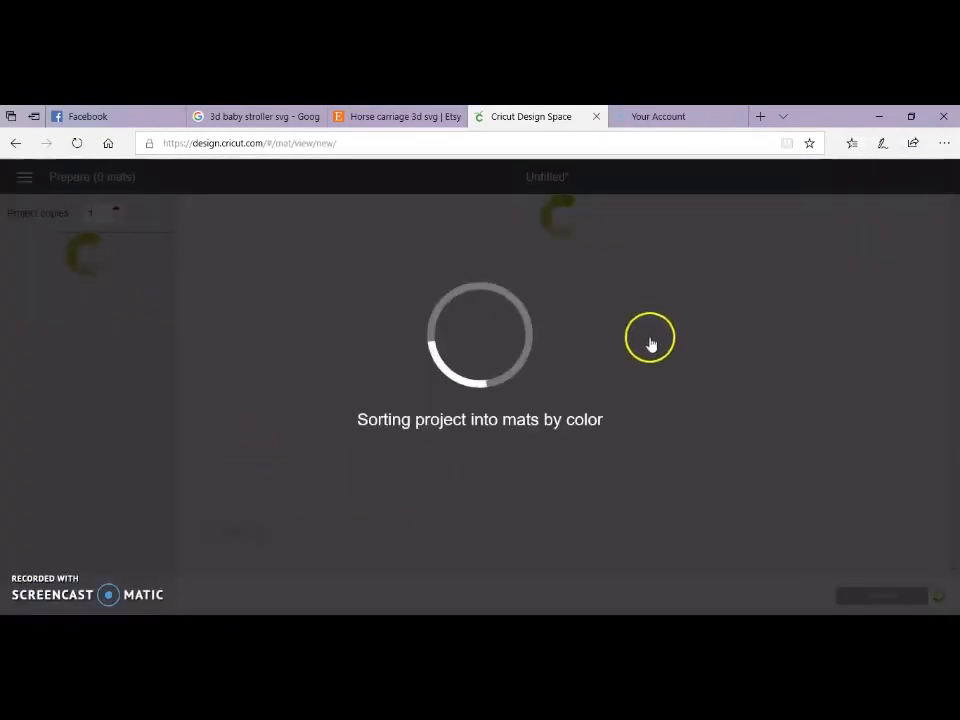
{"action": "mouse_move", "coordinate": [321, 449]}
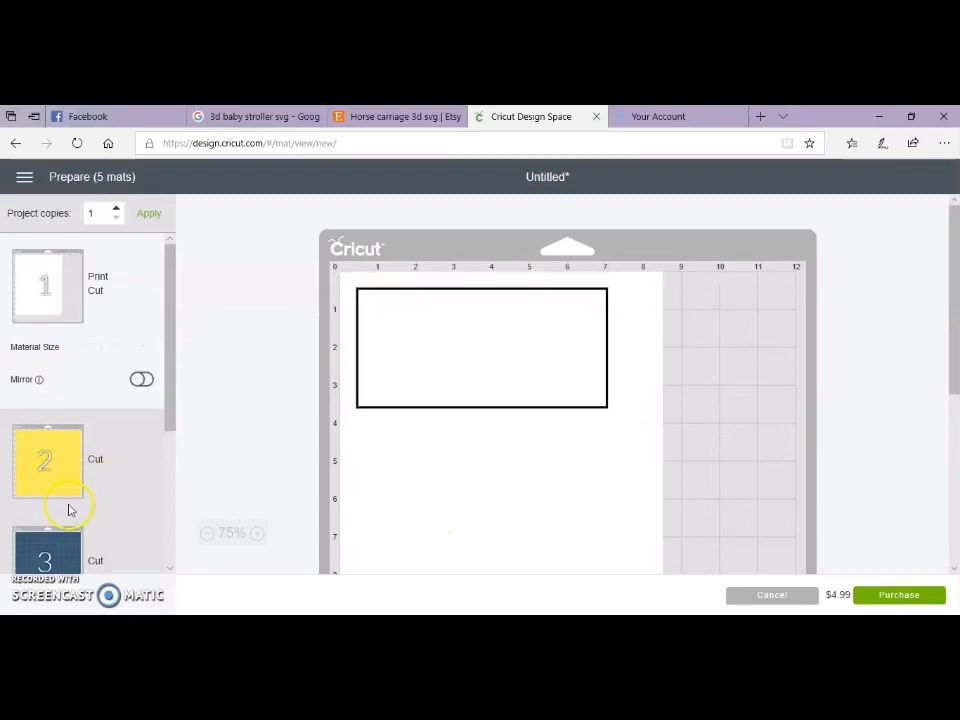
{"action": "mouse_move", "coordinate": [522, 340]}
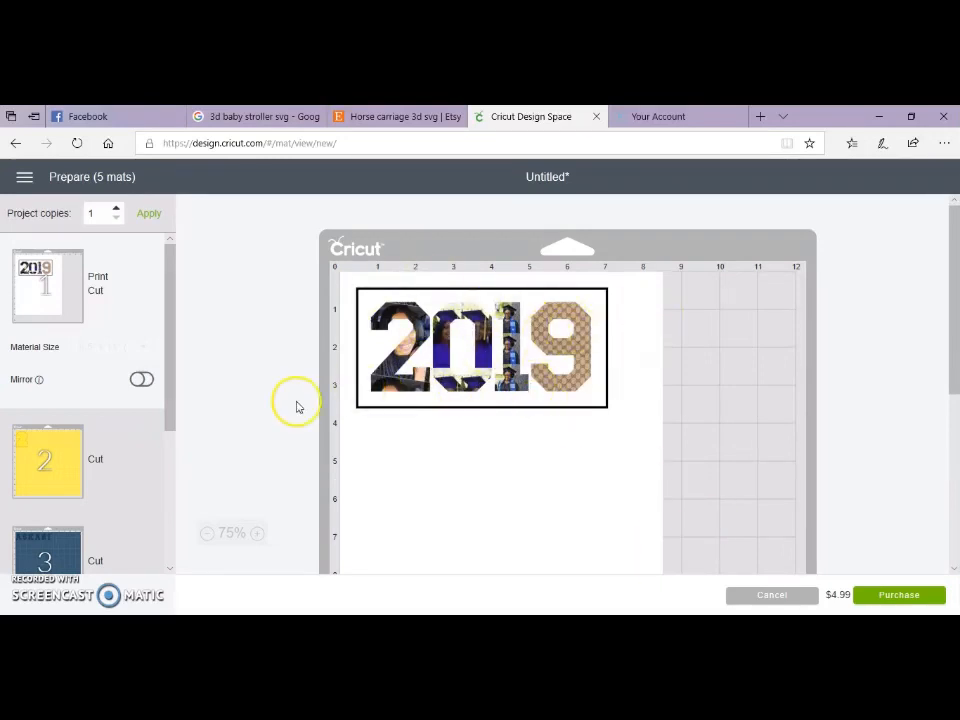
{"action": "mouse_move", "coordinate": [335, 432]}
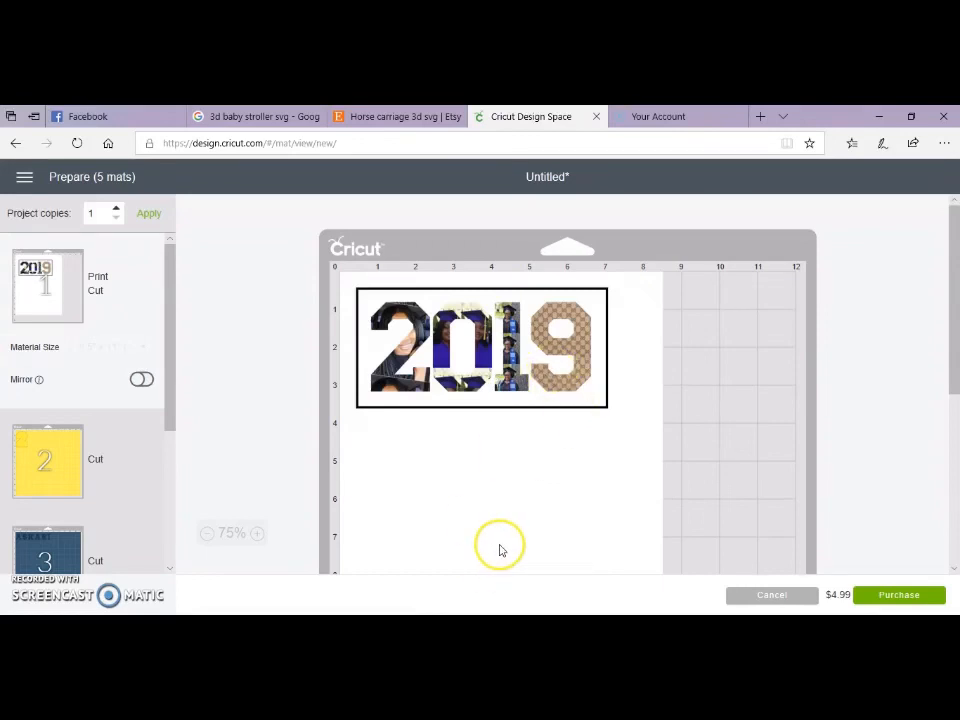
{"action": "mouse_move", "coordinate": [563, 400]}
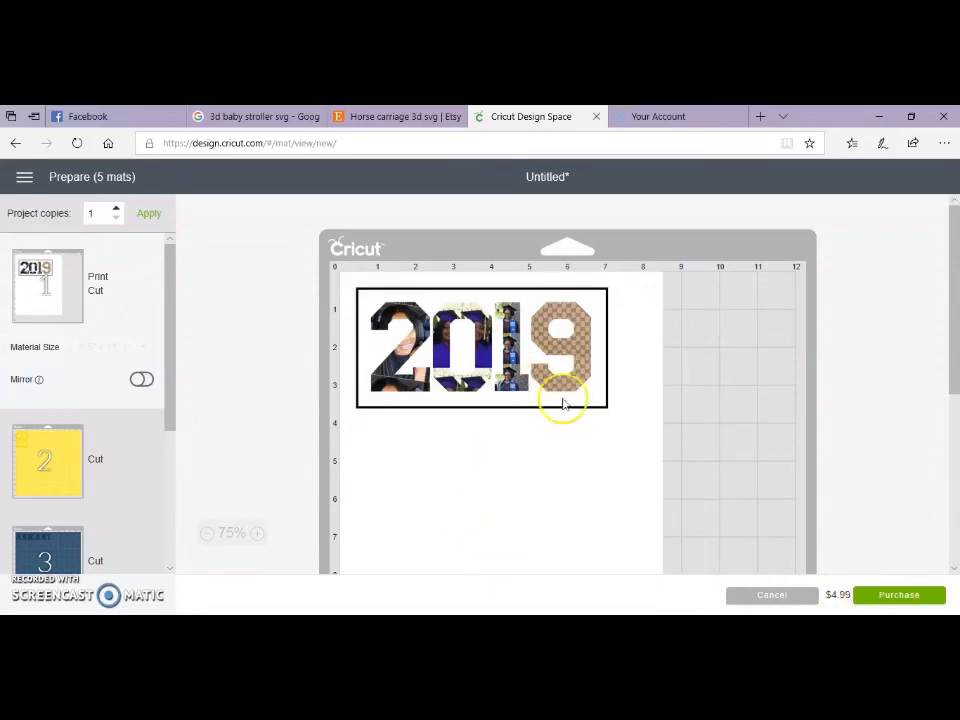
{"action": "mouse_move", "coordinate": [422, 509]}
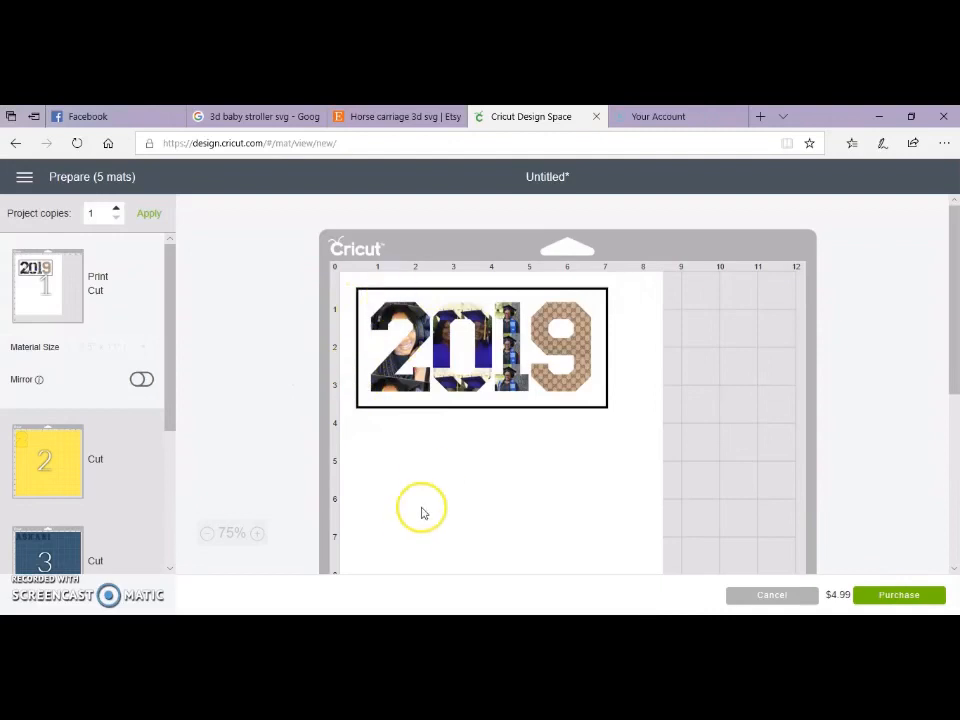
{"action": "mouse_move", "coordinate": [785, 598]}
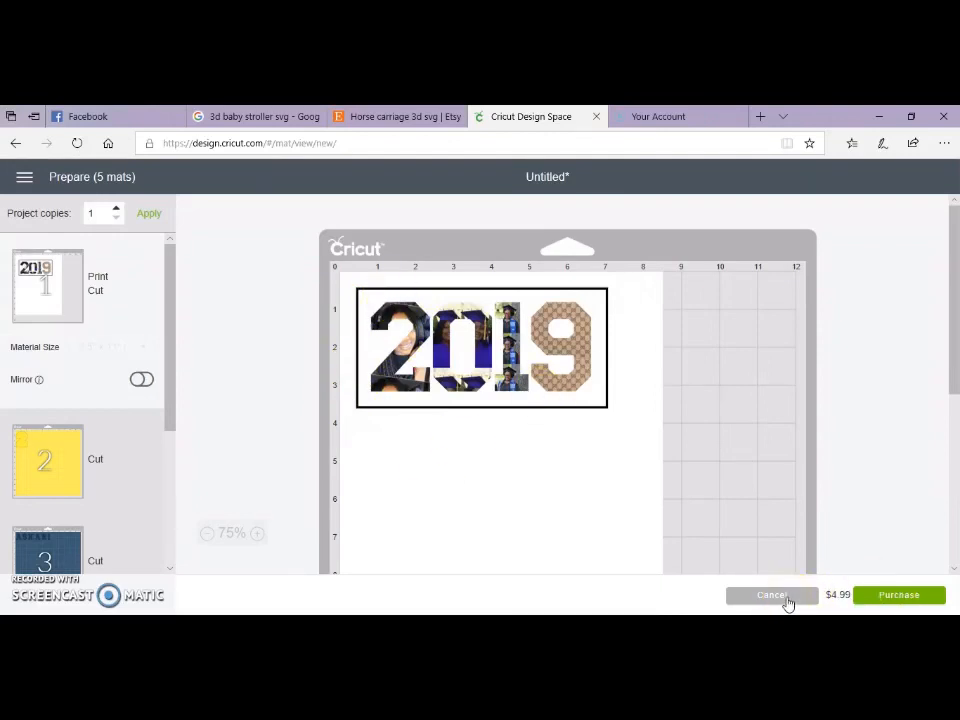
{"action": "left_click", "coordinate": [771, 595]}
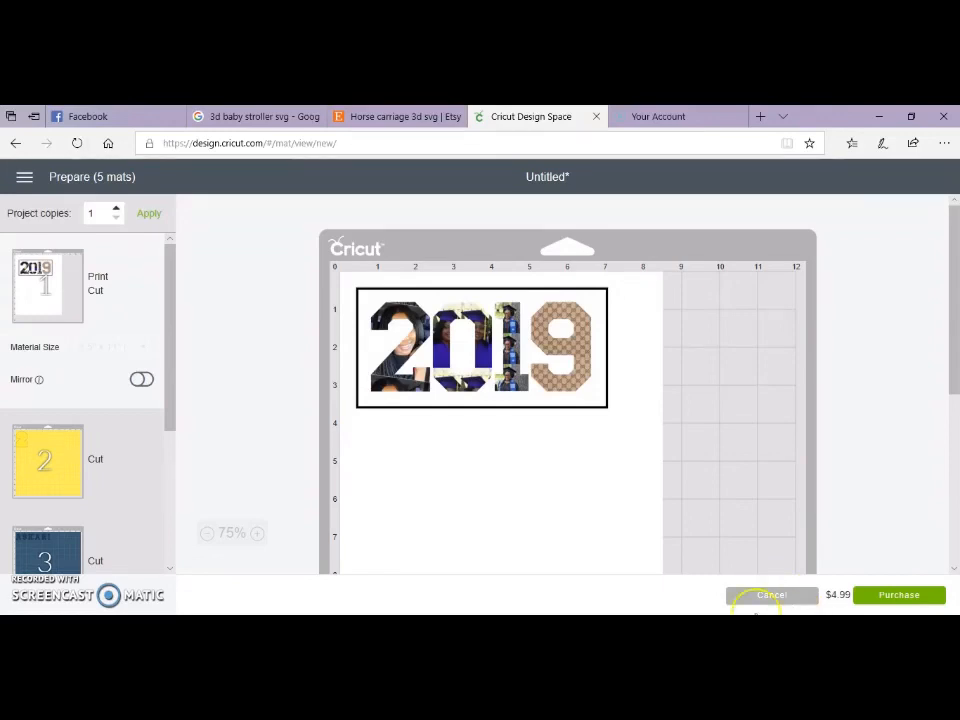